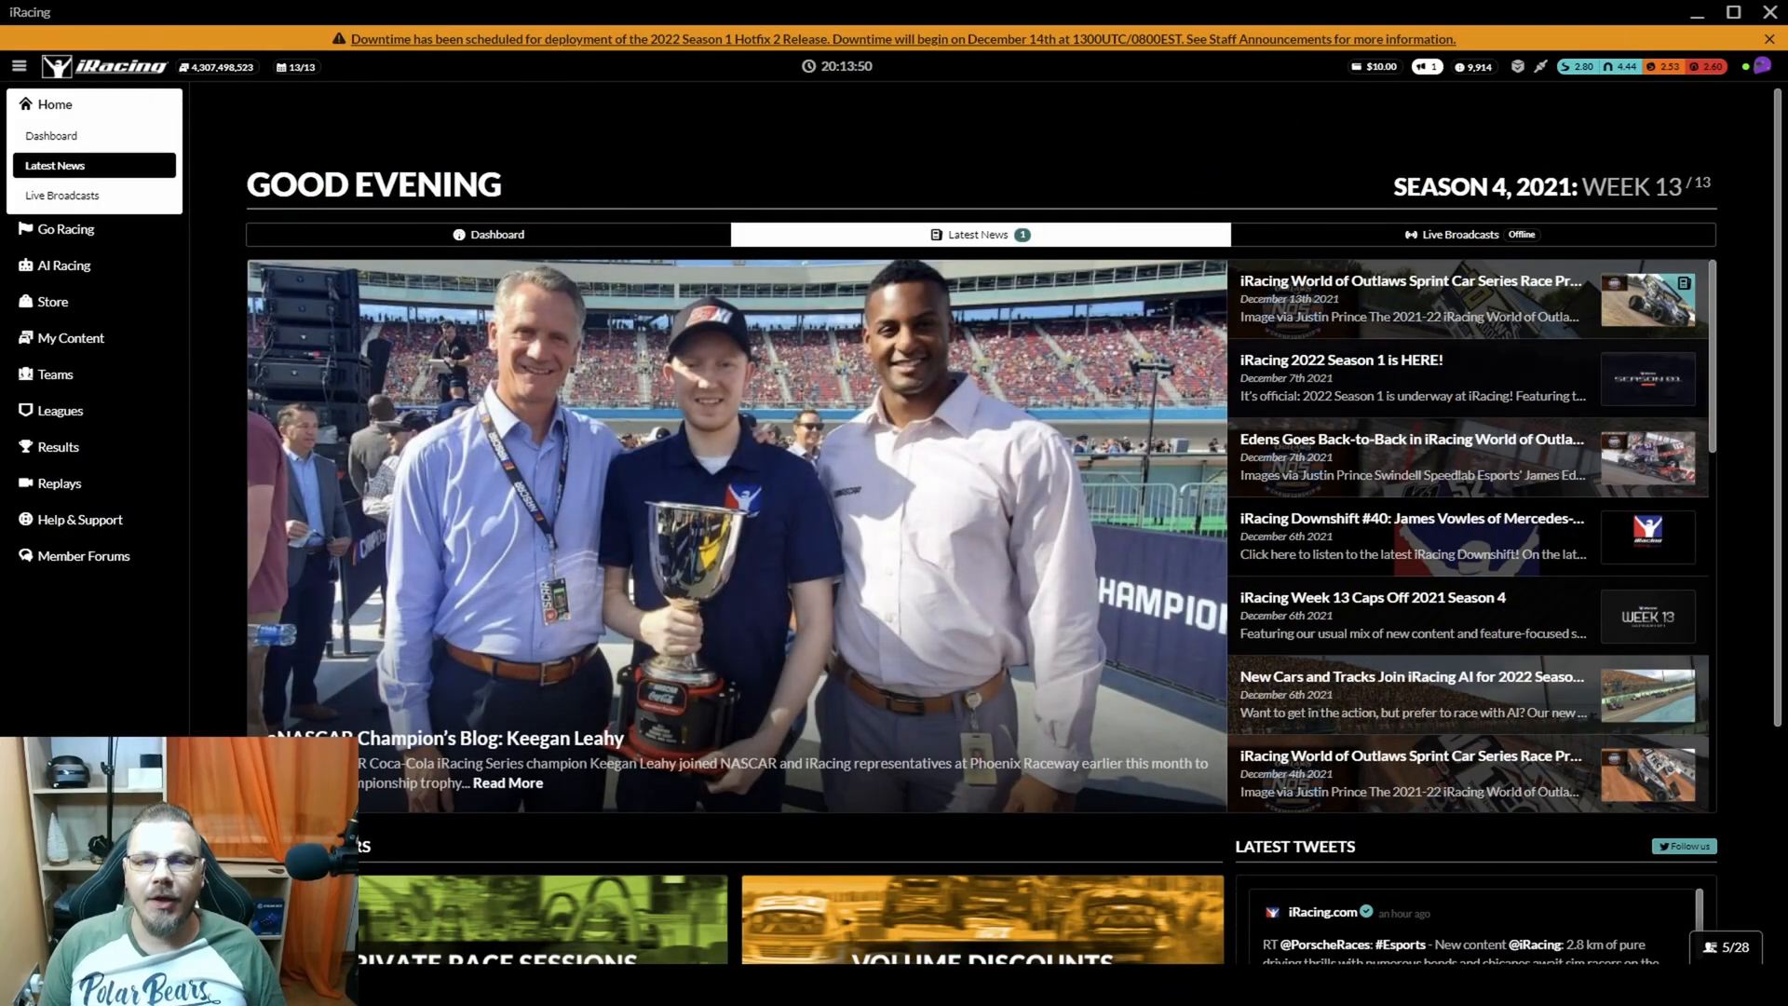
Step: Open the 'New Cars and Tracks Join iRacing AI for 2022 Season 1' news item
click(1411, 693)
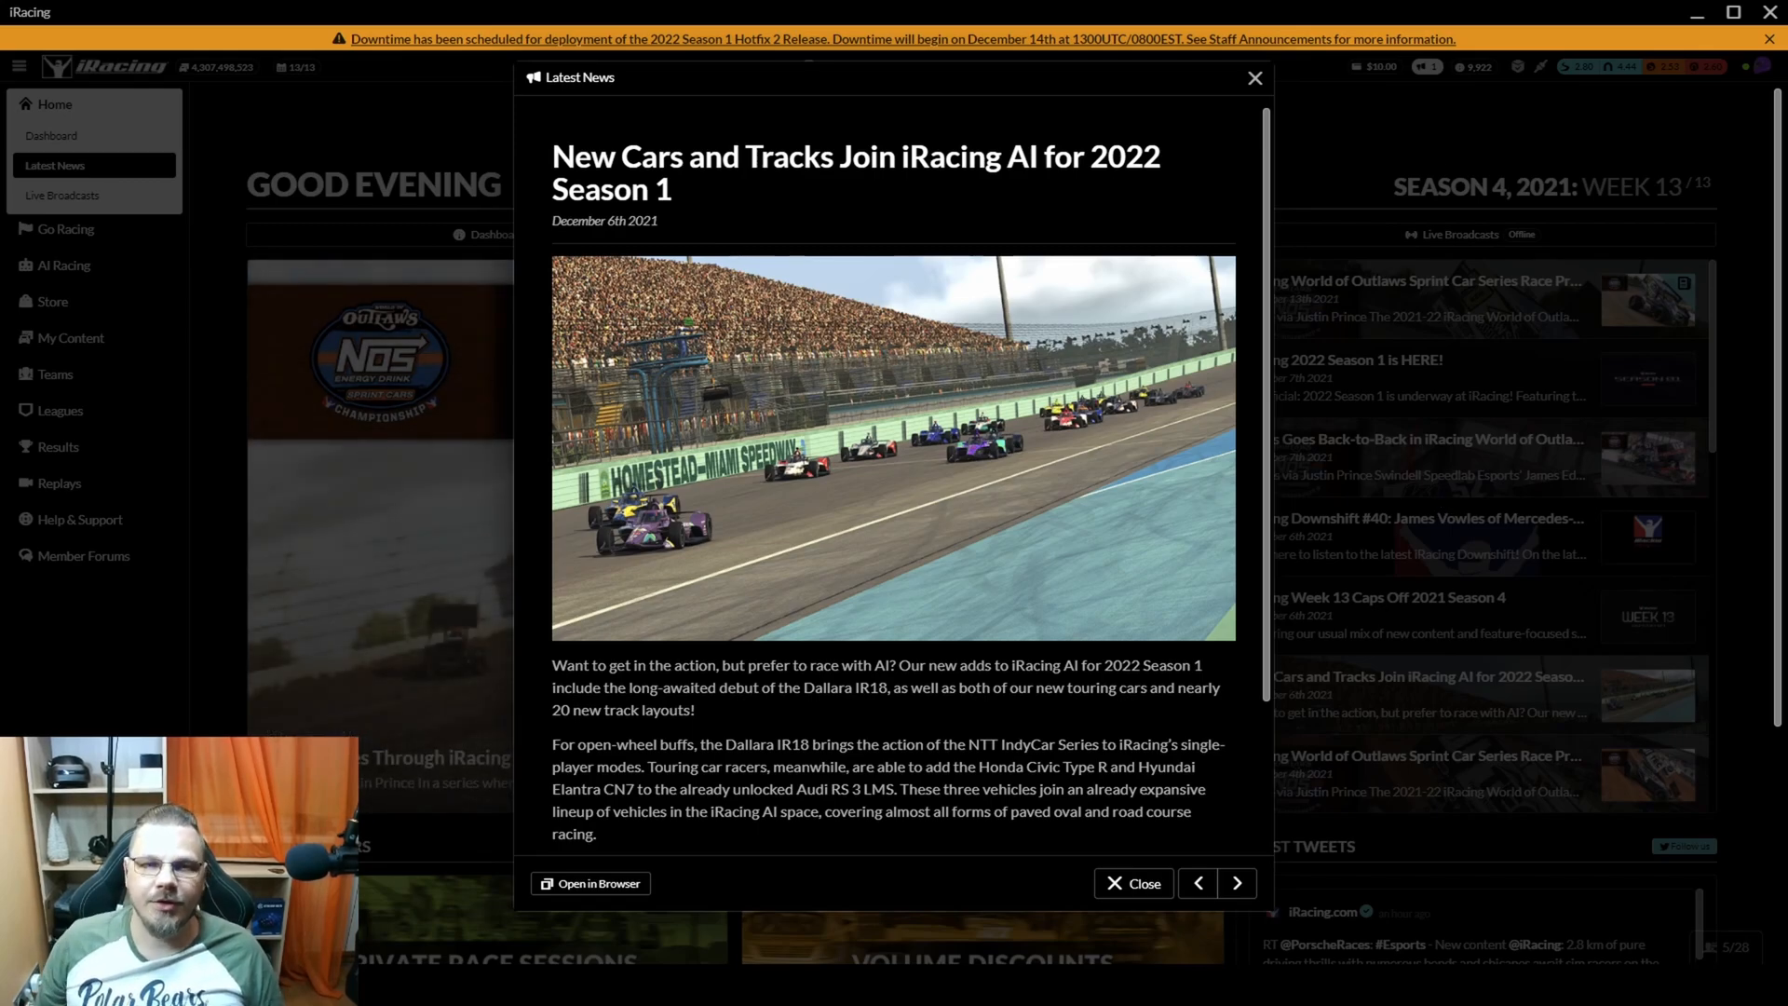
mouse_move(874, 569)
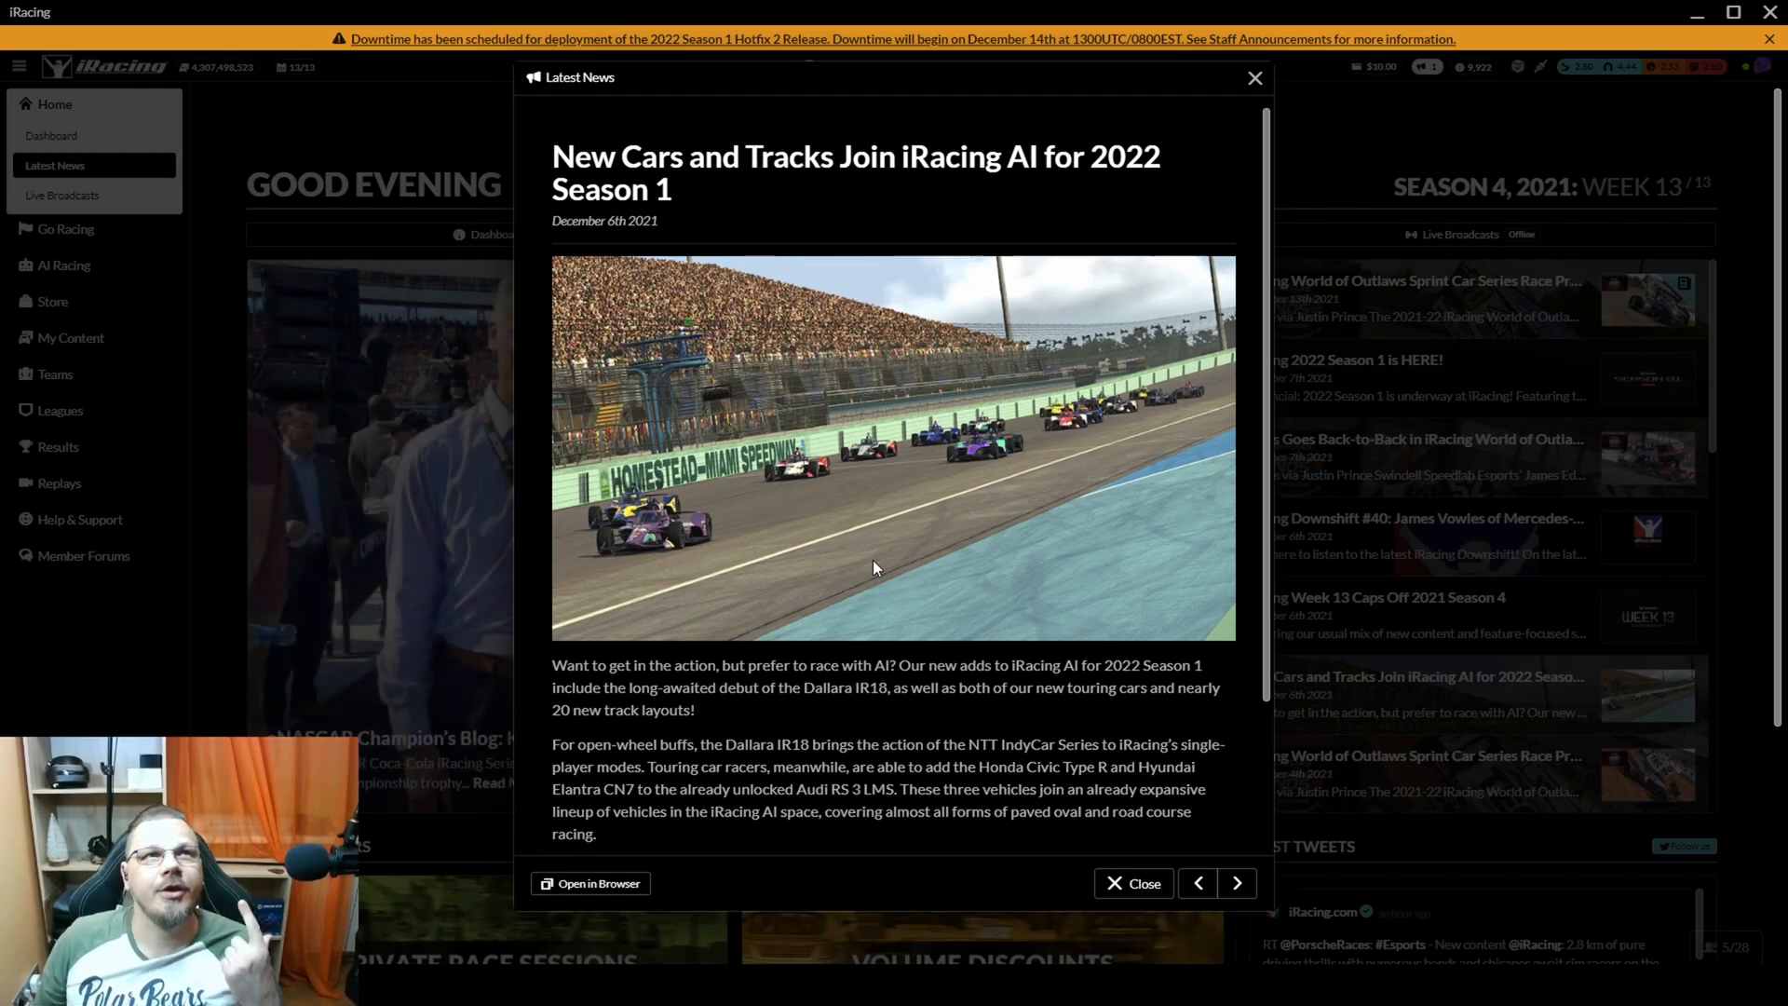
mouse_move(1013, 522)
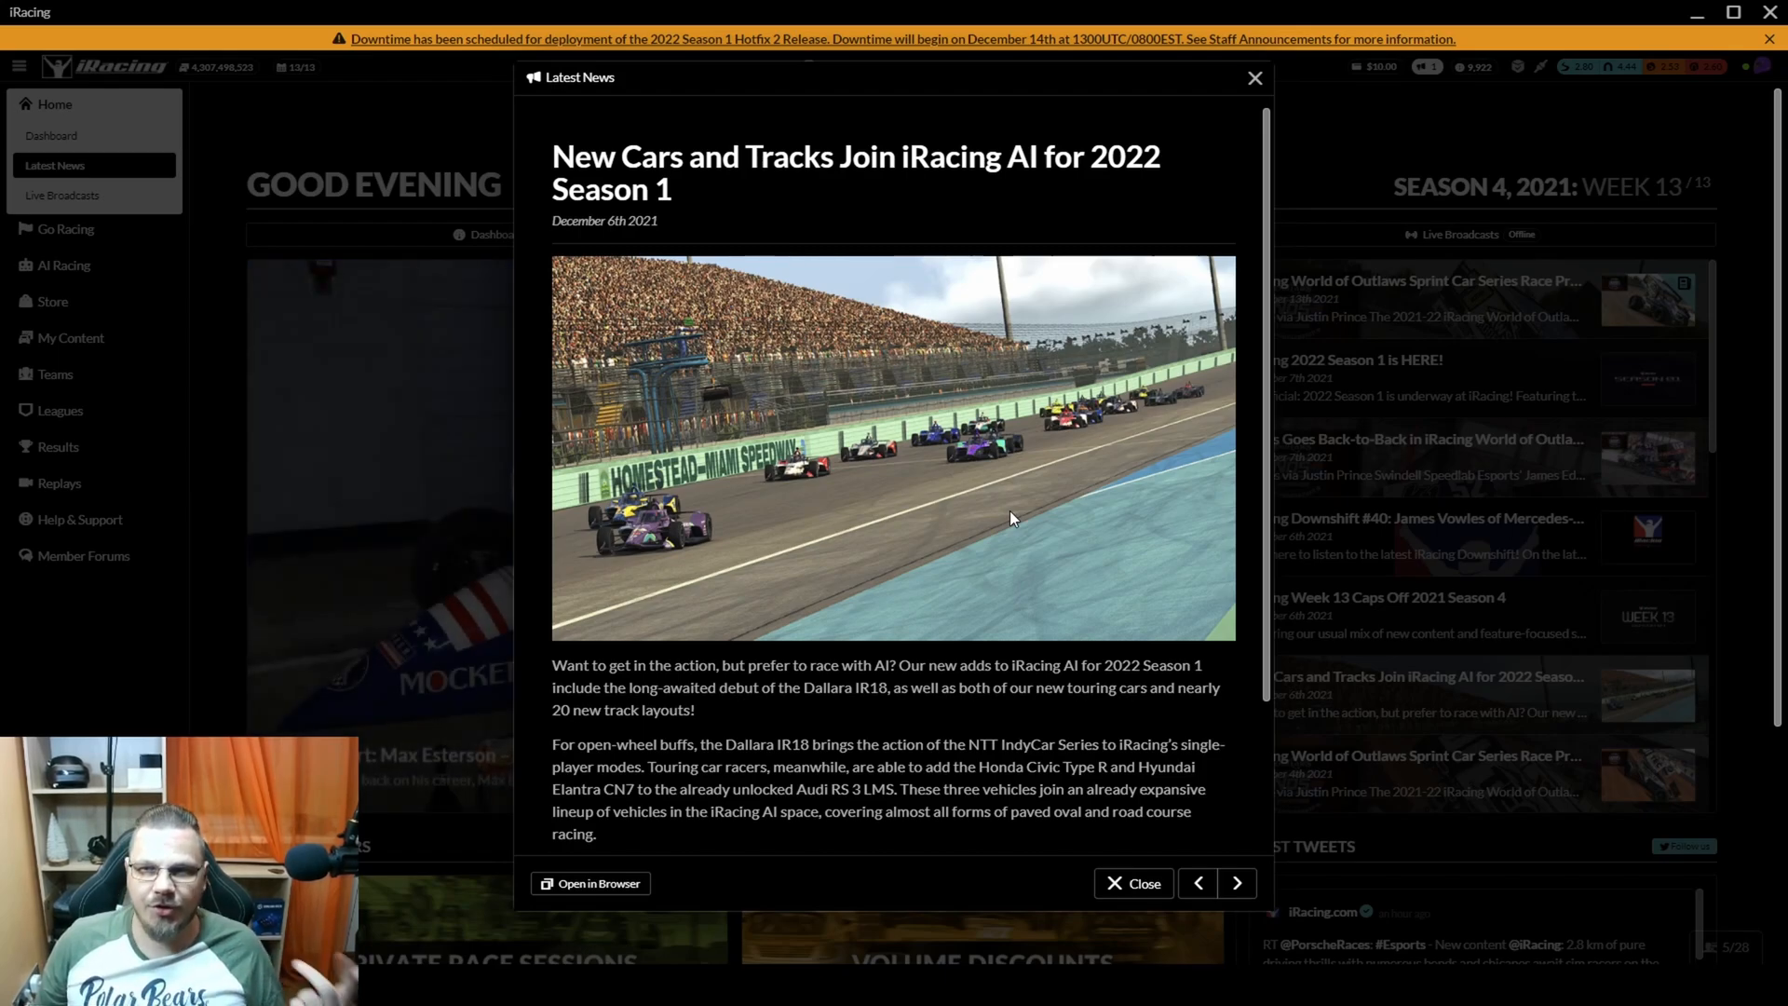
mouse_move(1024, 510)
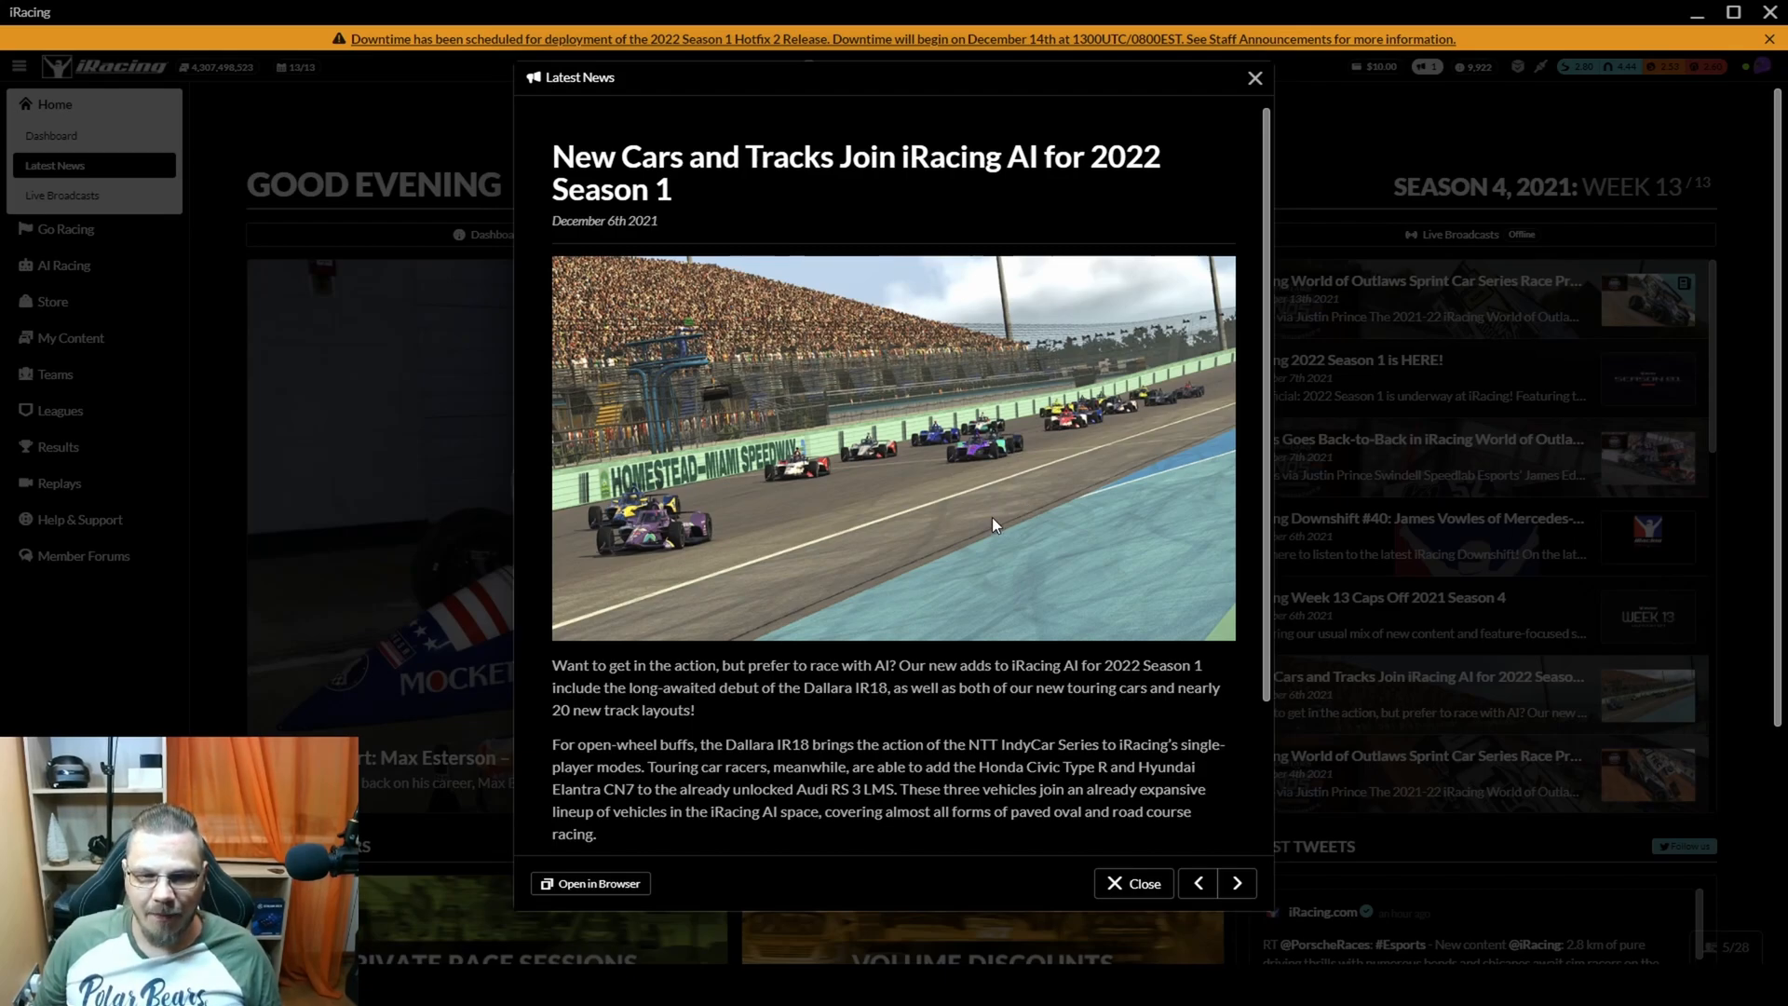
Step: Close the news popup and open the AI Racing Single Race wizard
click(1254, 77)
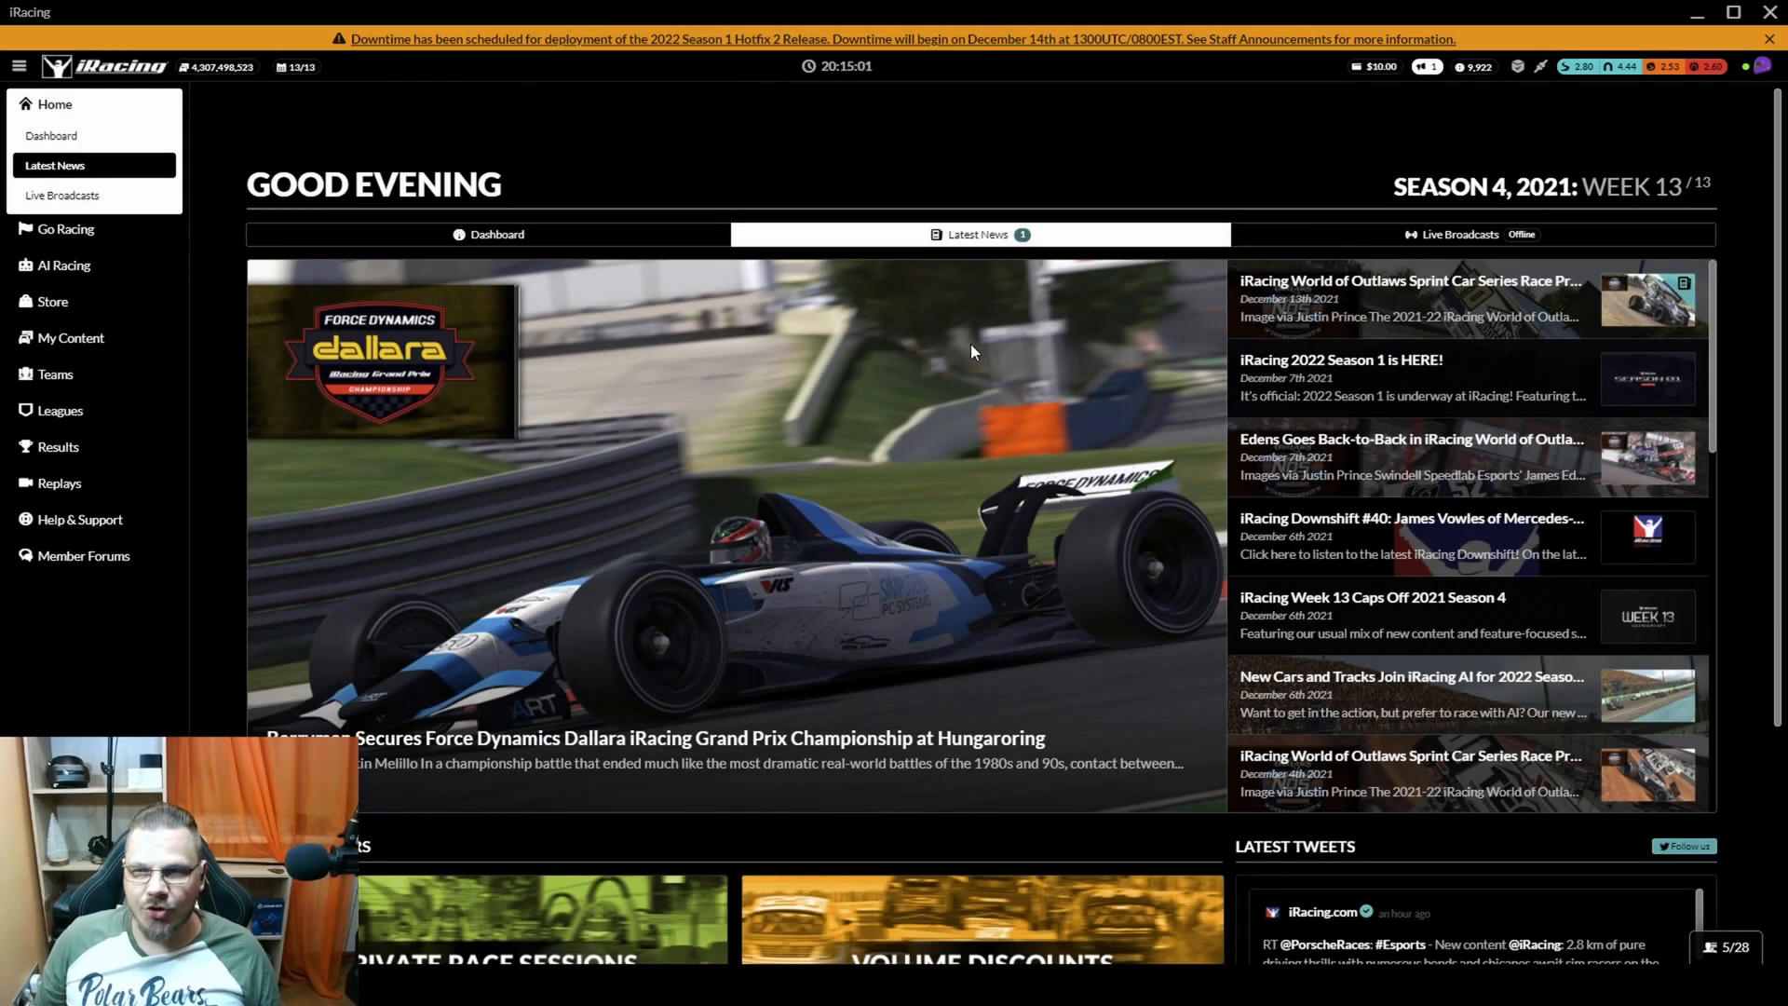
mouse_move(919, 365)
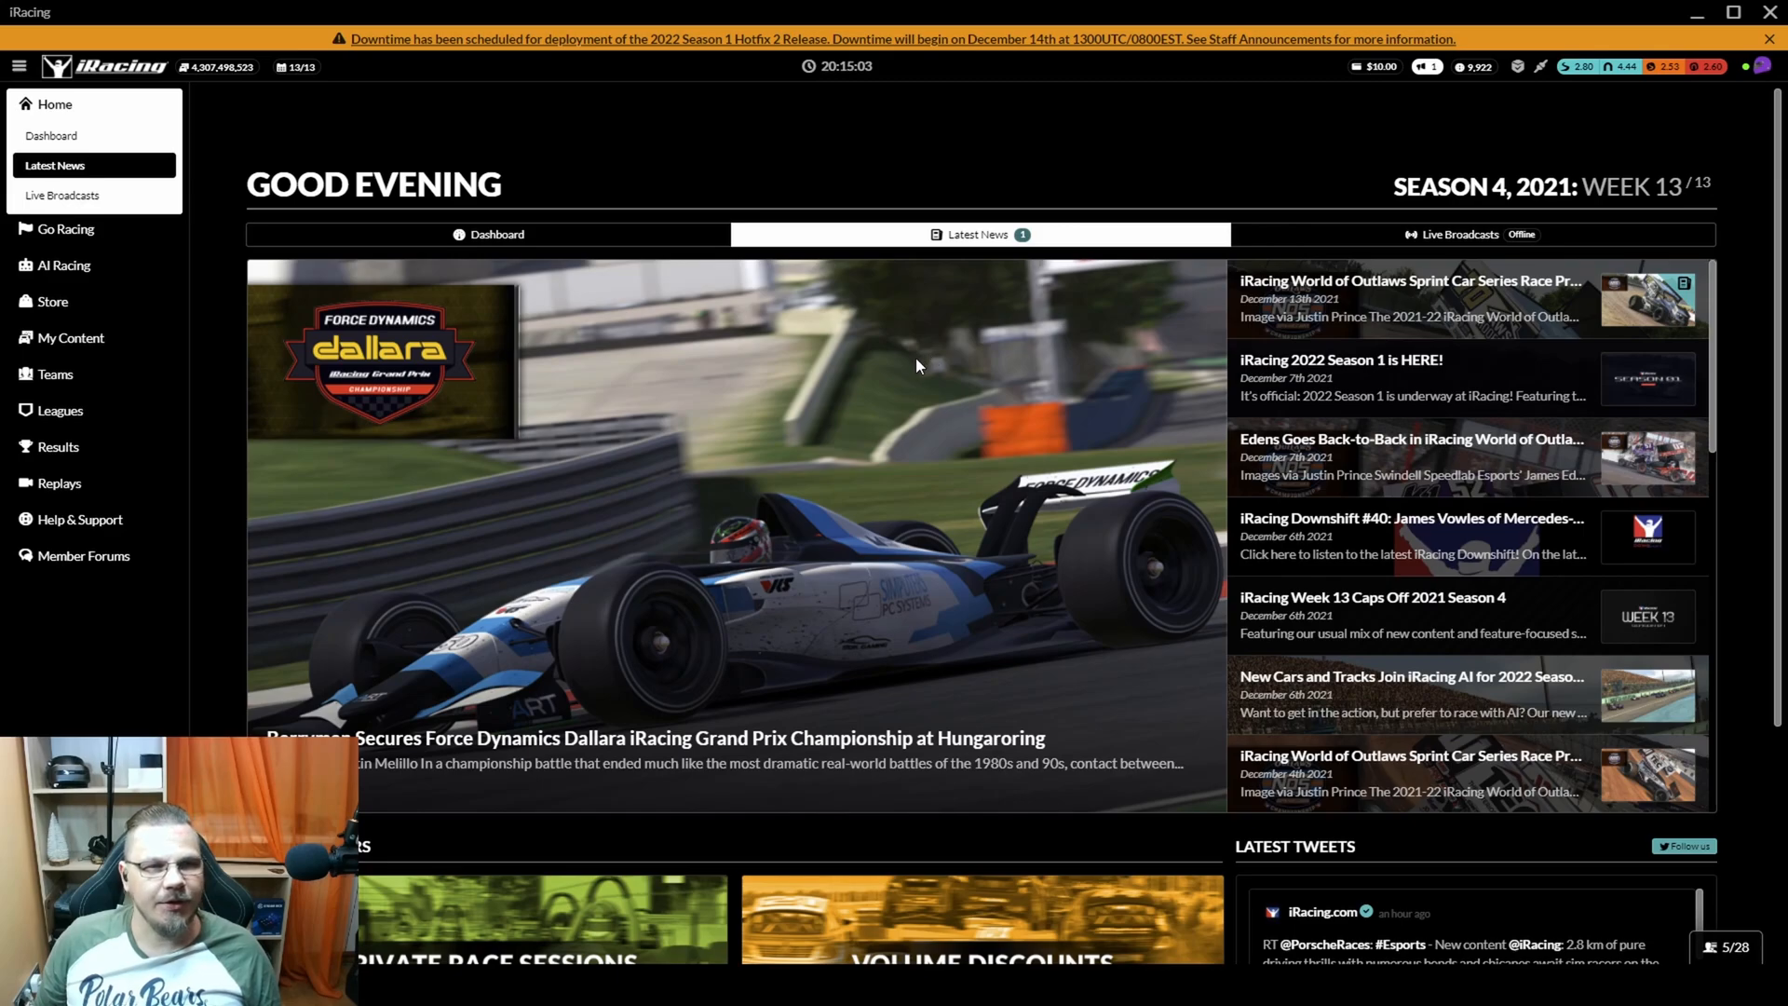
mouse_move(912, 362)
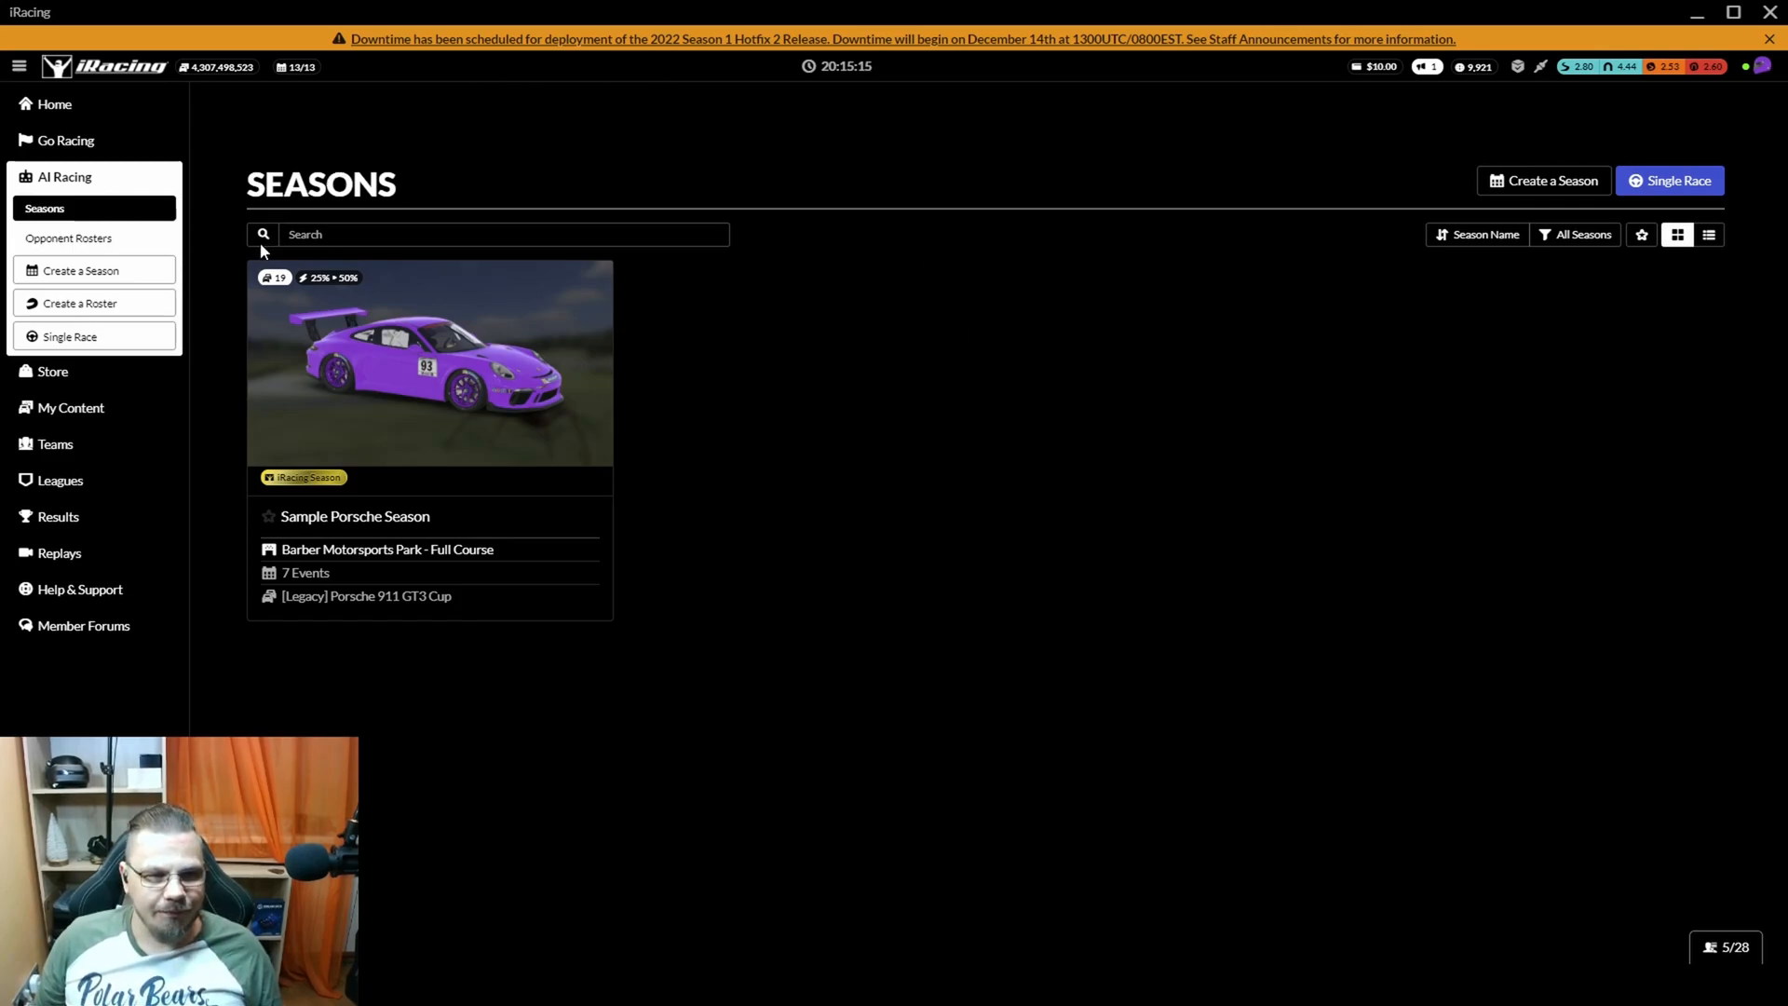
mouse_move(482, 303)
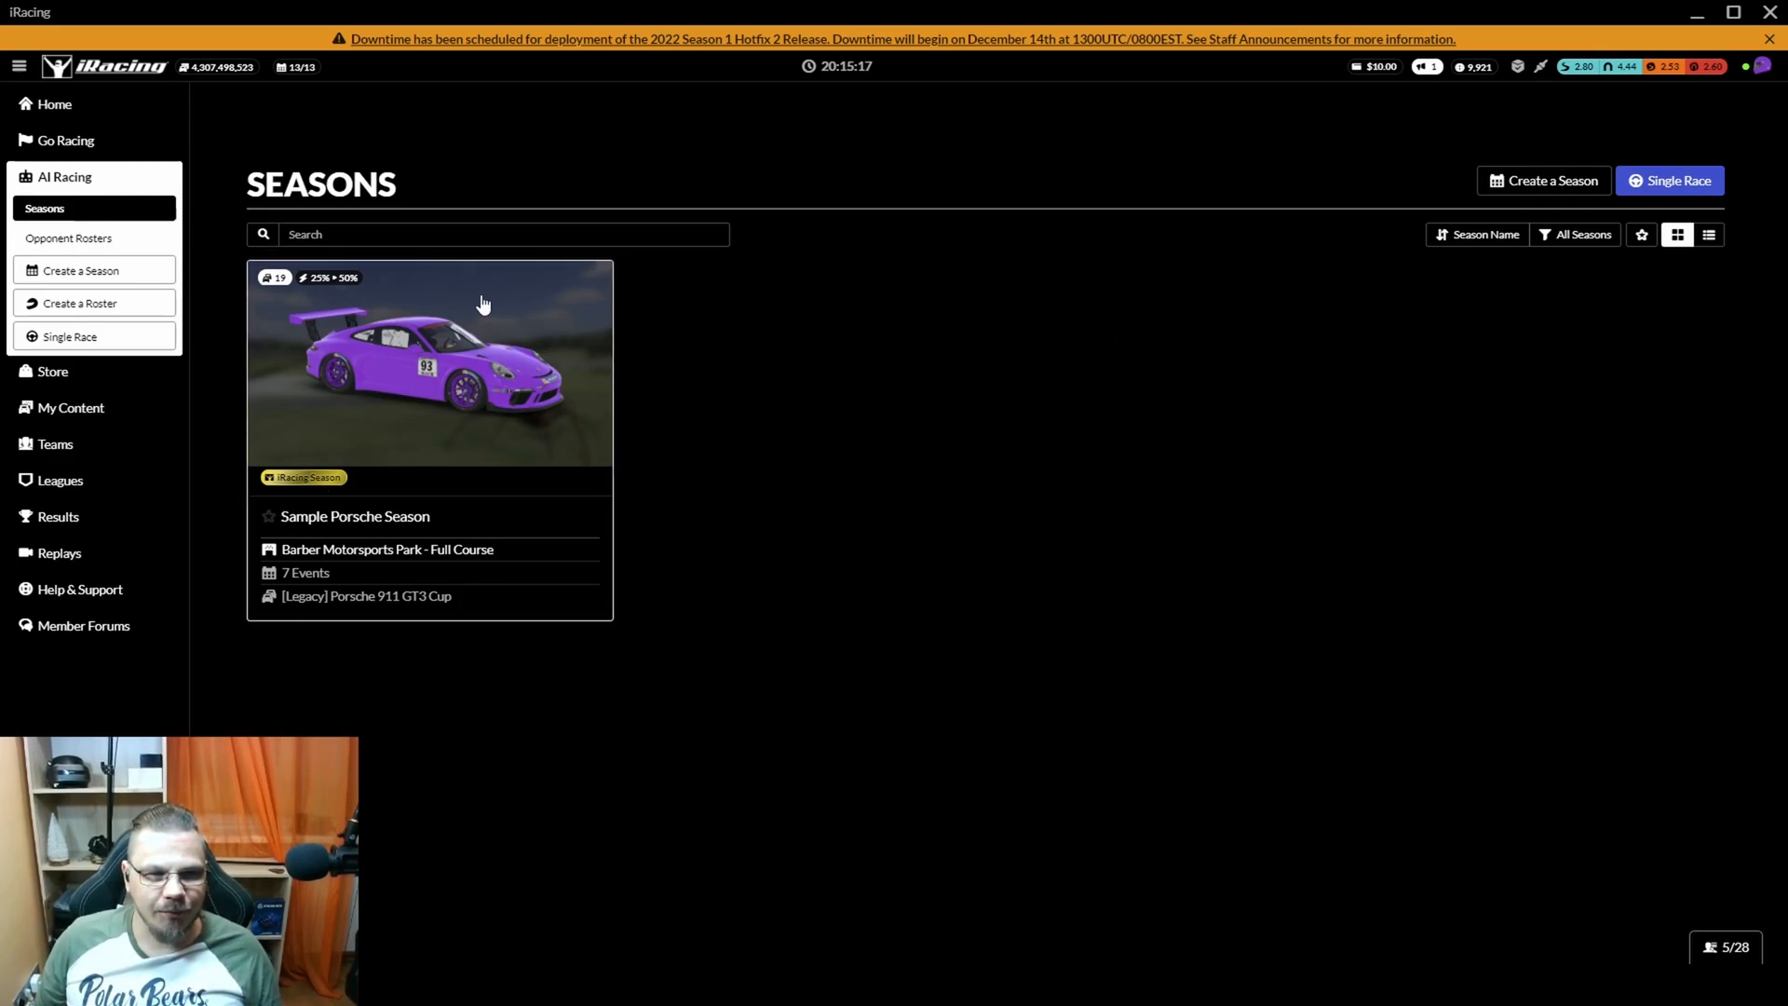
mouse_move(783, 544)
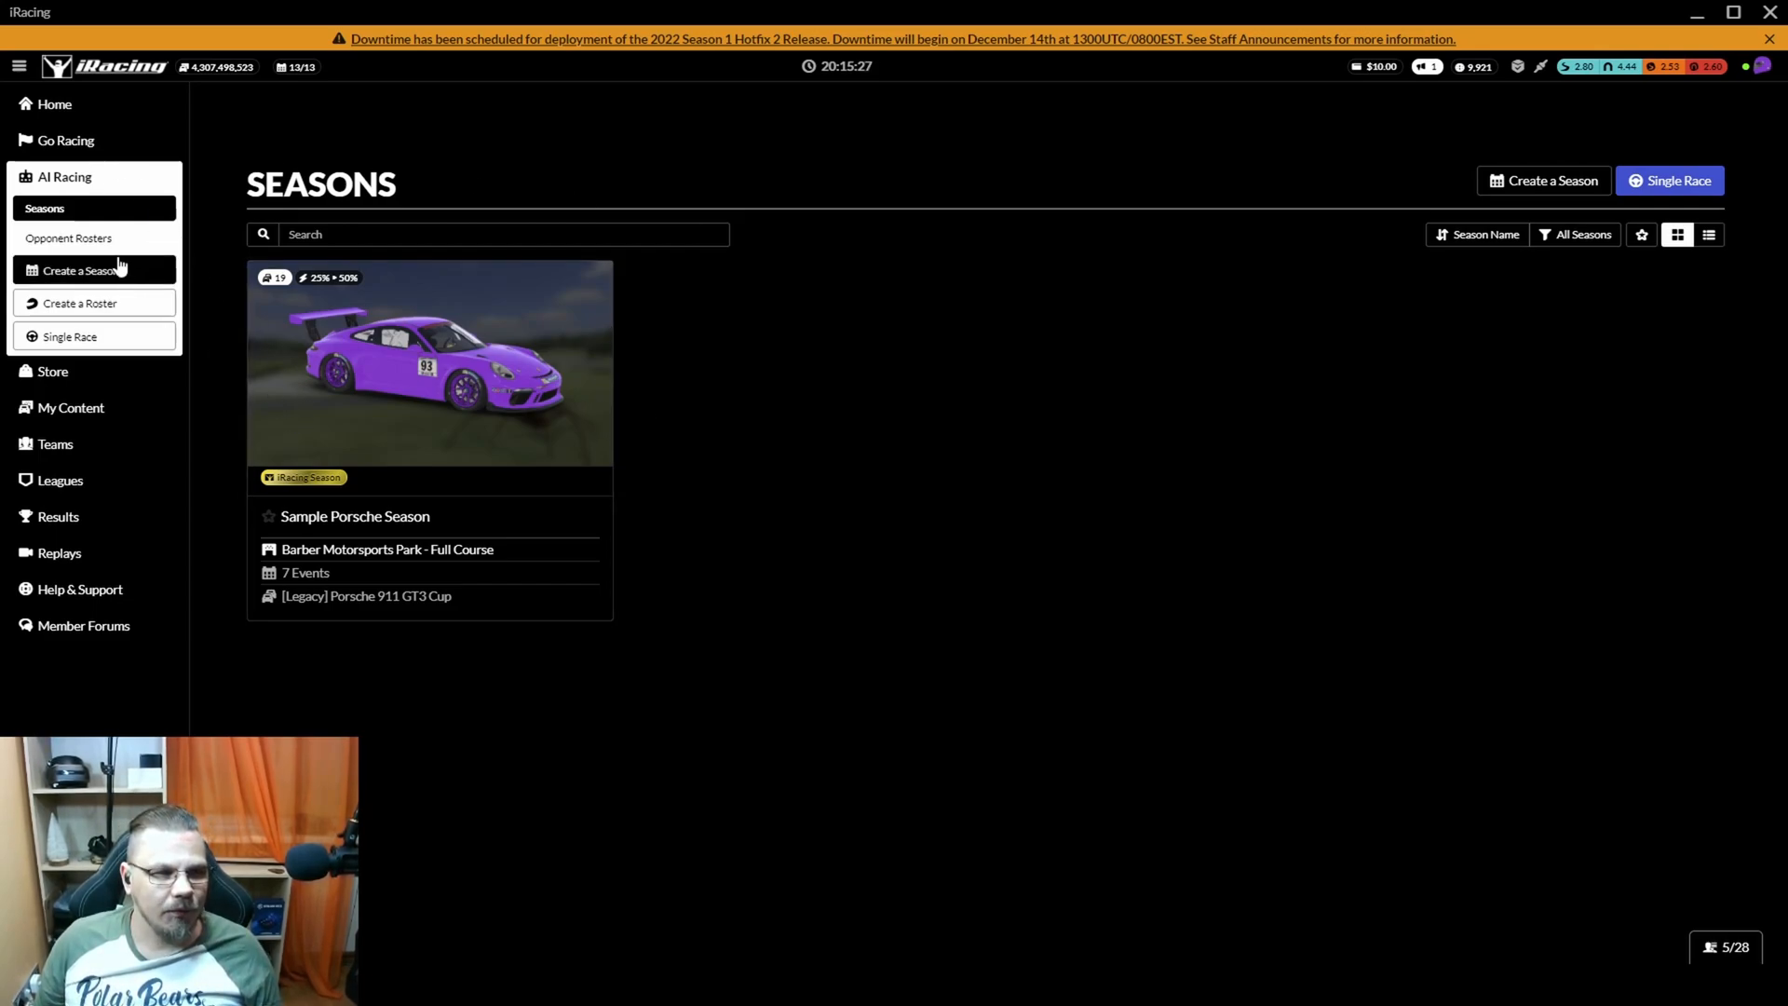
mouse_move(925, 437)
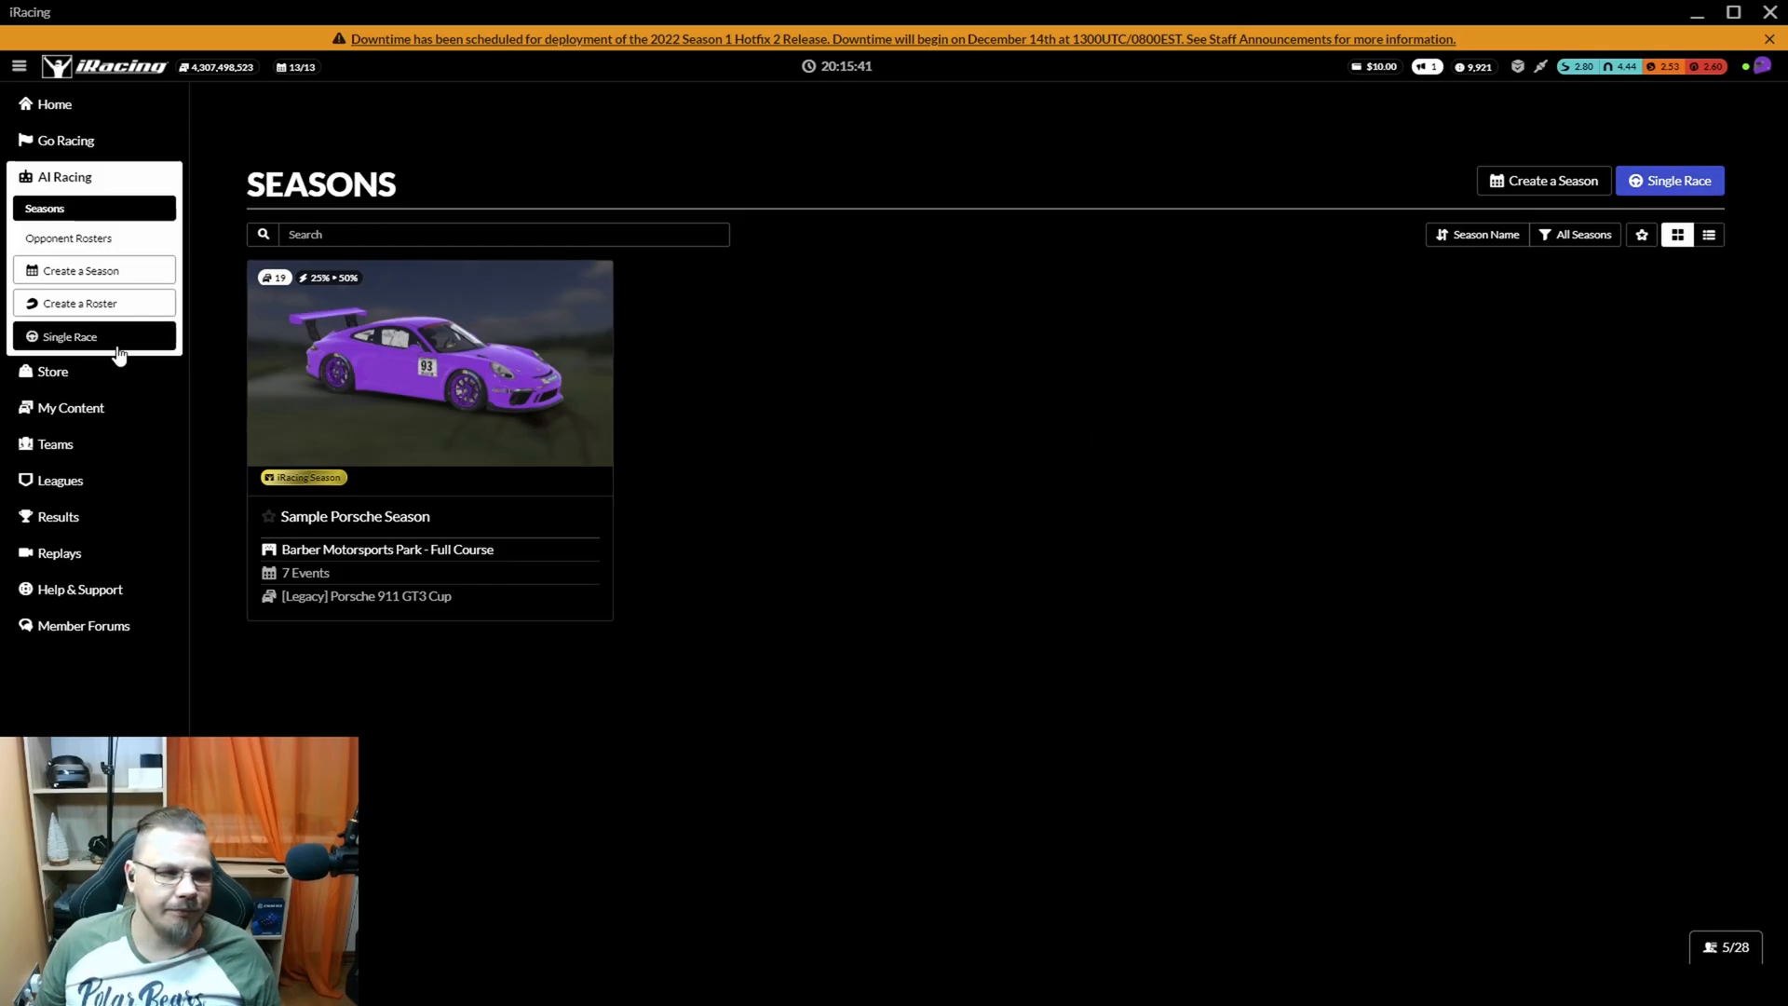
click(70, 335)
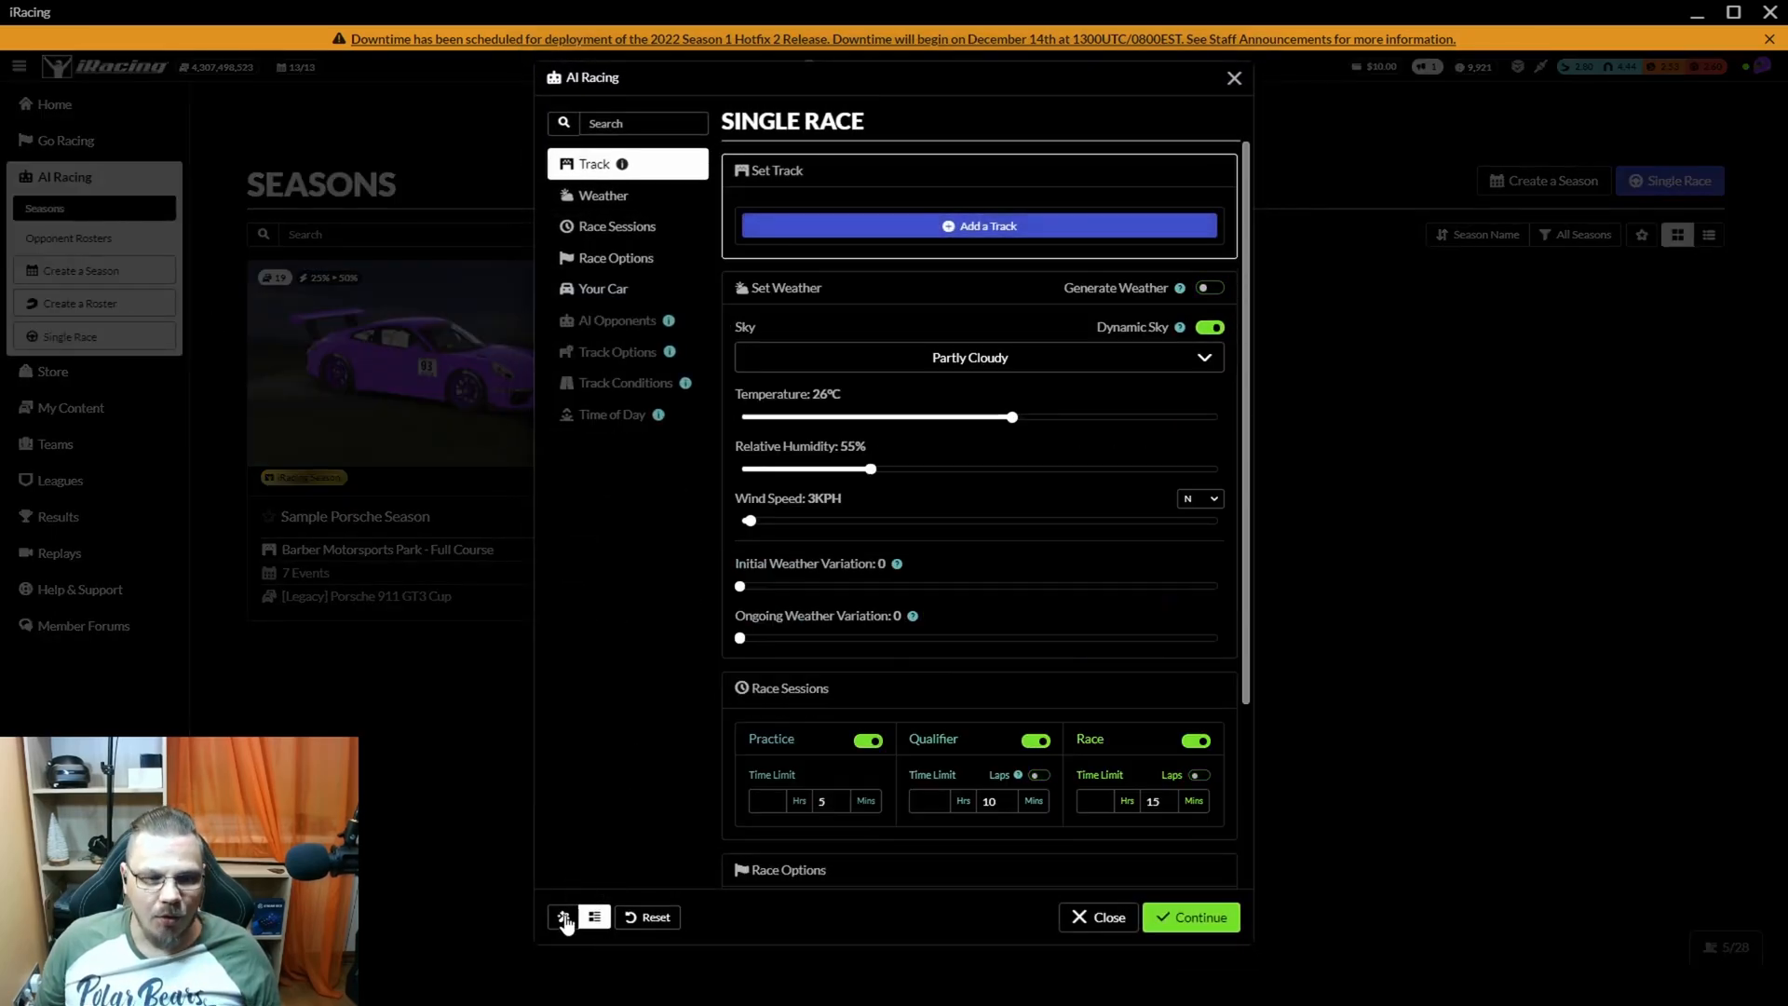
Step: Use step view, keep manual Partly Cloudy 26°C weather, and advance to Race Sessions
click(563, 916)
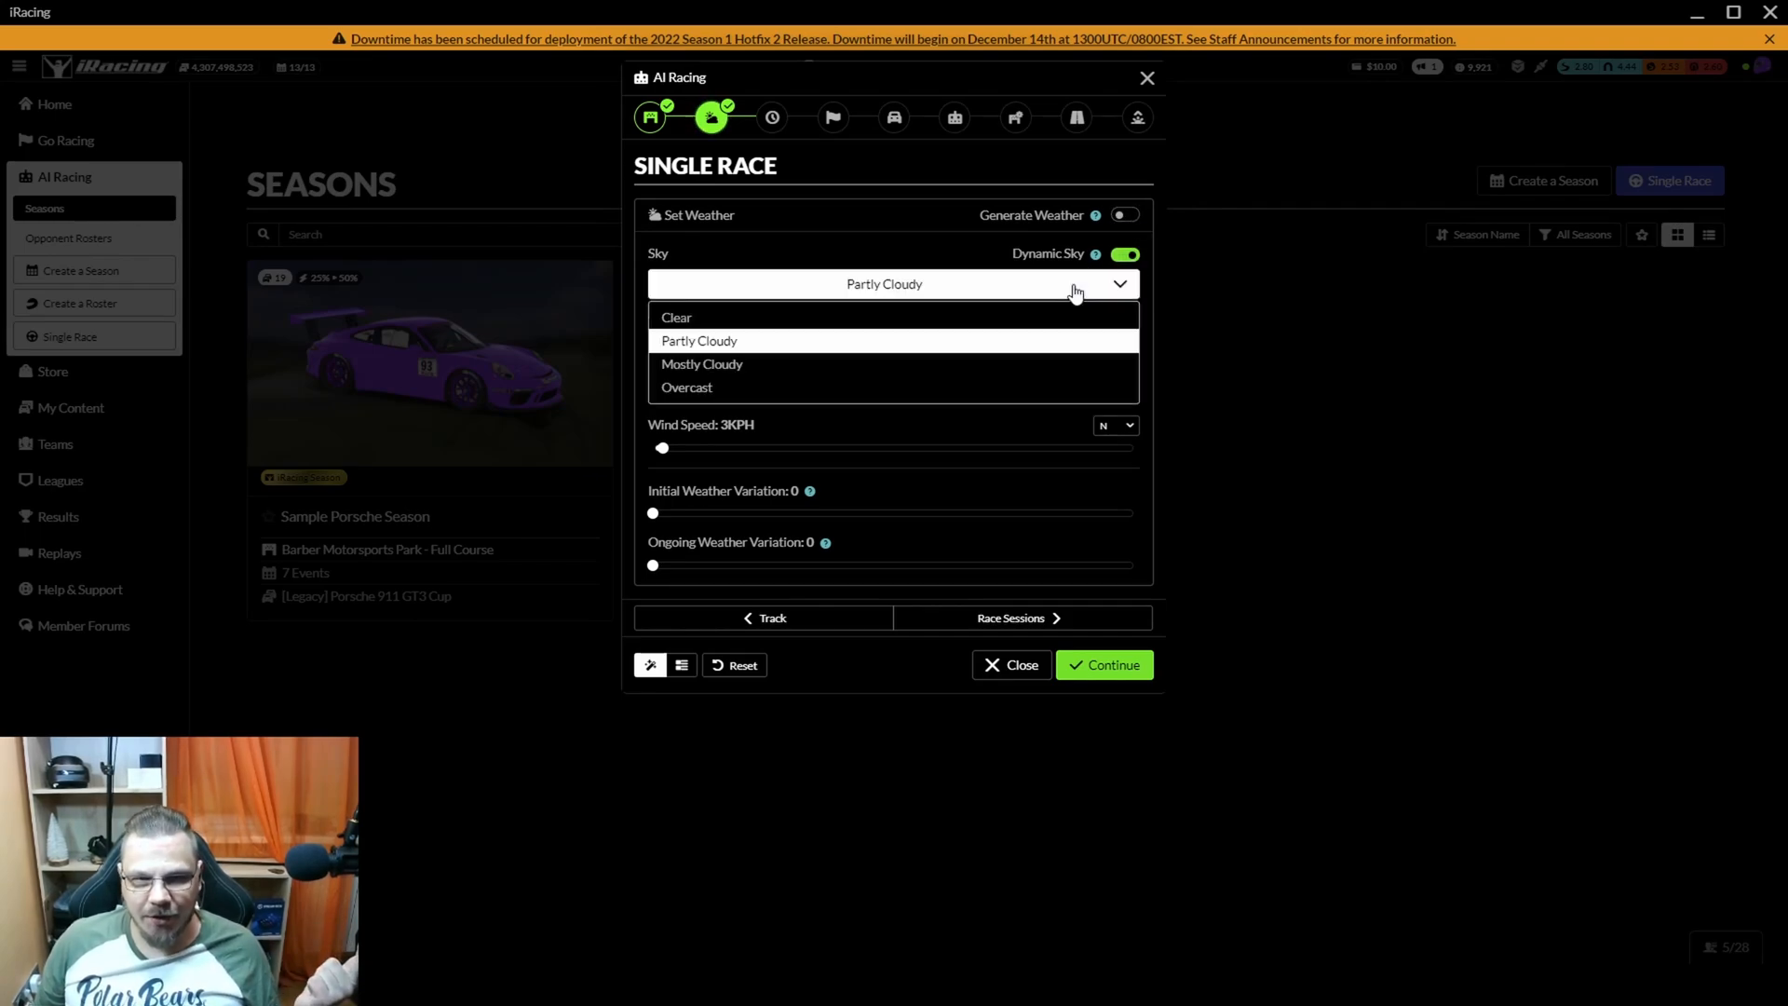
click(1124, 214)
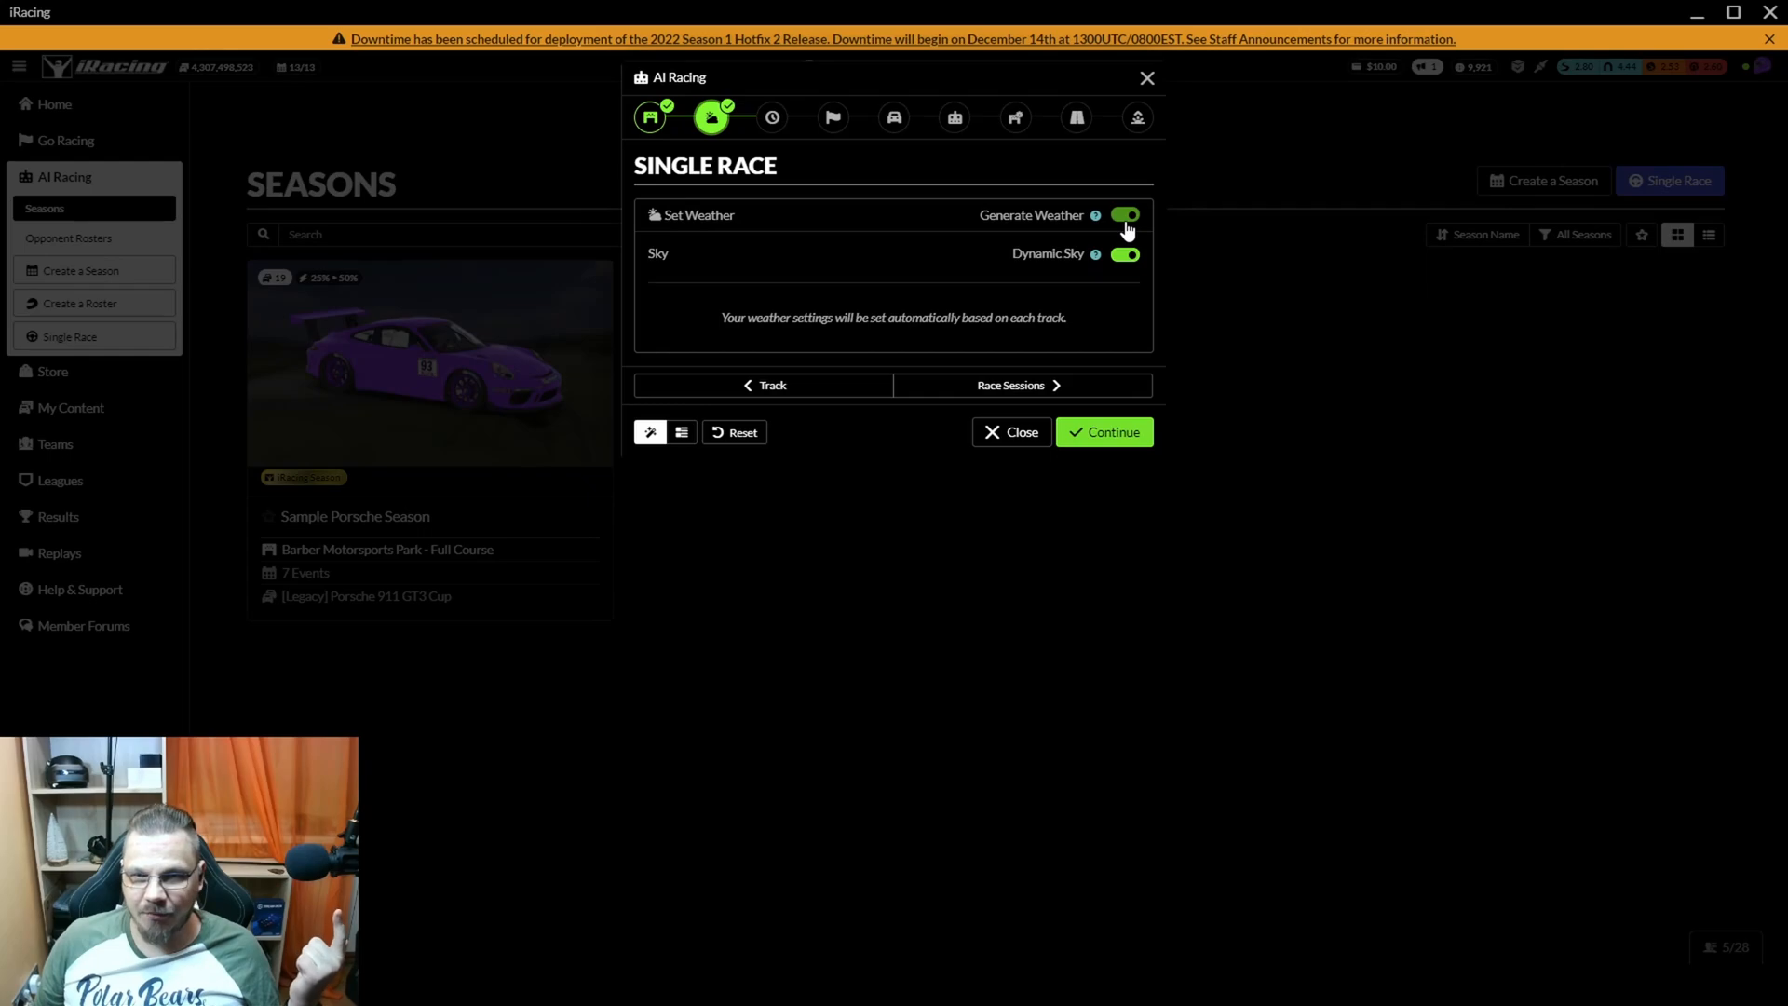
click(1124, 214)
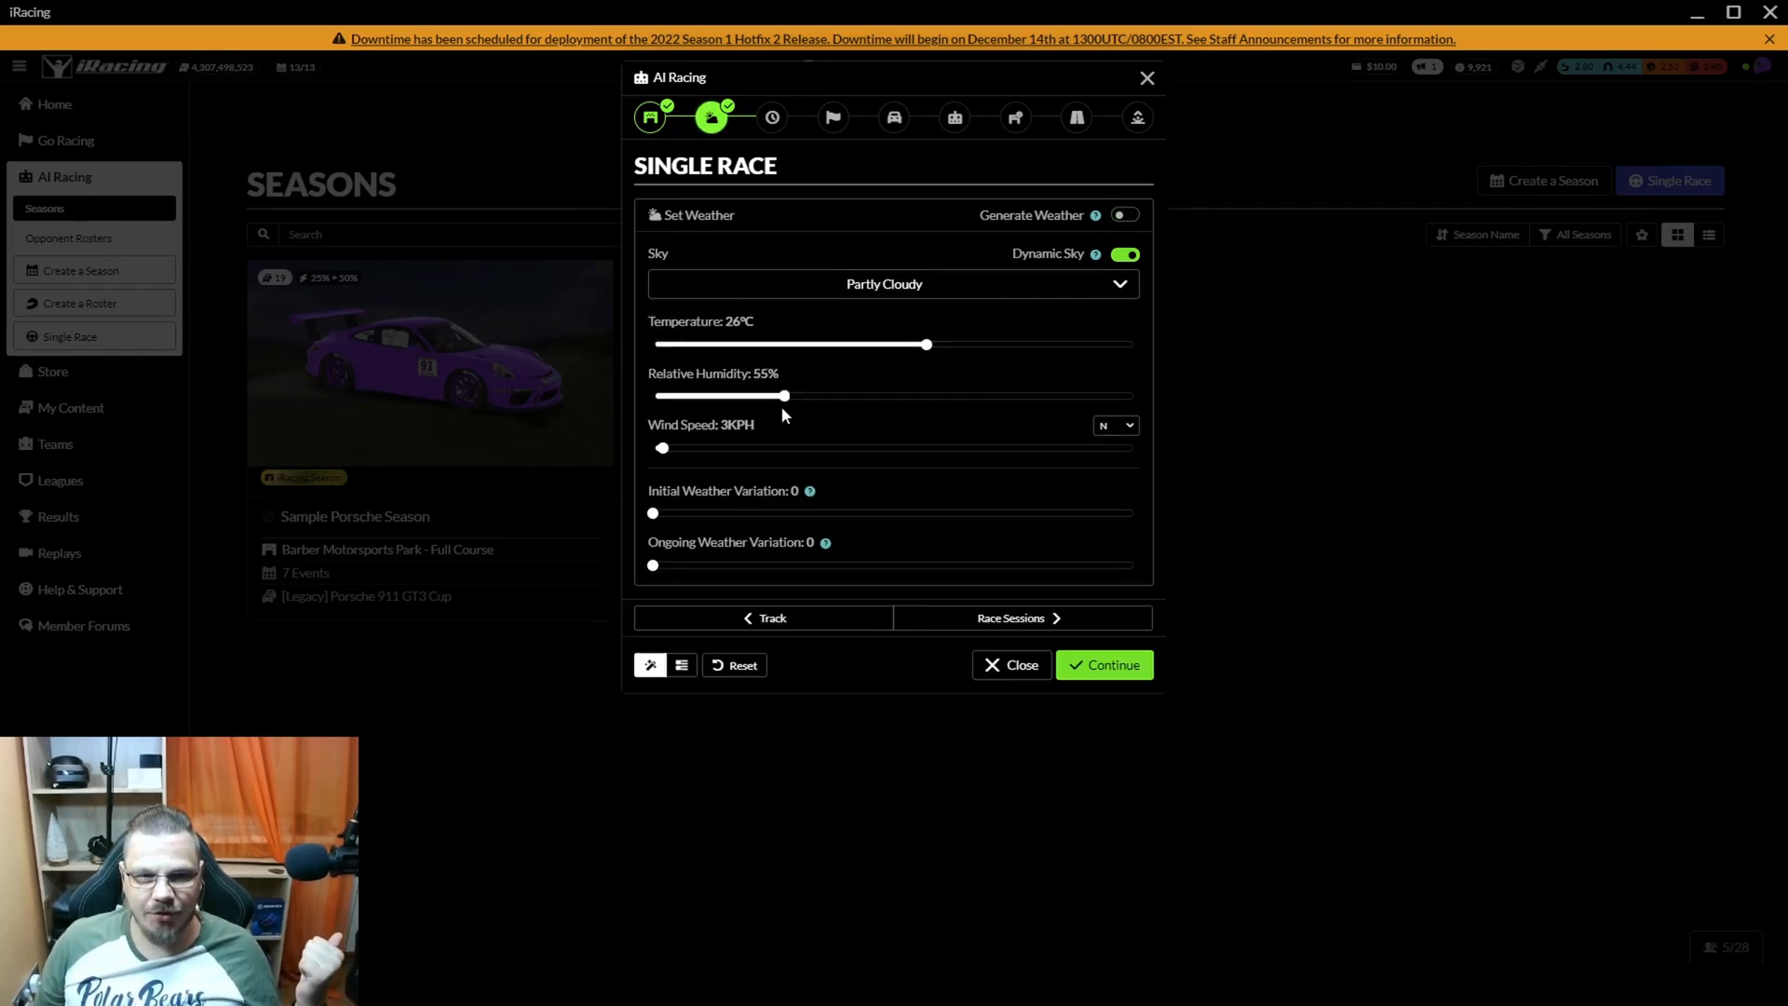
mouse_move(822, 478)
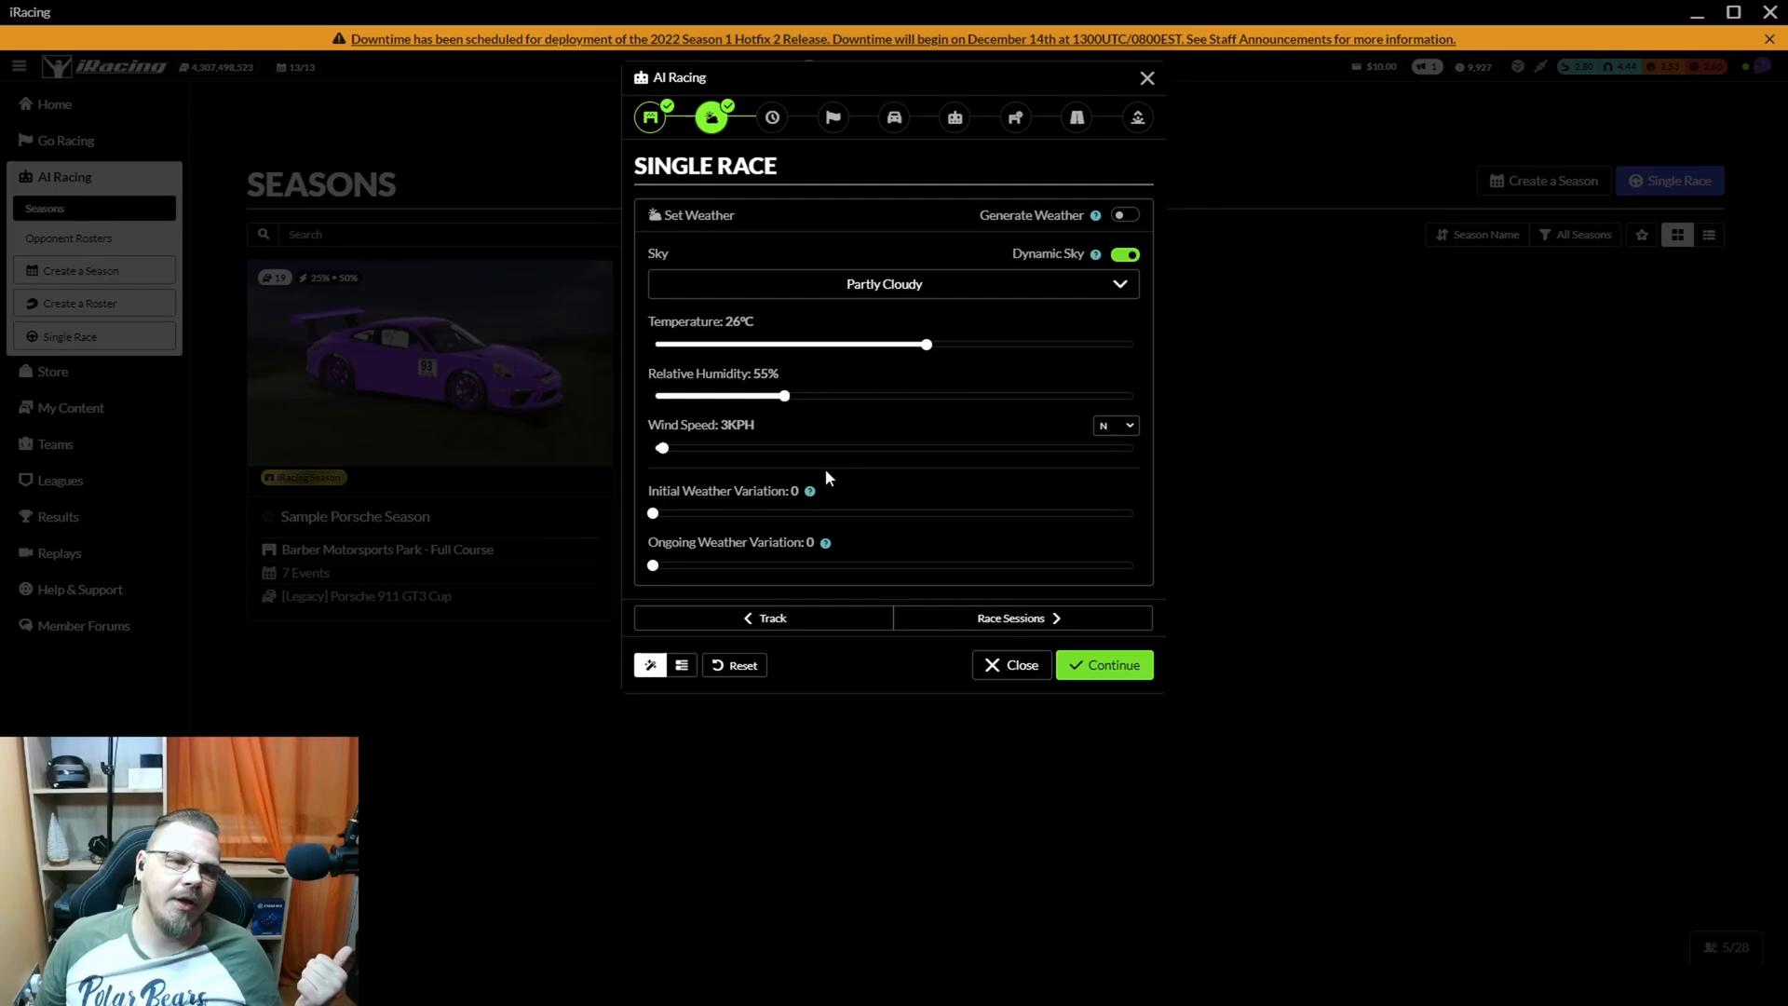
mouse_move(1004, 390)
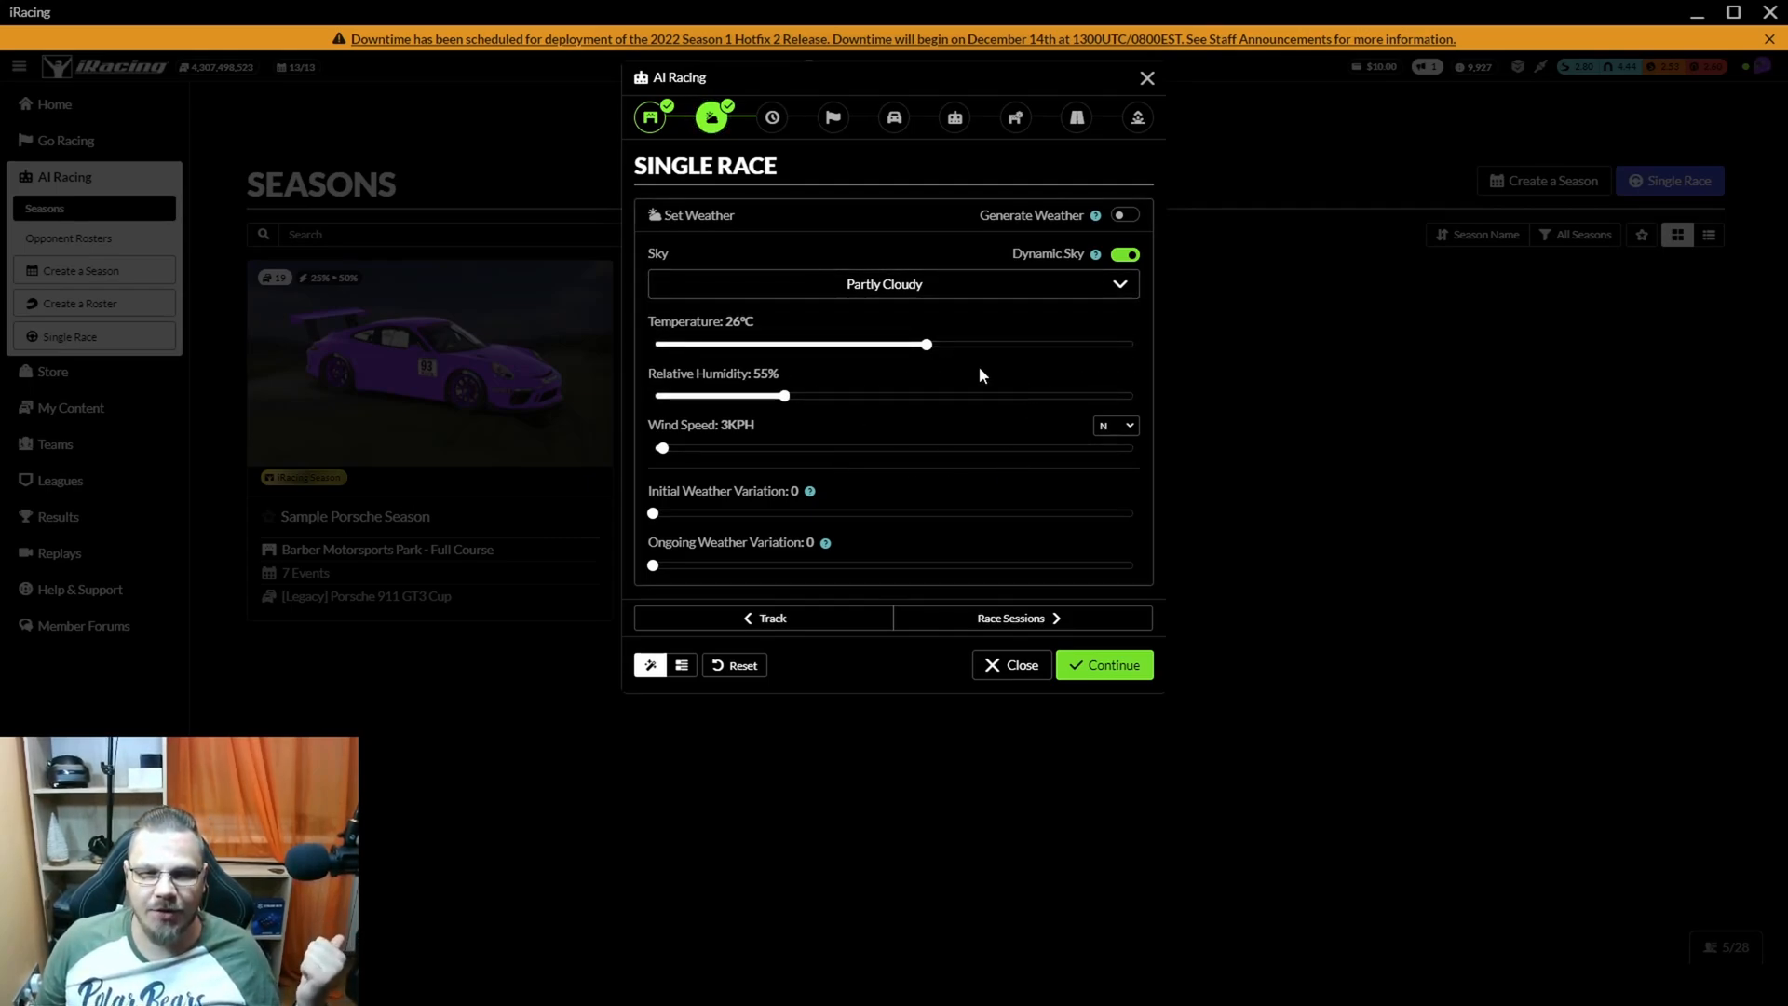
mouse_move(1035, 599)
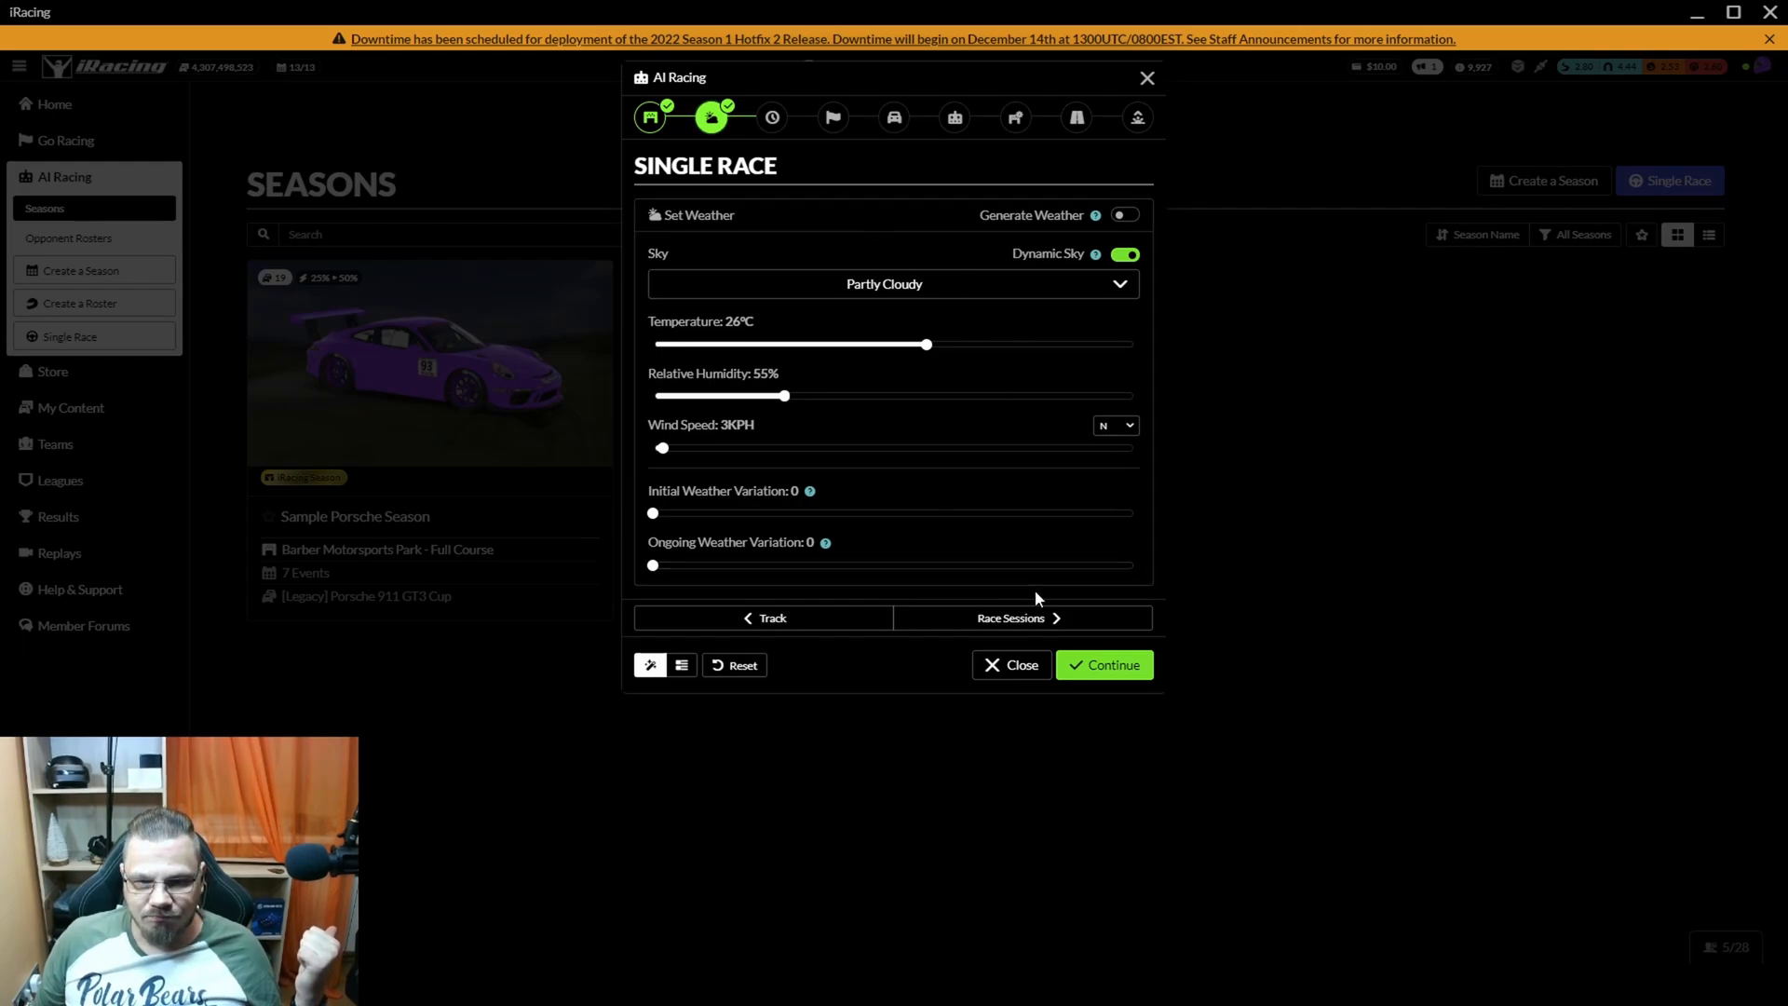
click(1010, 616)
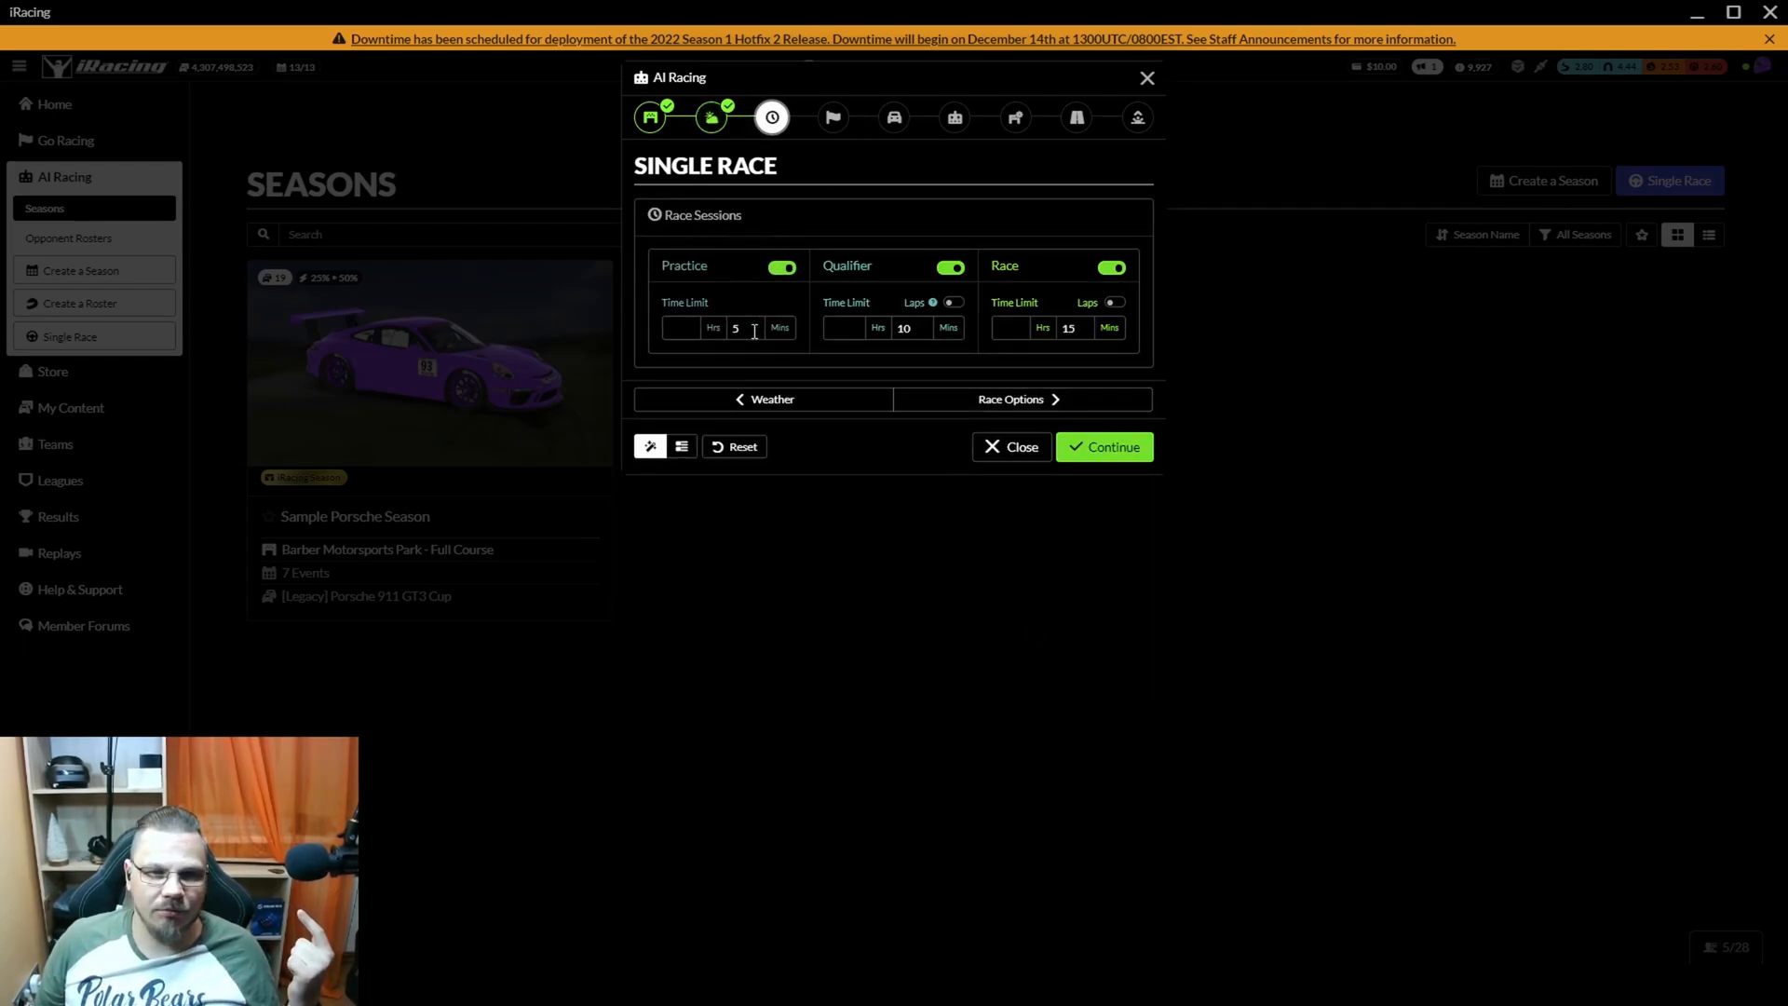
Step: Set qualifying to 1 lap and the race length to 10 laps
click(739, 329)
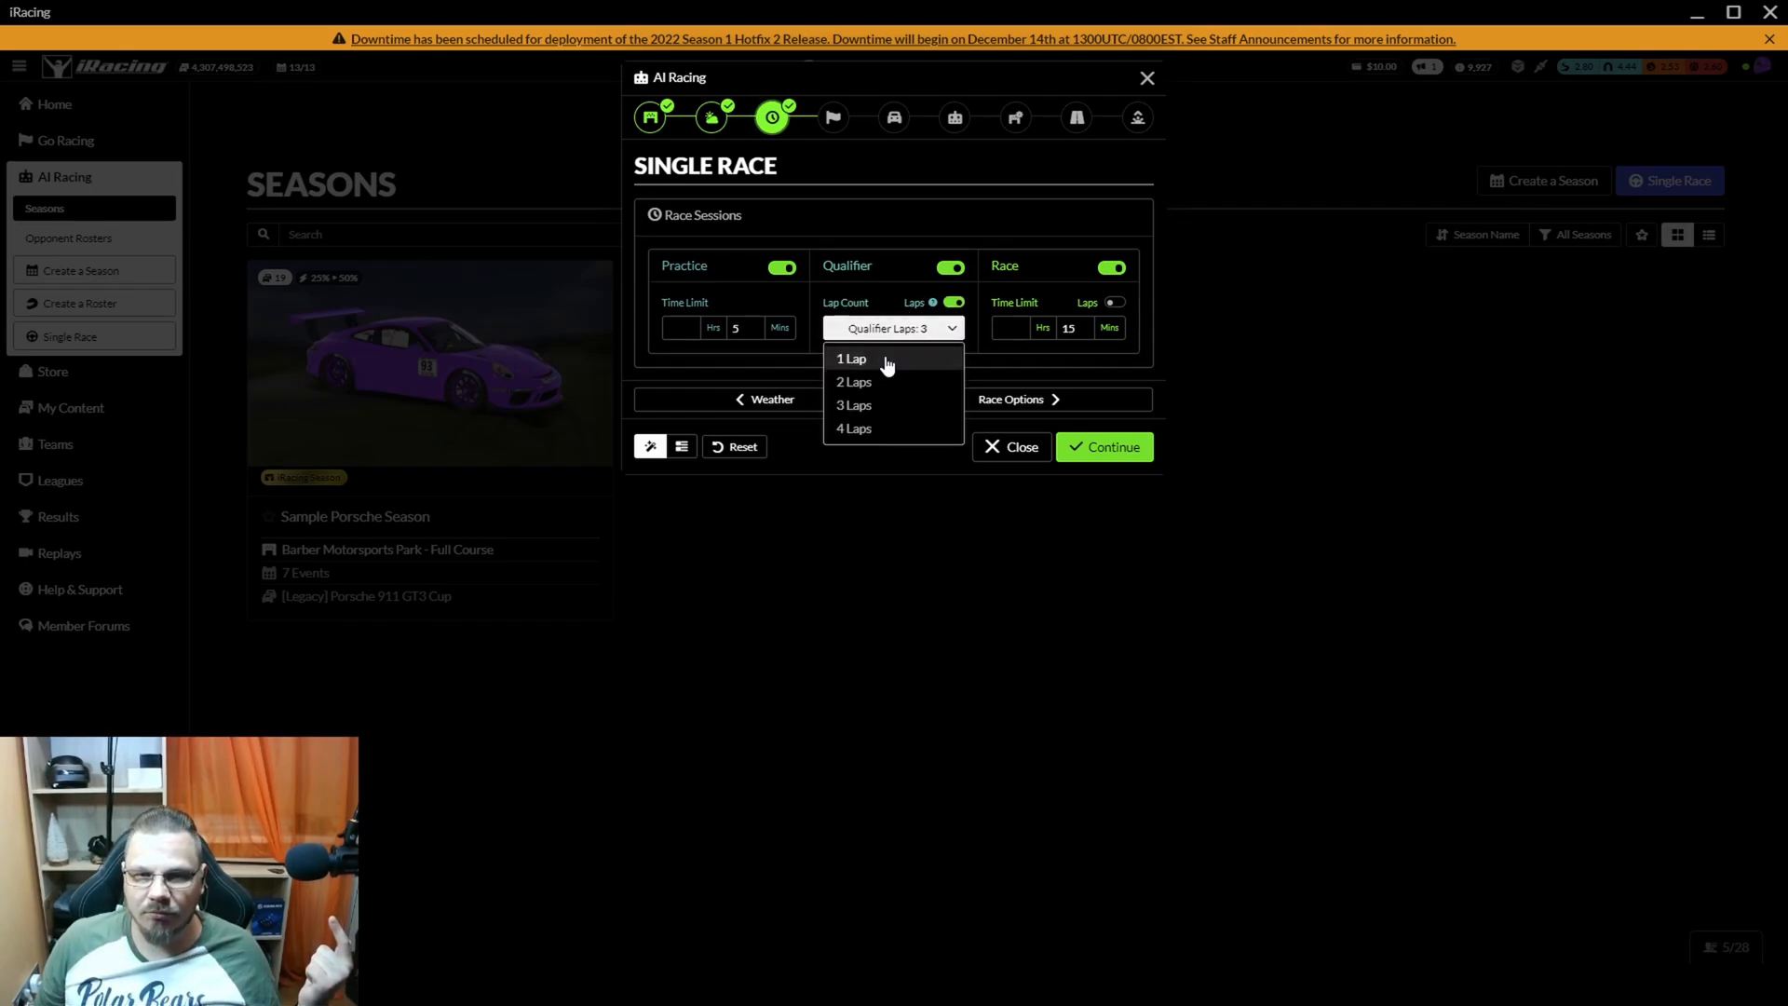
click(850, 358)
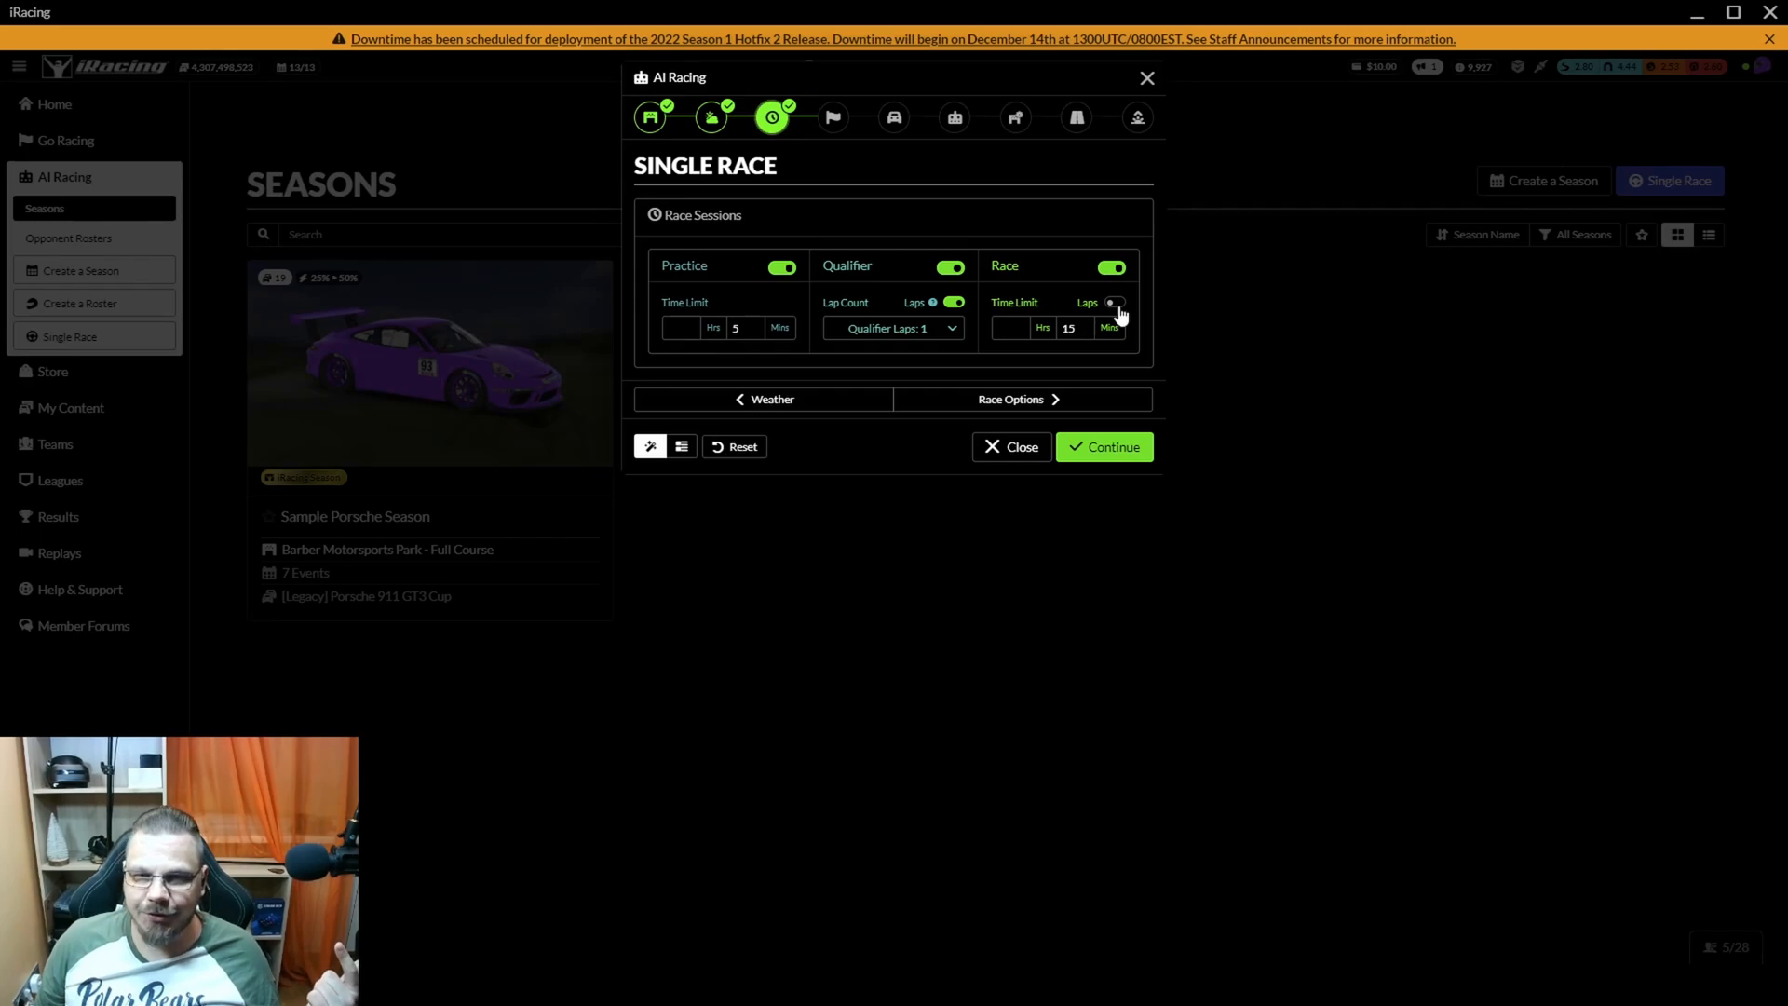
click(1111, 302)
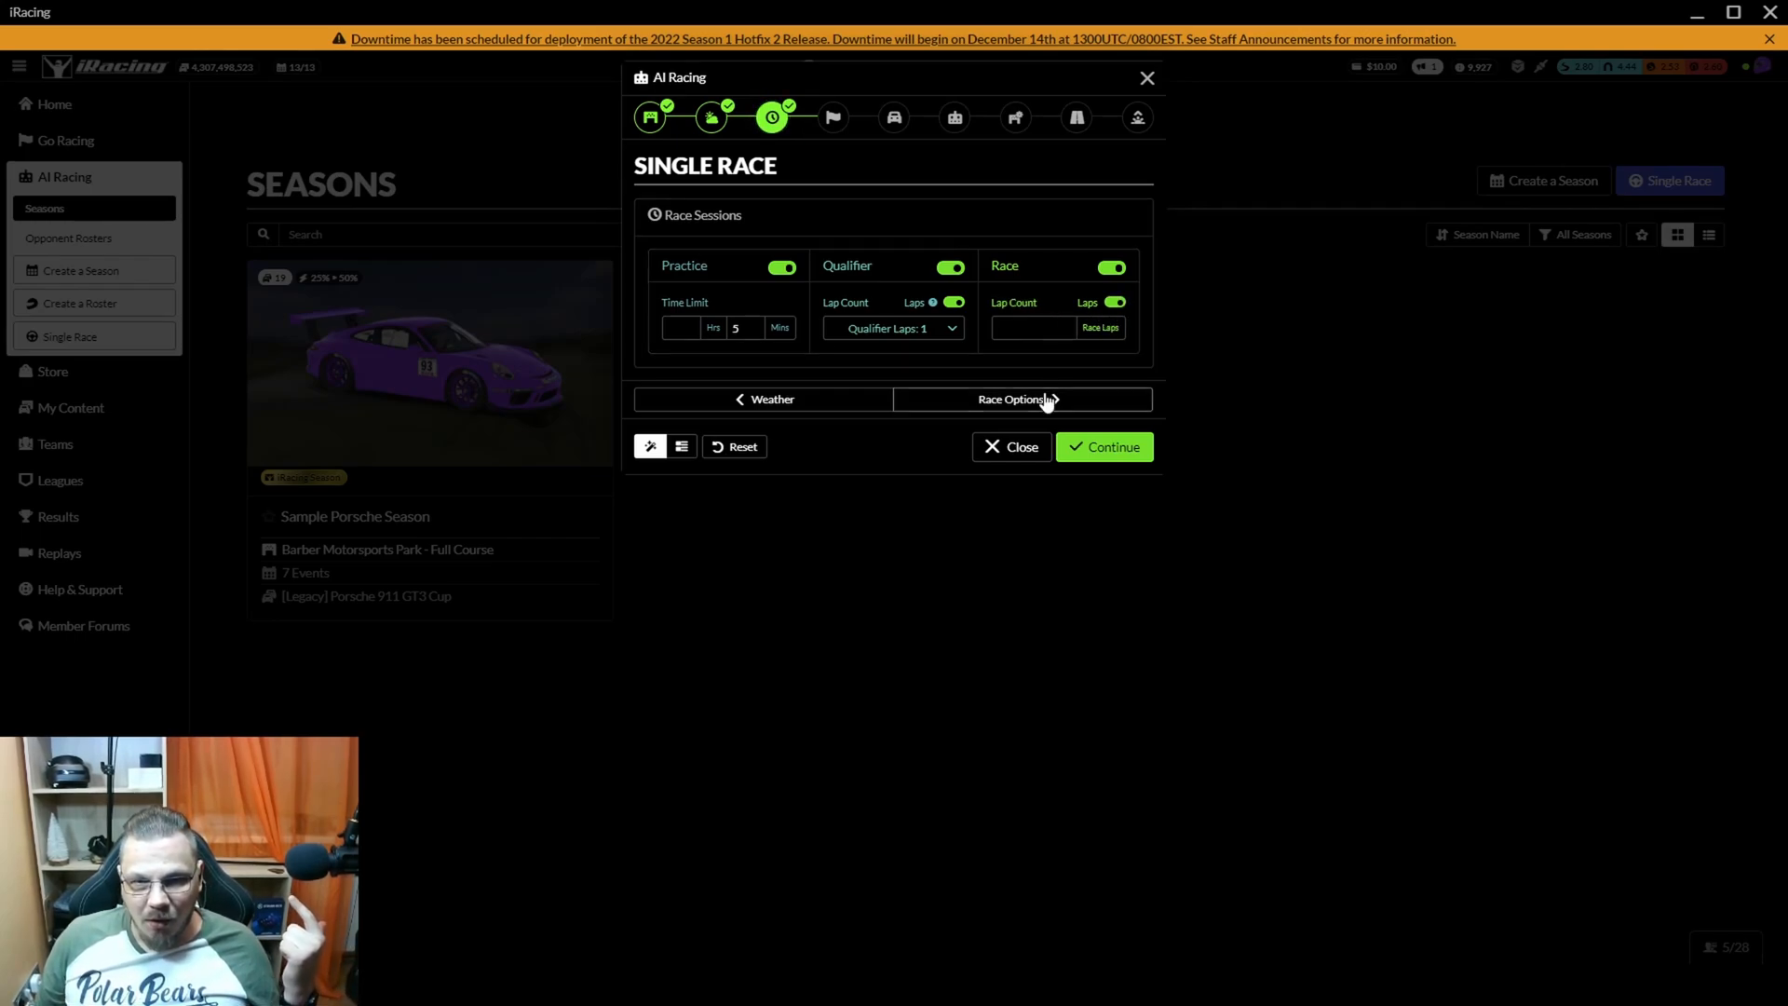
click(1014, 400)
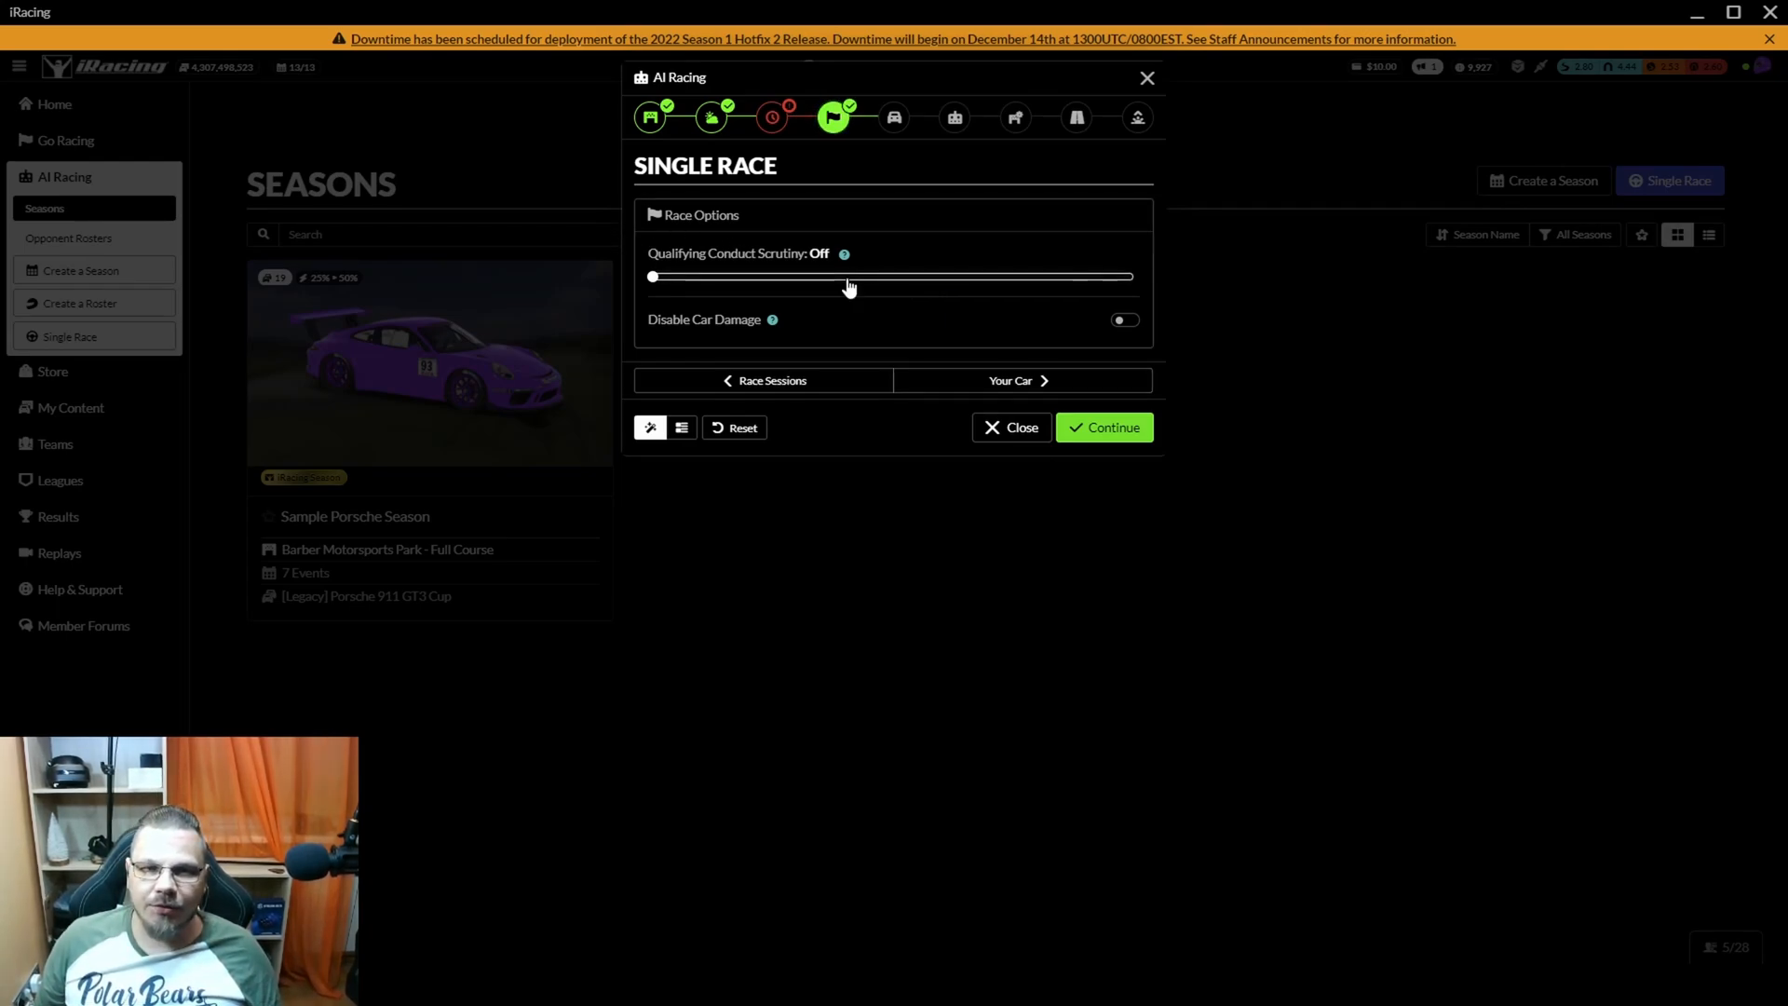
mouse_move(843, 253)
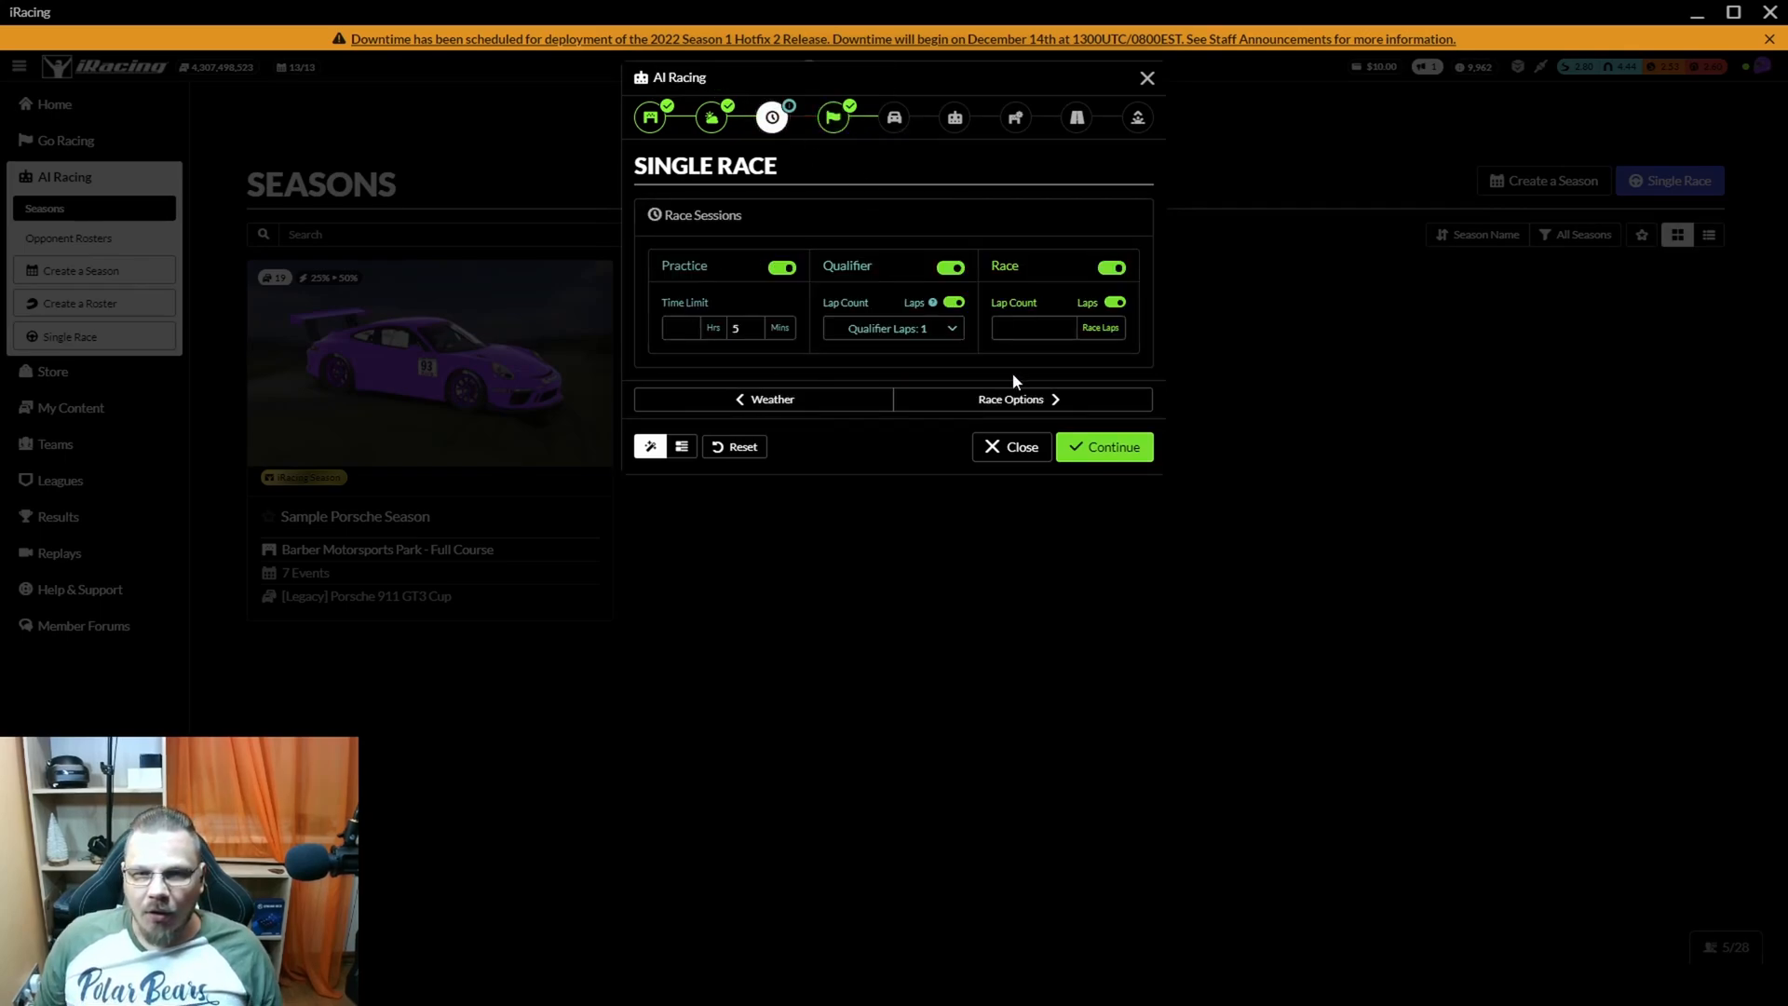
click(1030, 327)
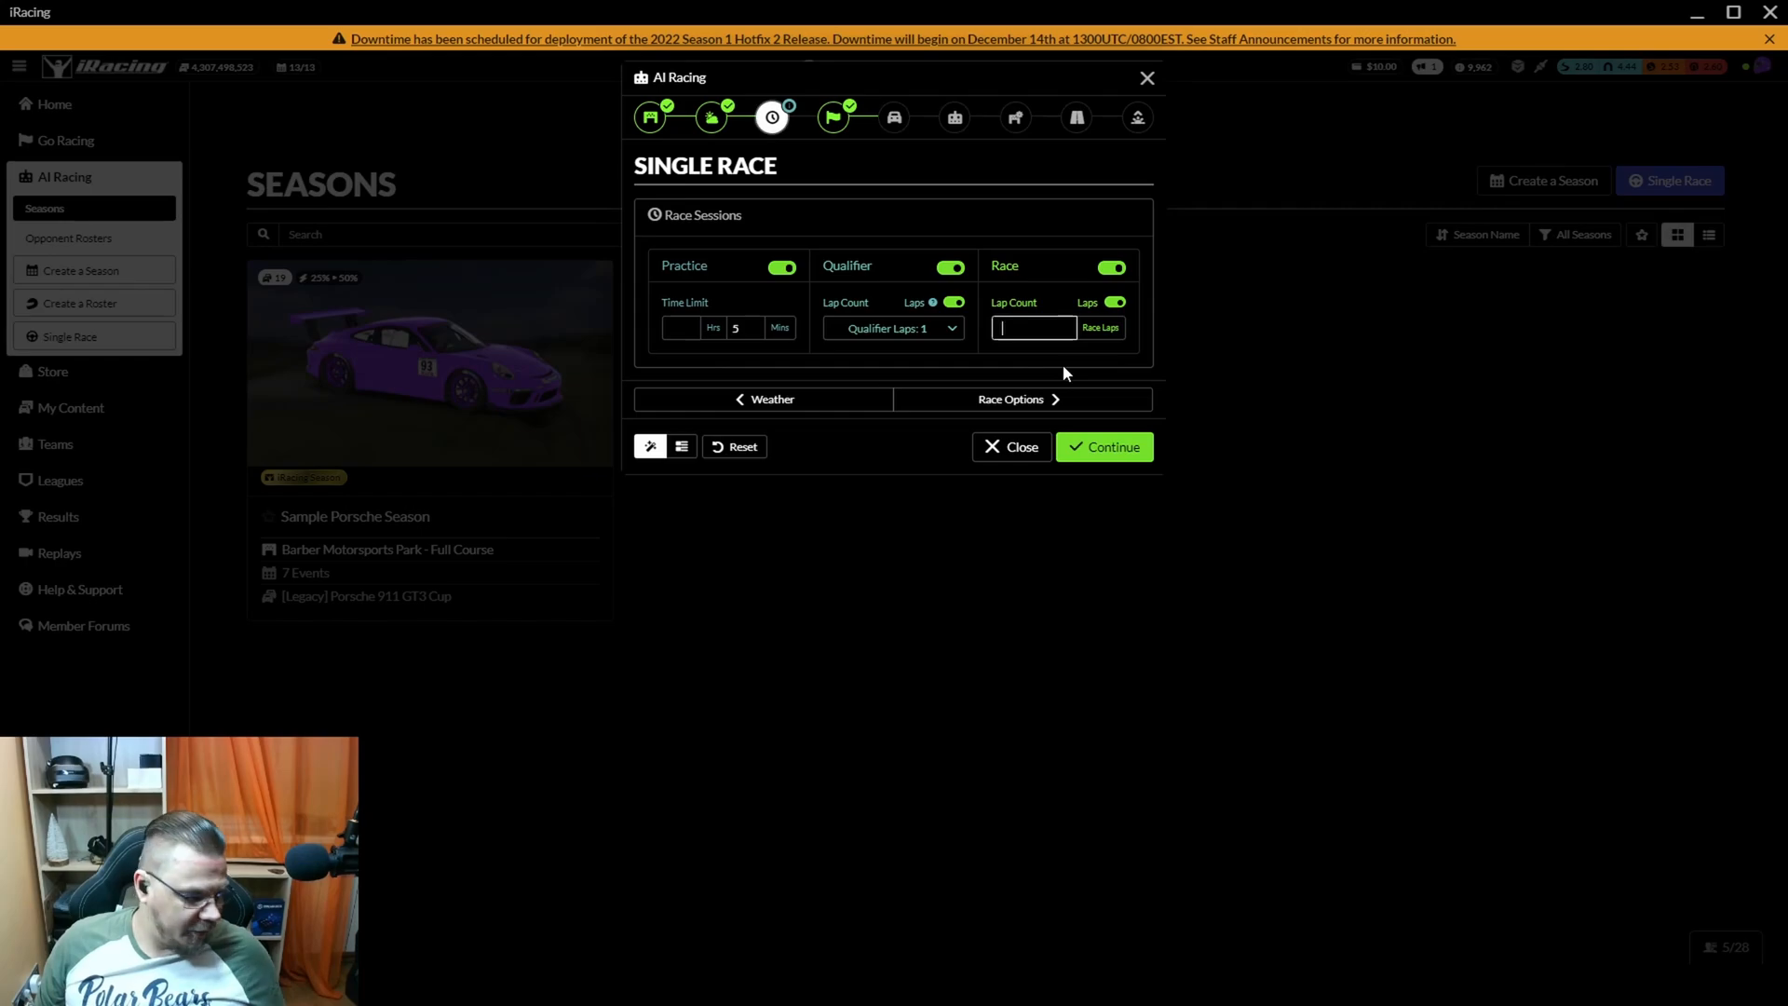
text(10)
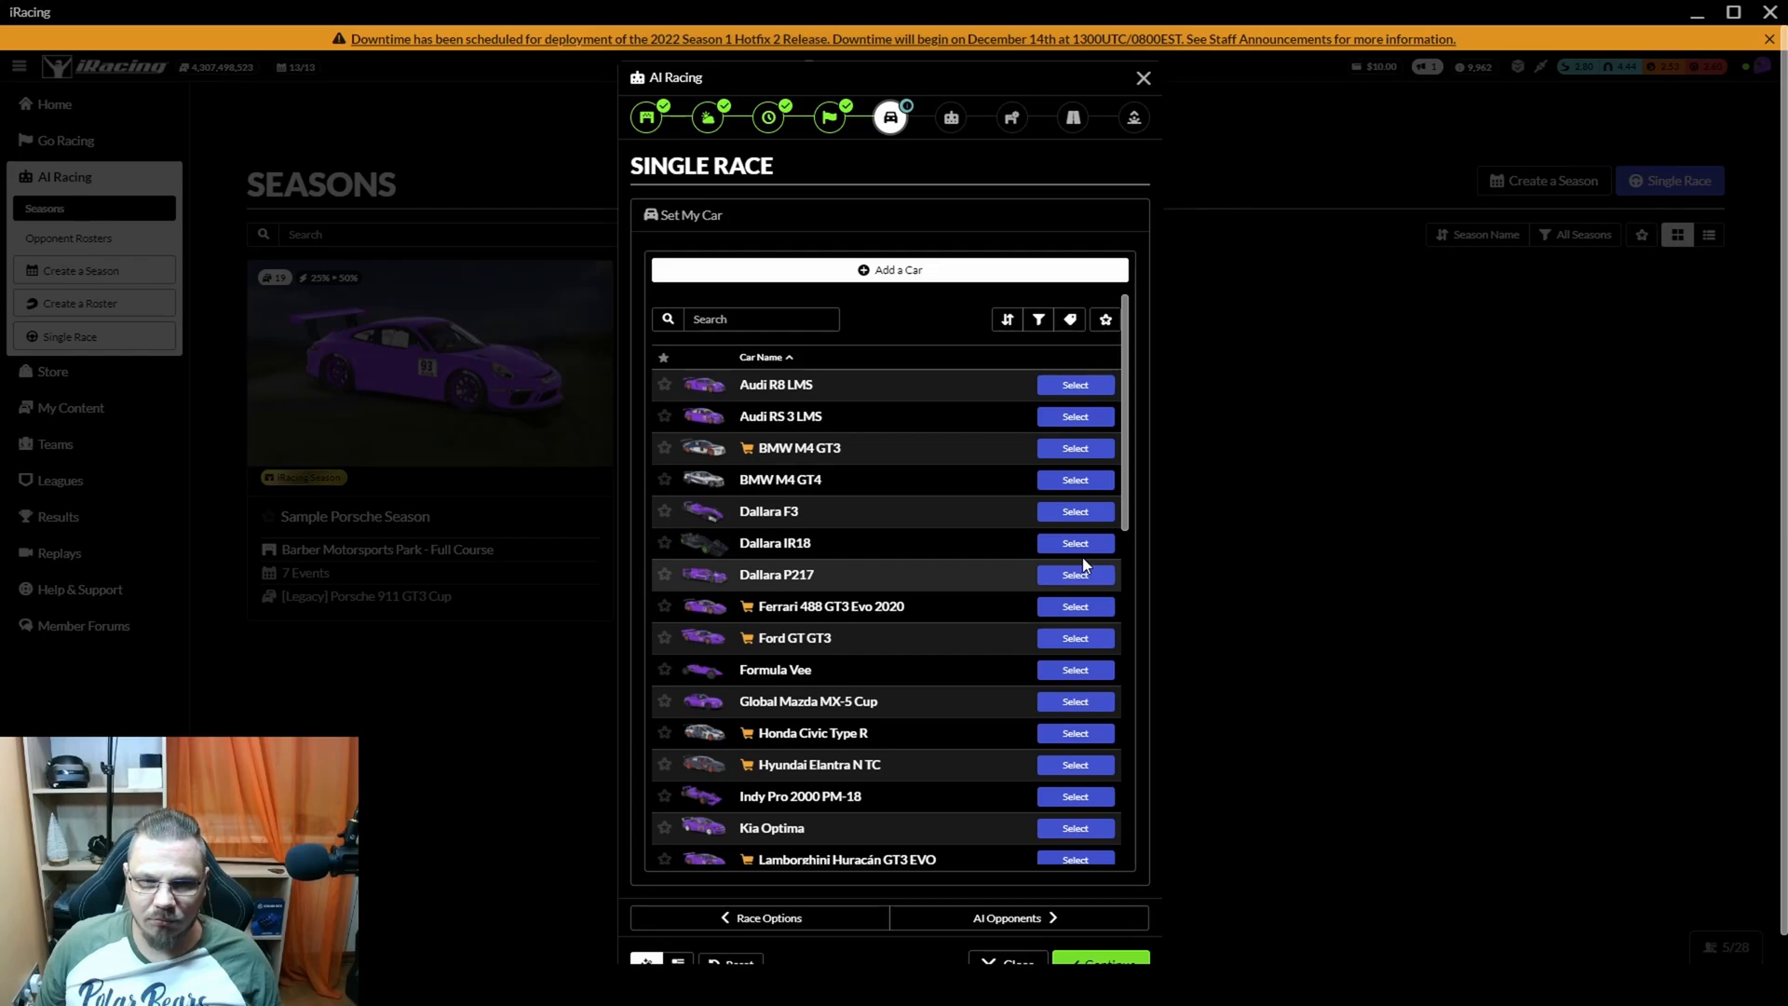
Step: Advance to AI Opponents and view the Dallara IR18 opponent's 100% fuel capacity option
click(1073, 542)
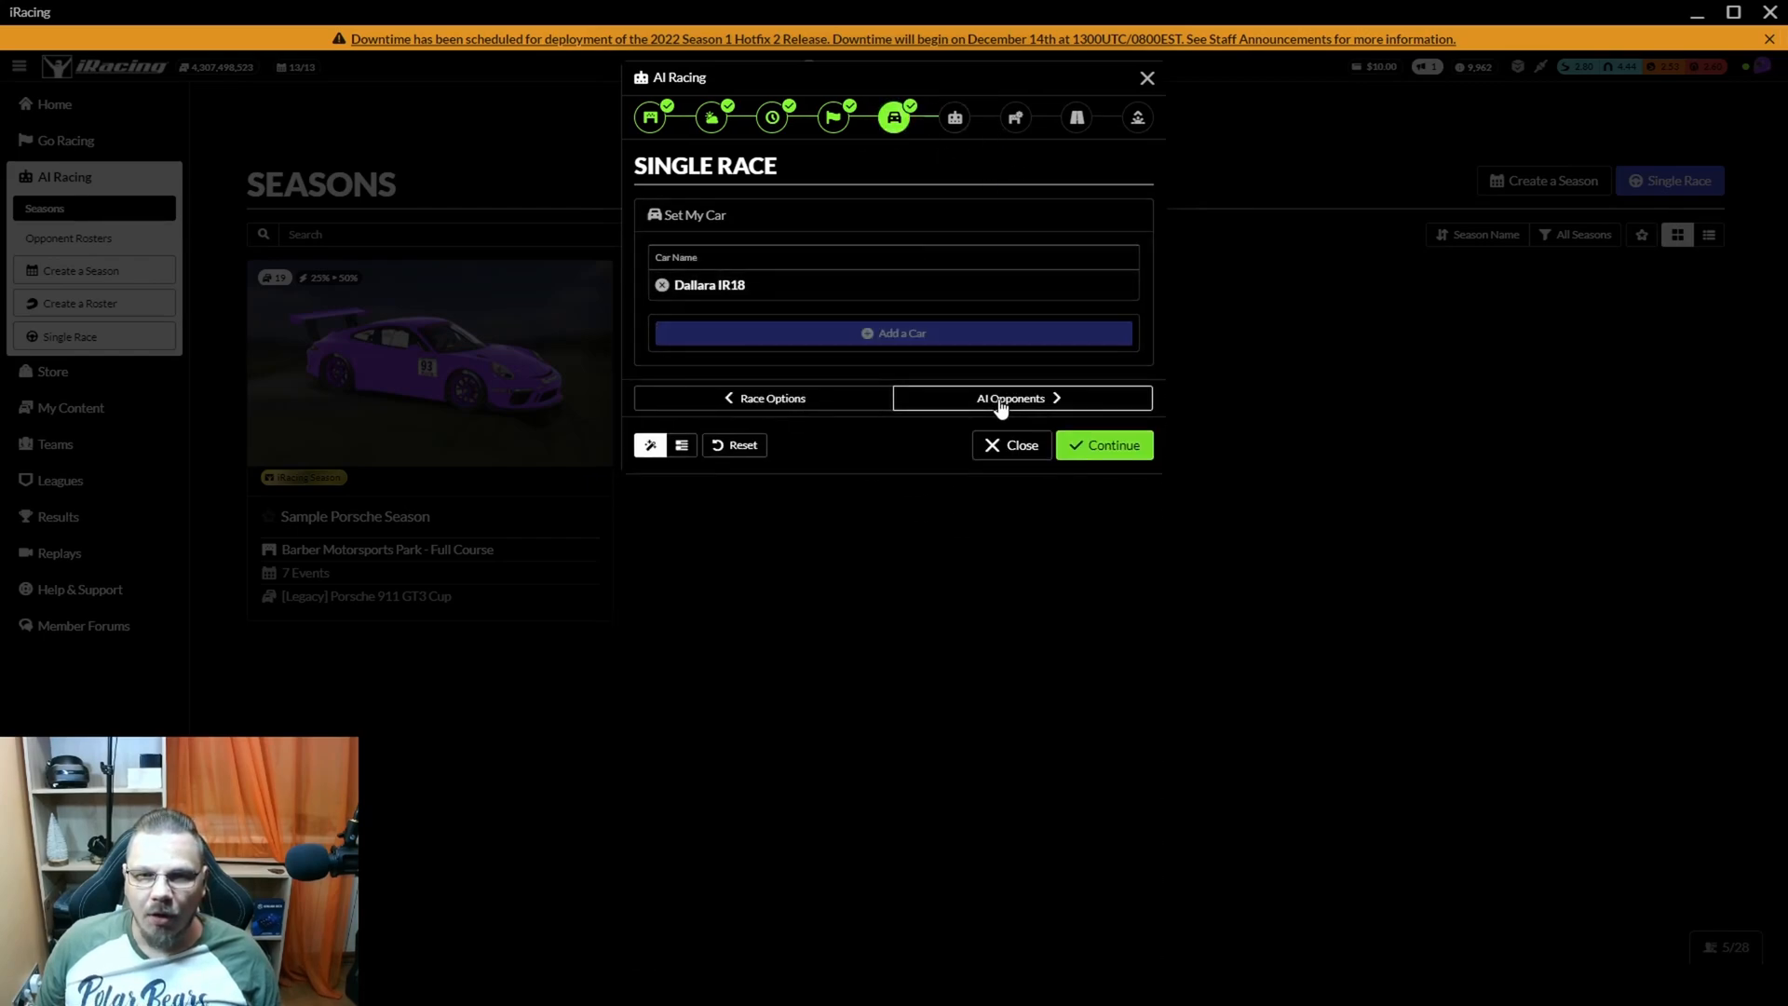
click(1010, 397)
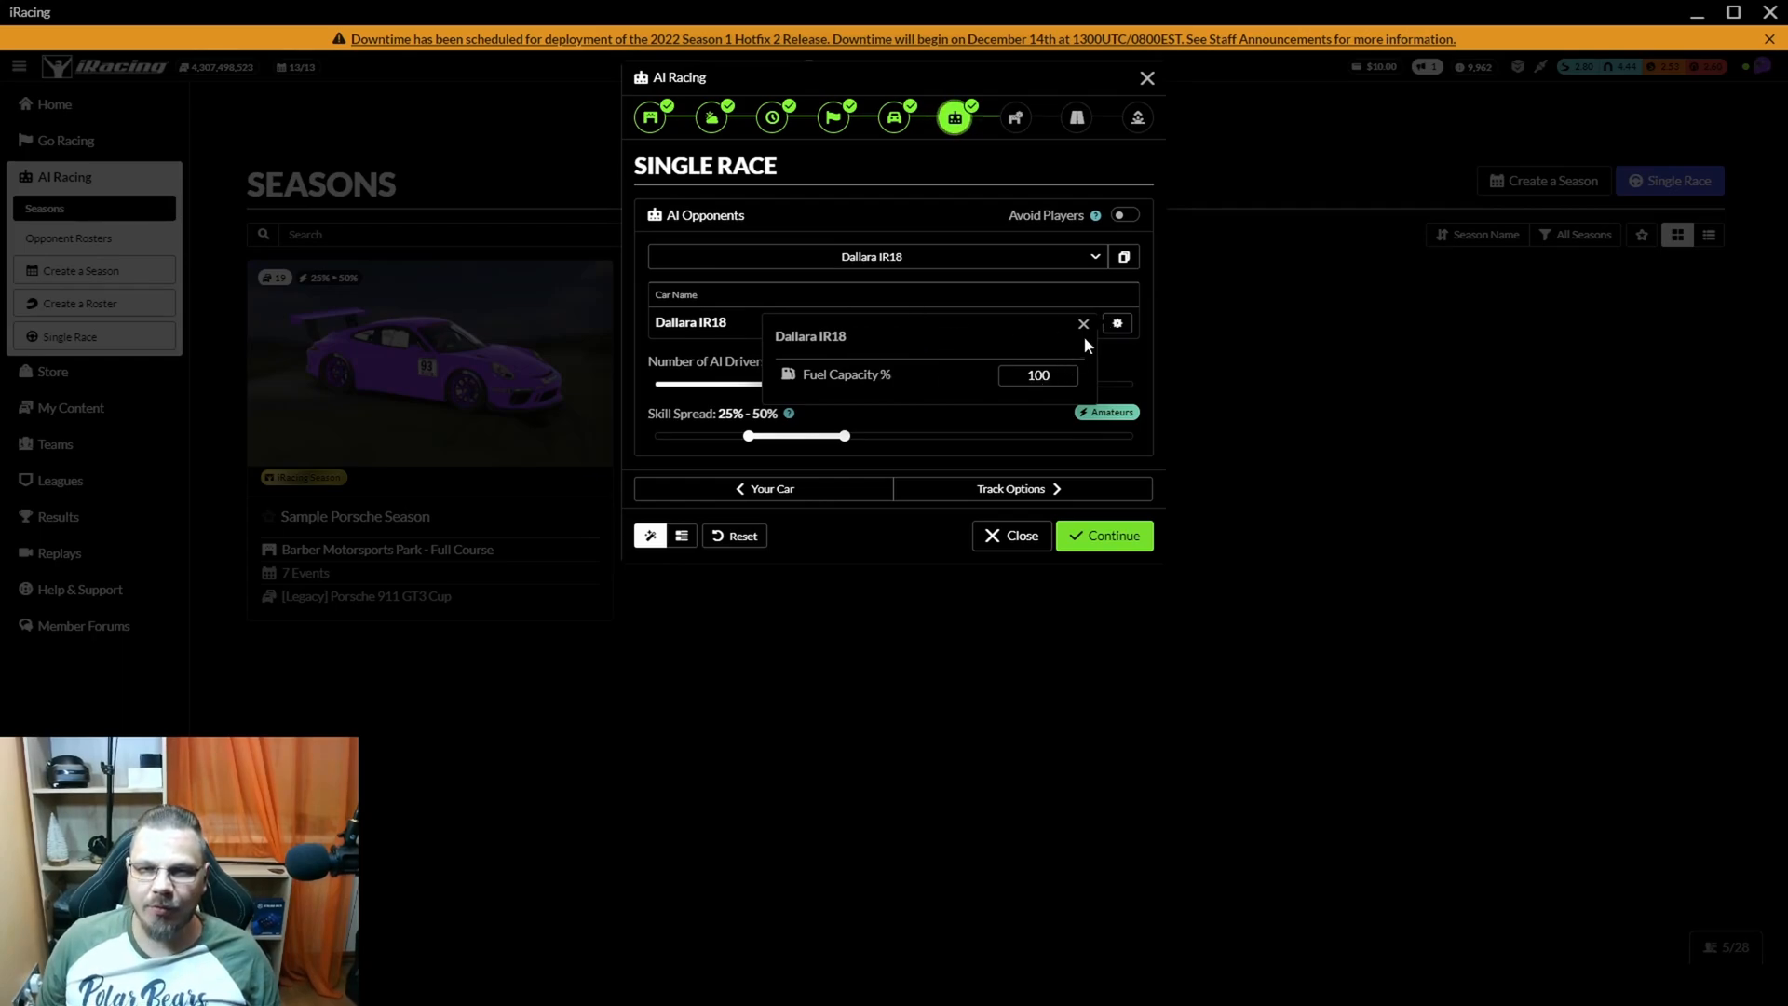
Step: Close the fuel options and drag the Skill Spread handles to 46%–70%
click(1082, 323)
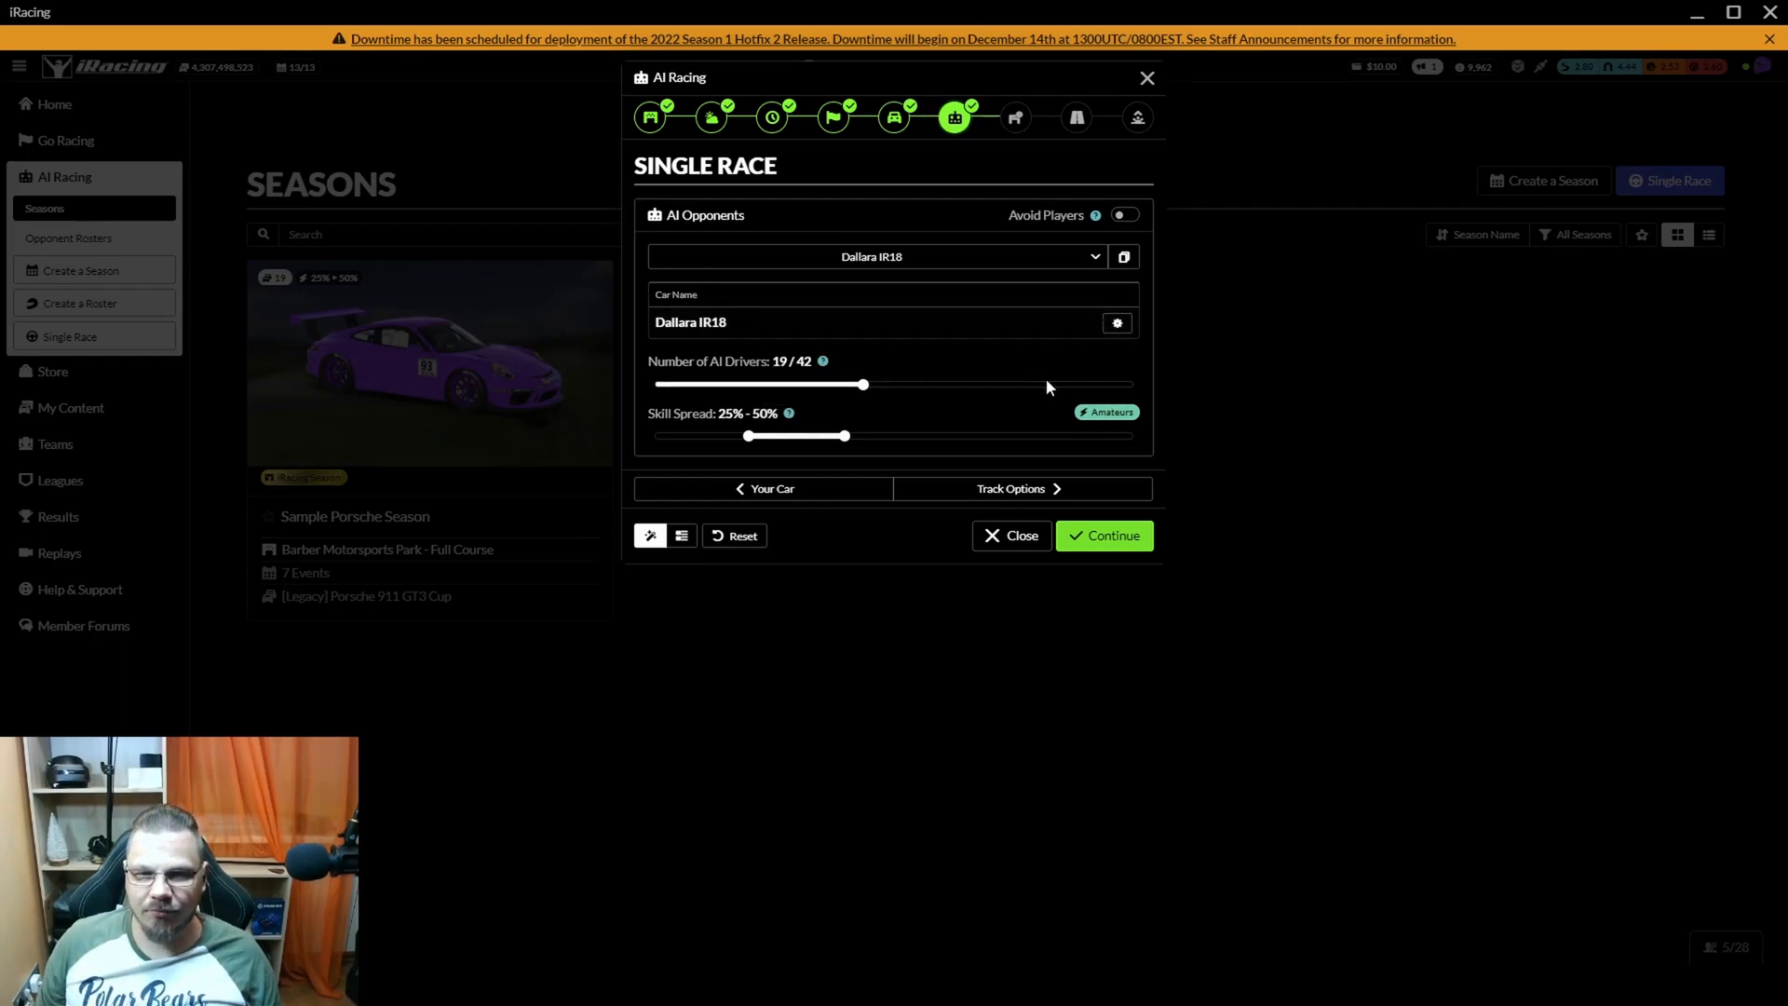
mouse_move(987, 396)
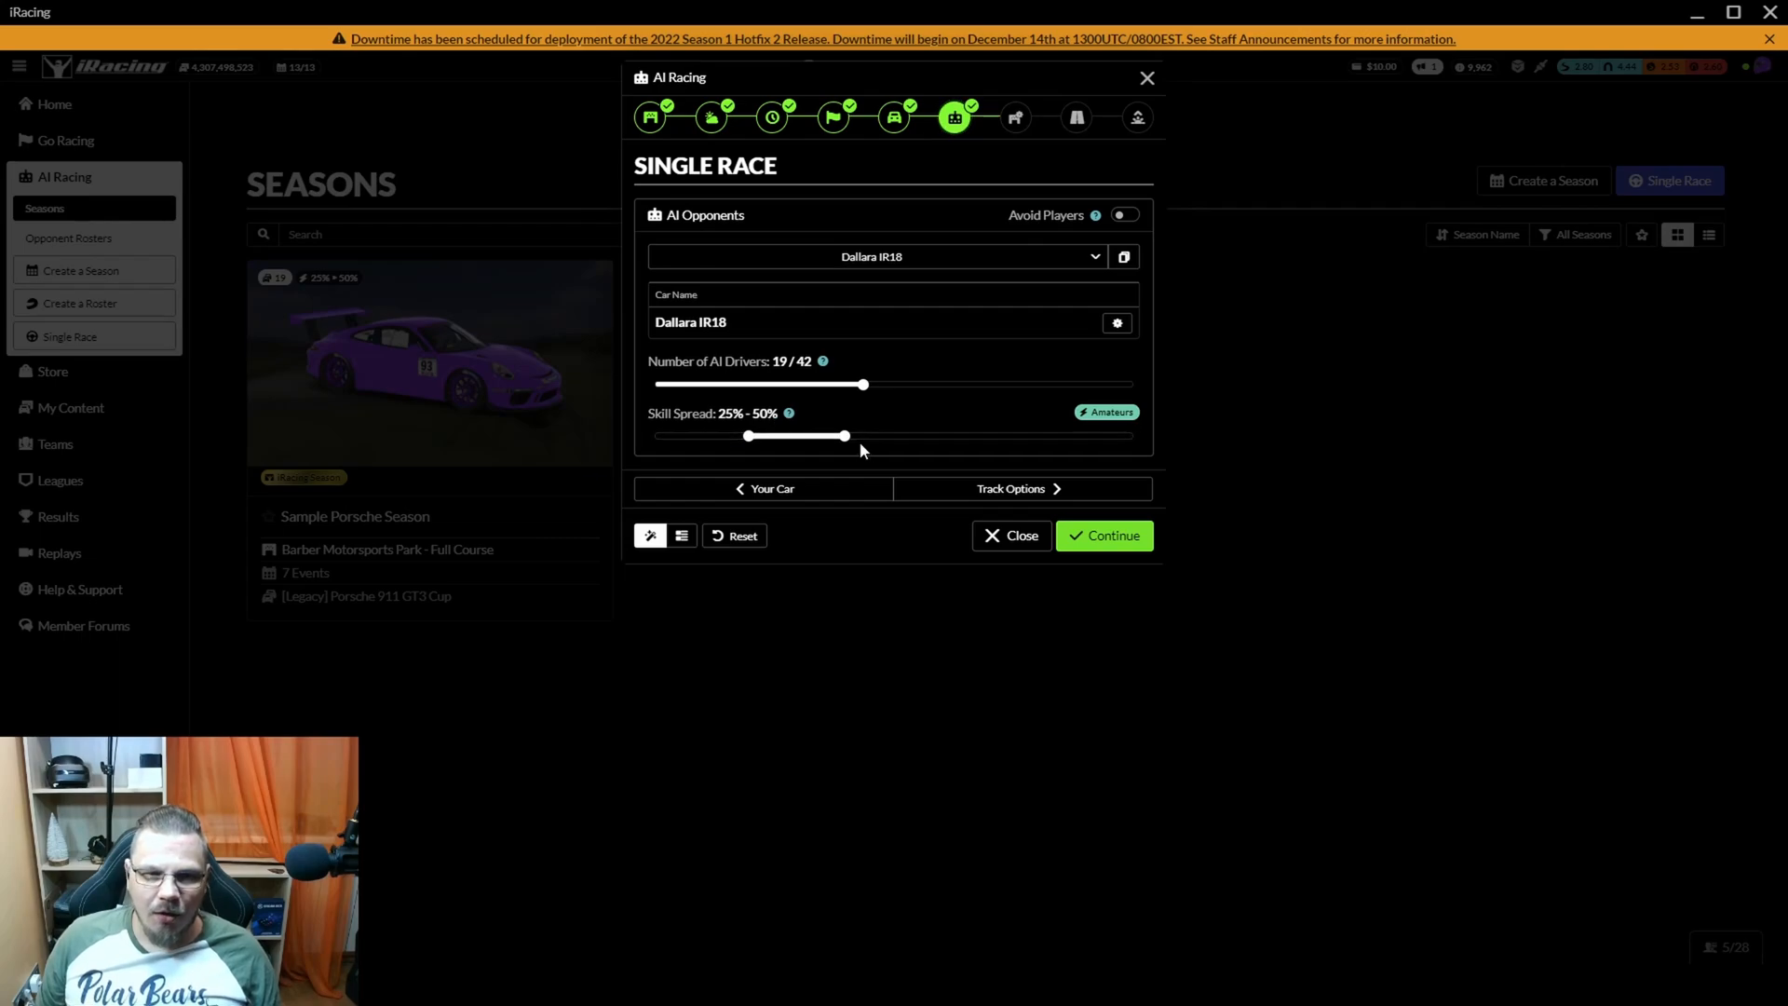
drag(846, 437, 1134, 437)
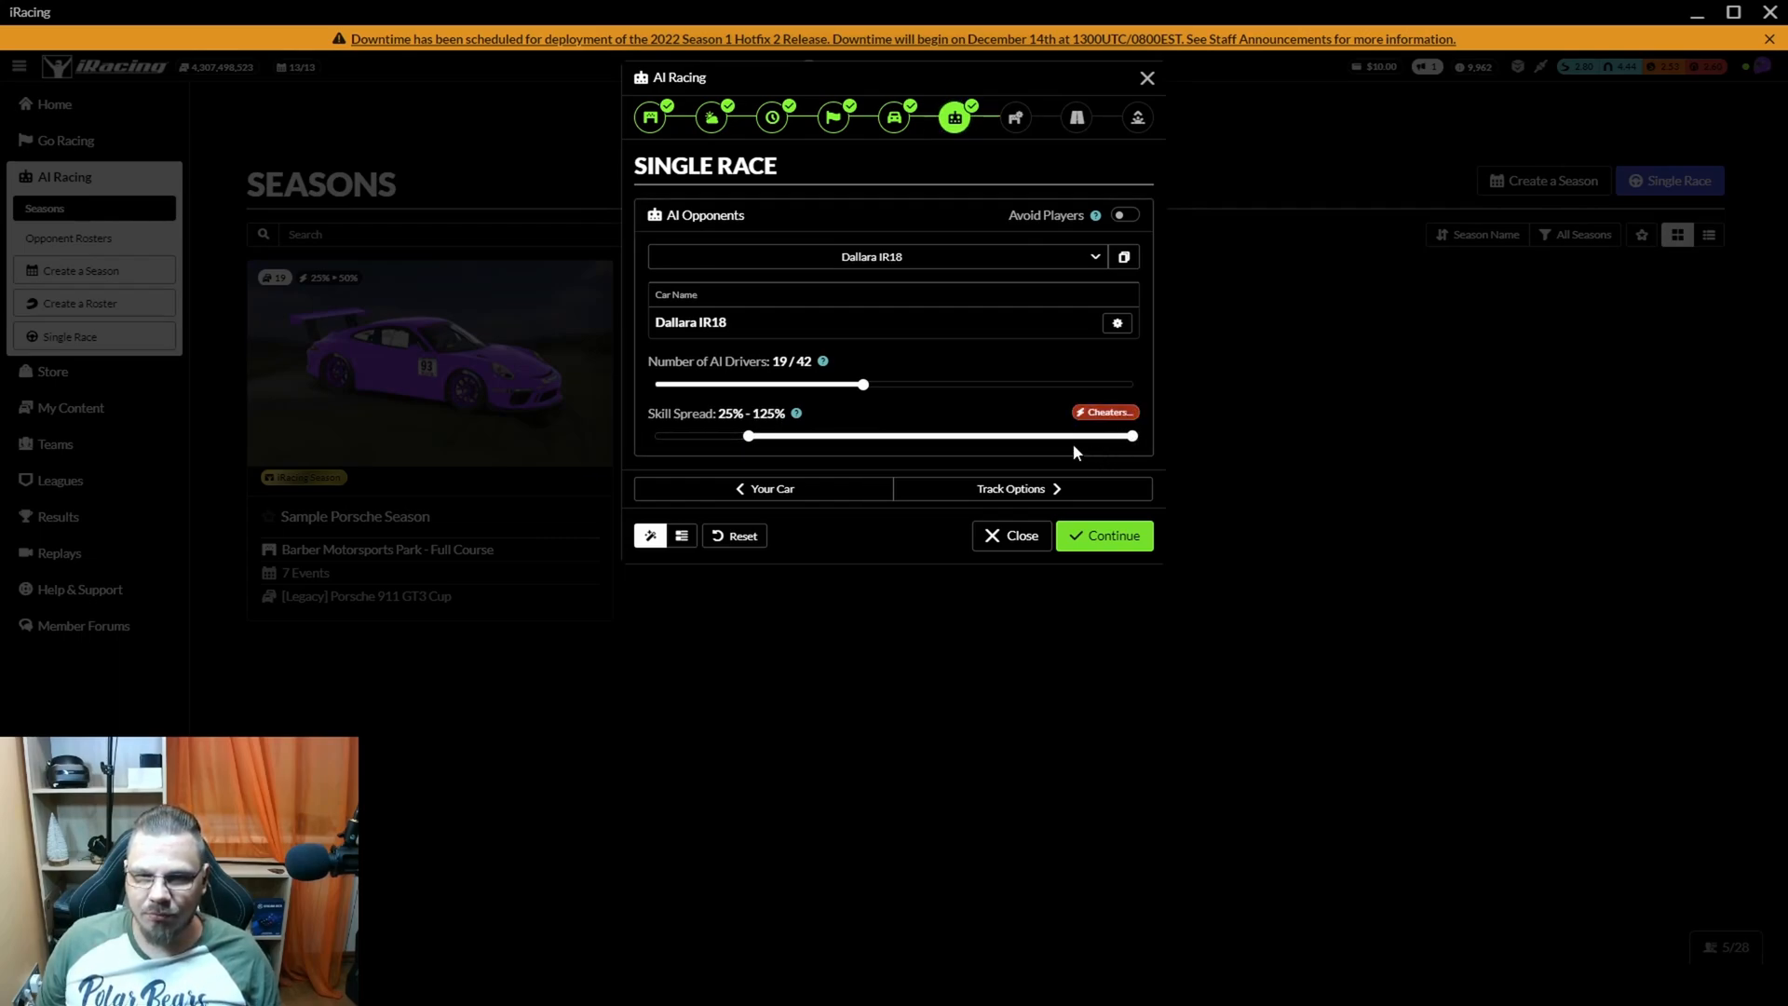
drag(747, 436, 1132, 436)
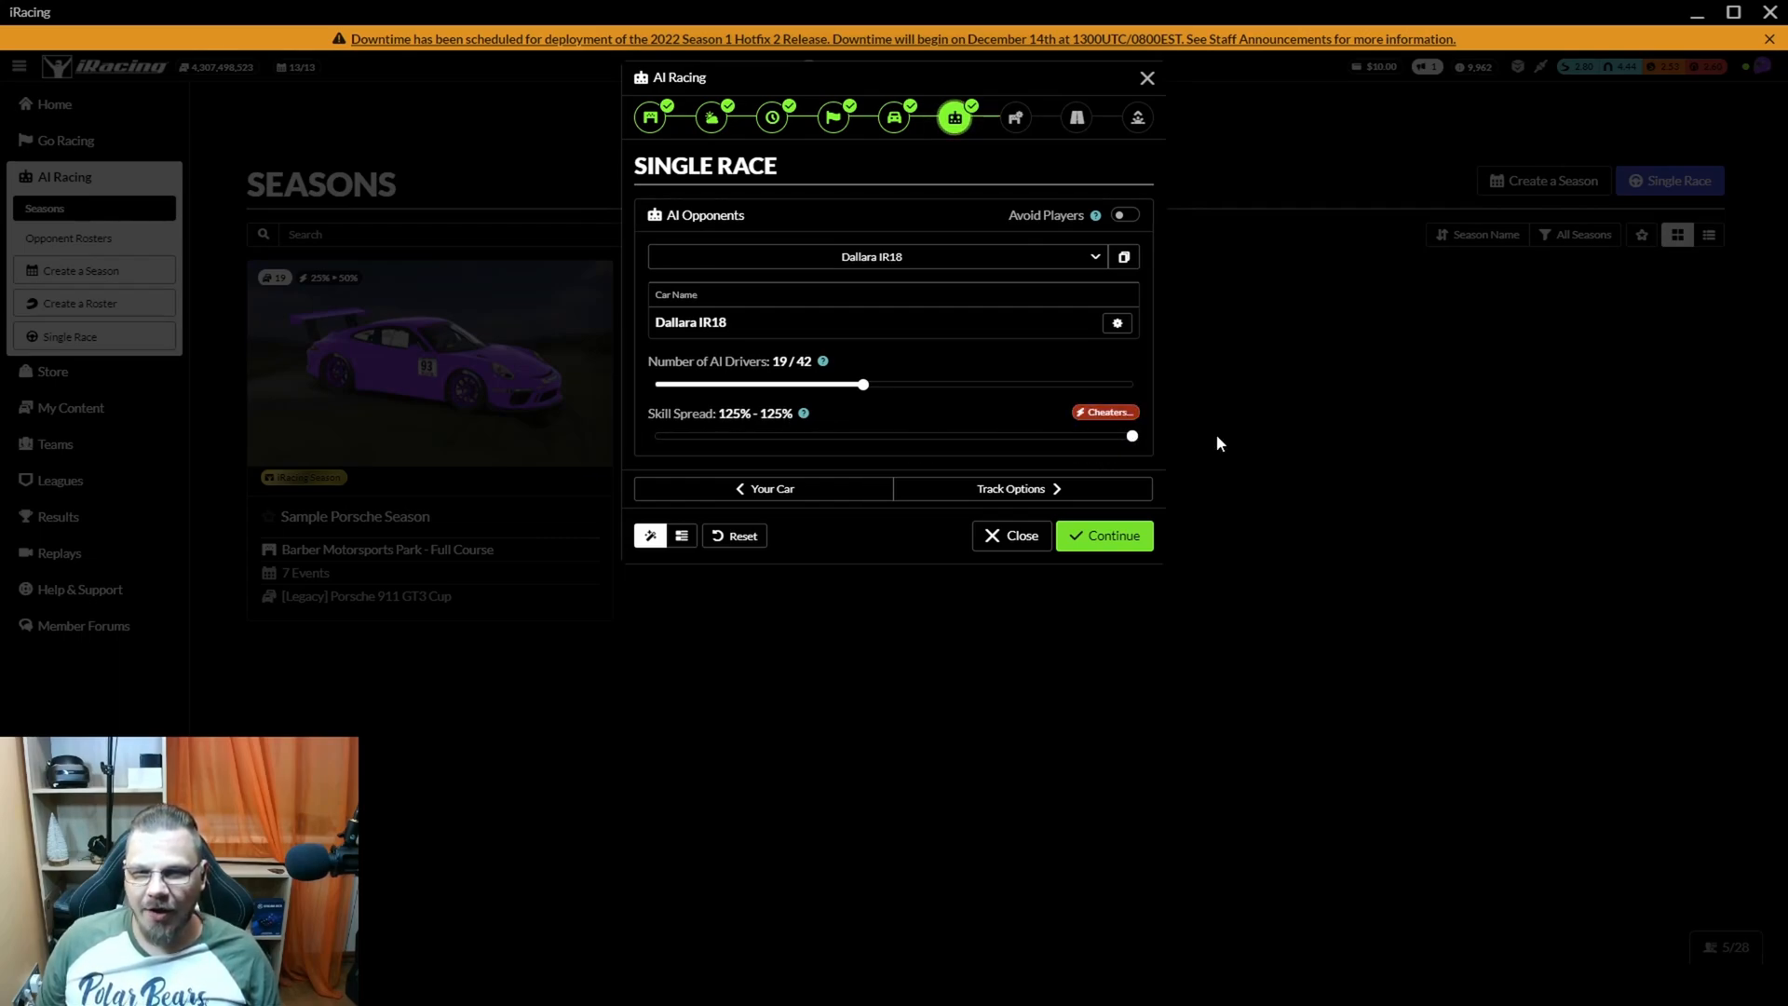
drag(1131, 436, 954, 436)
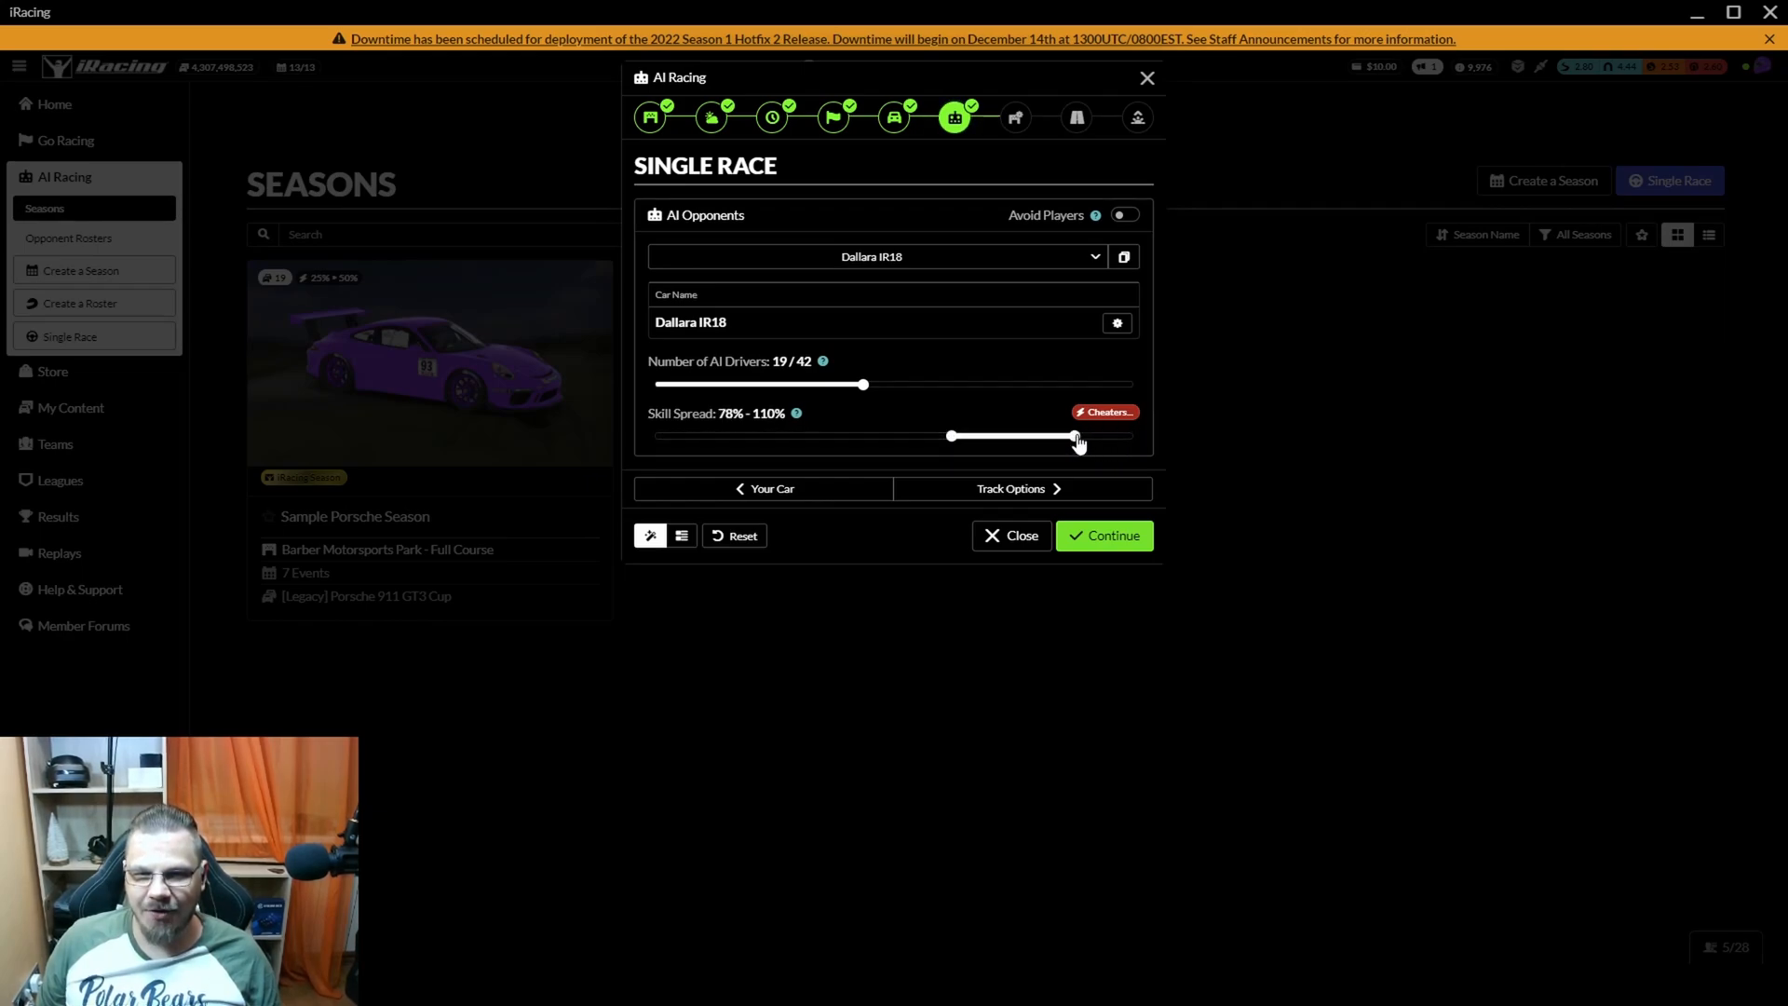
drag(1072, 437, 1035, 436)
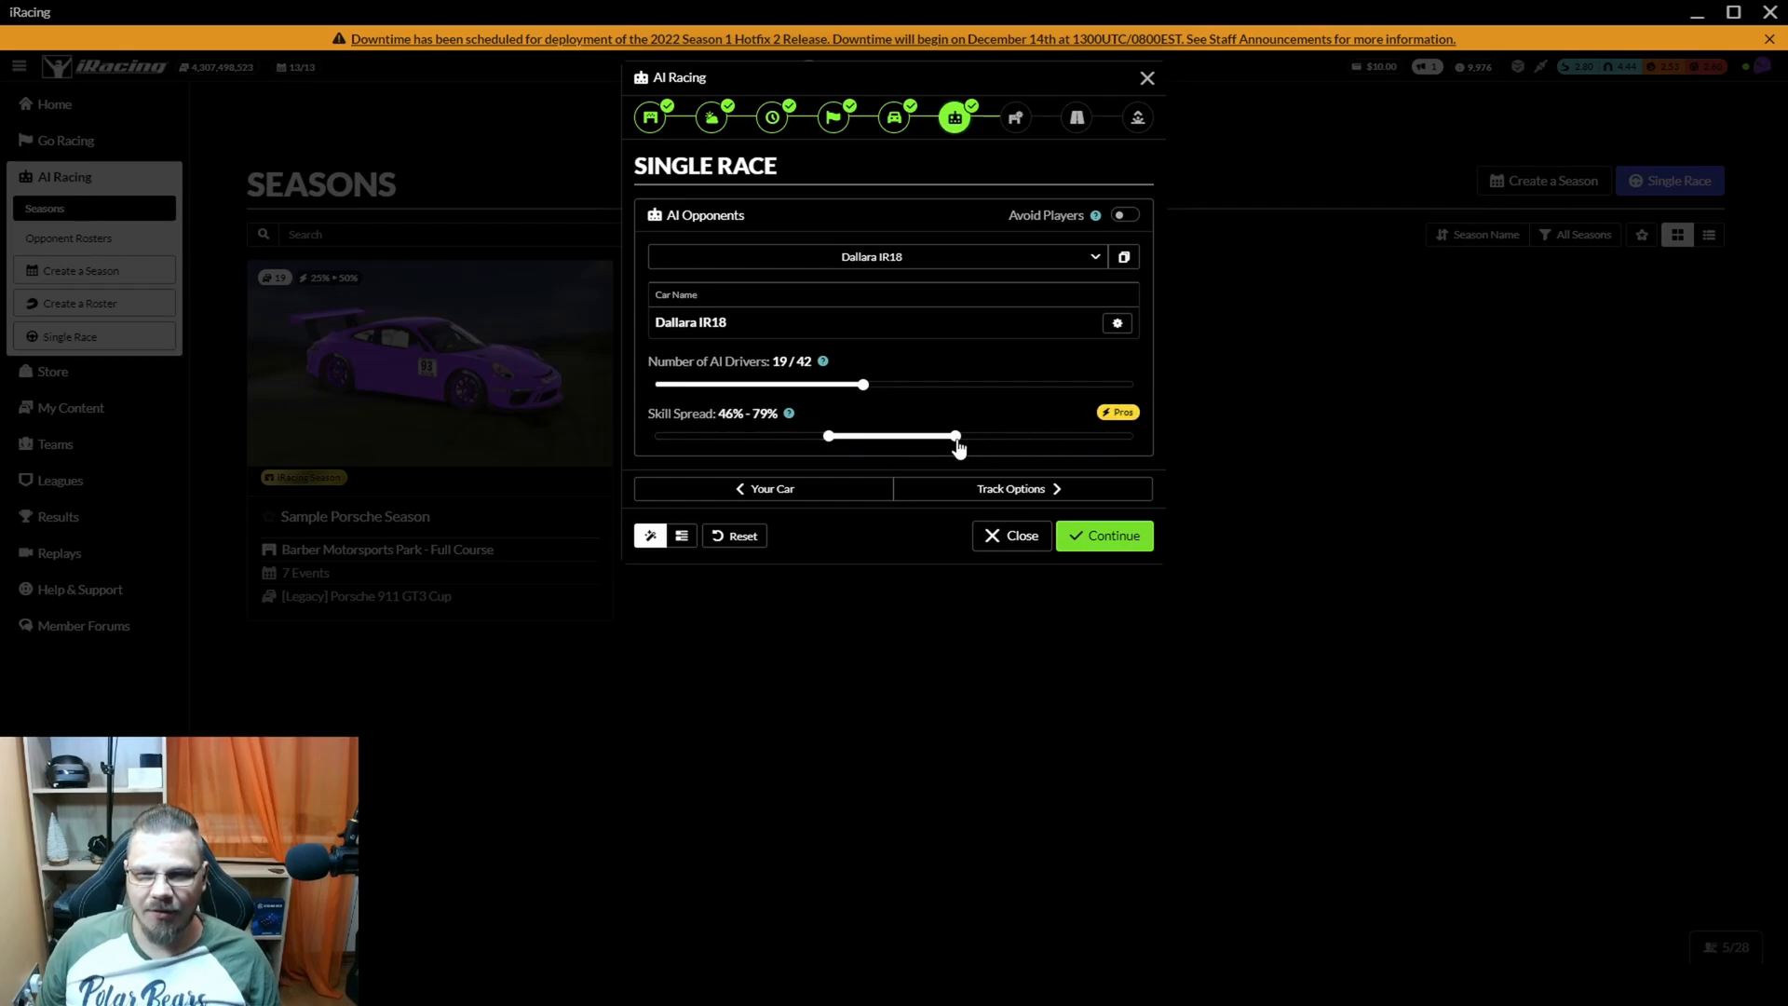
drag(956, 436, 992, 436)
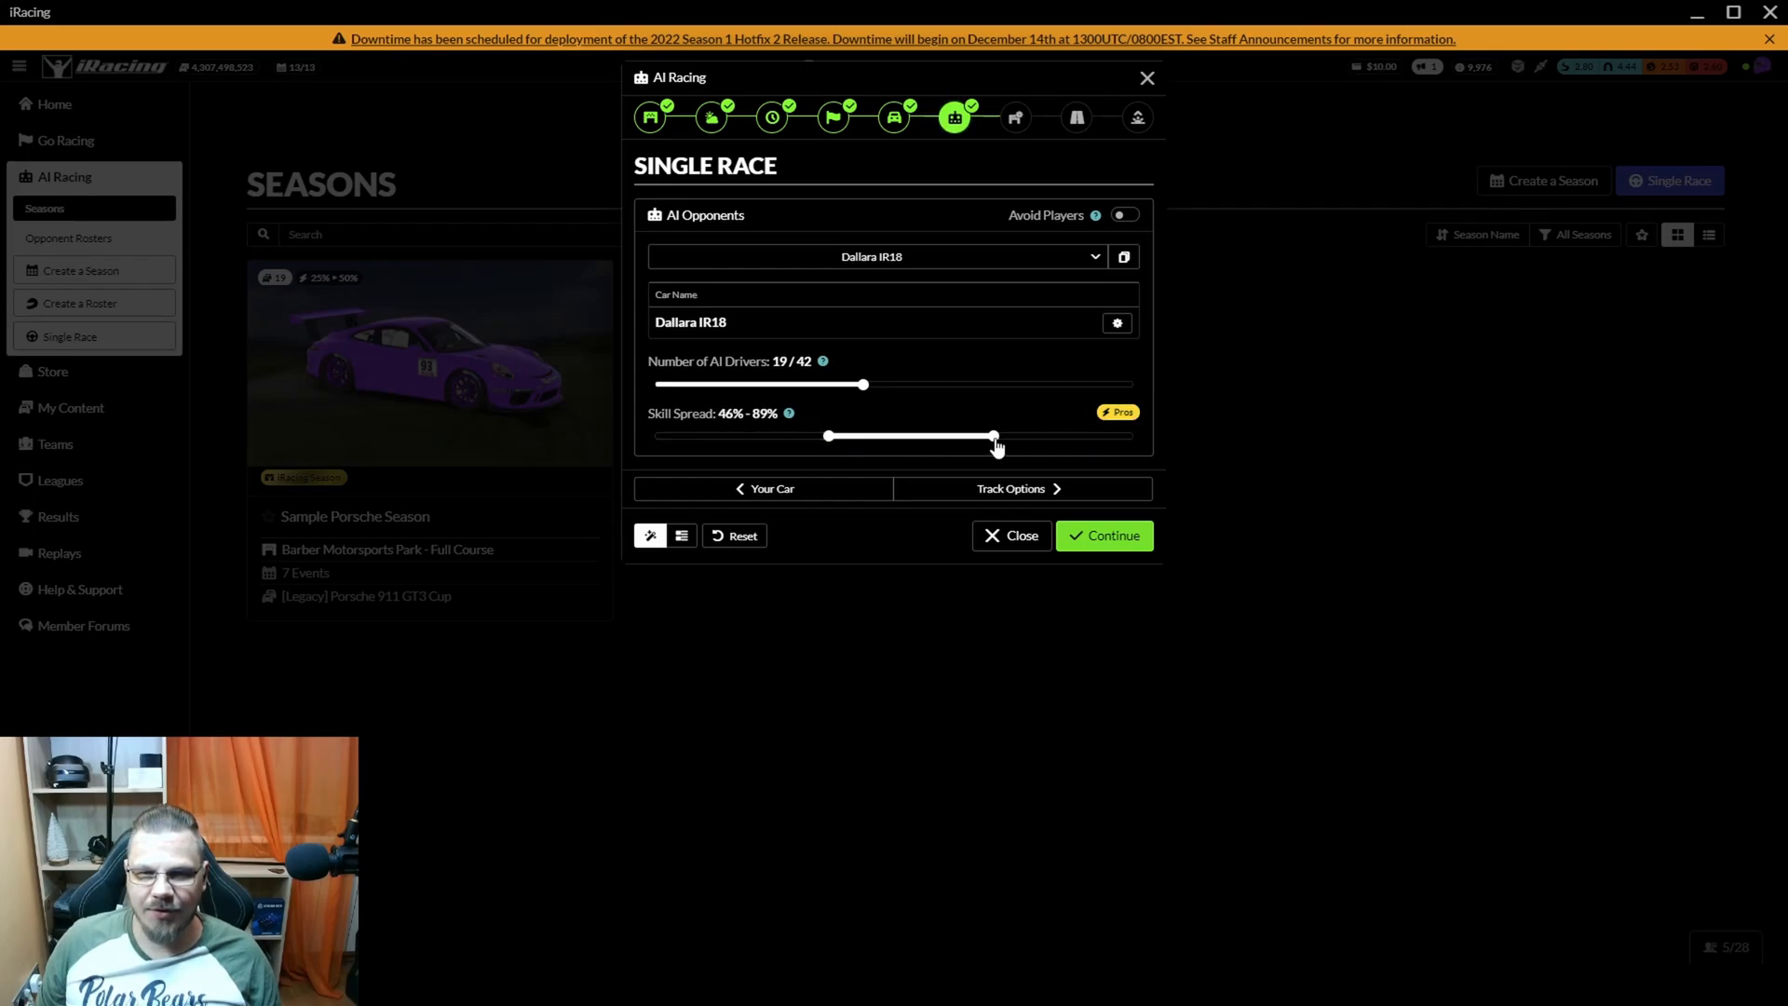
drag(992, 436, 984, 436)
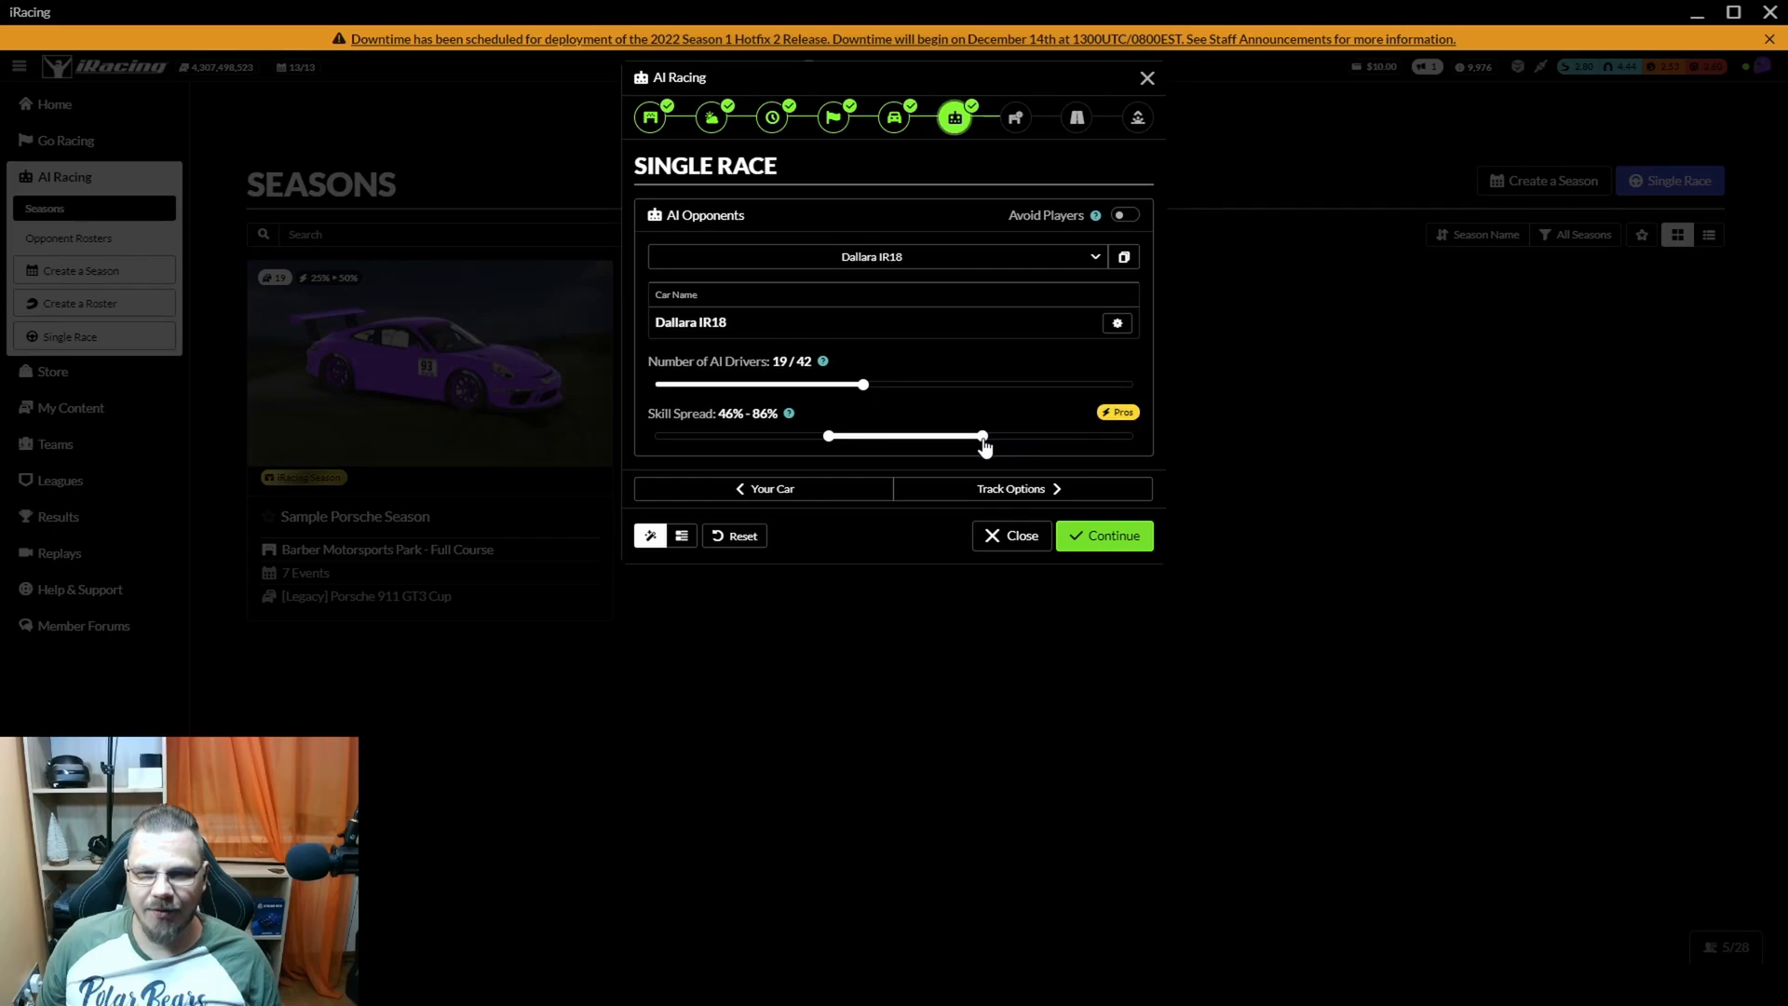
drag(981, 436, 941, 436)
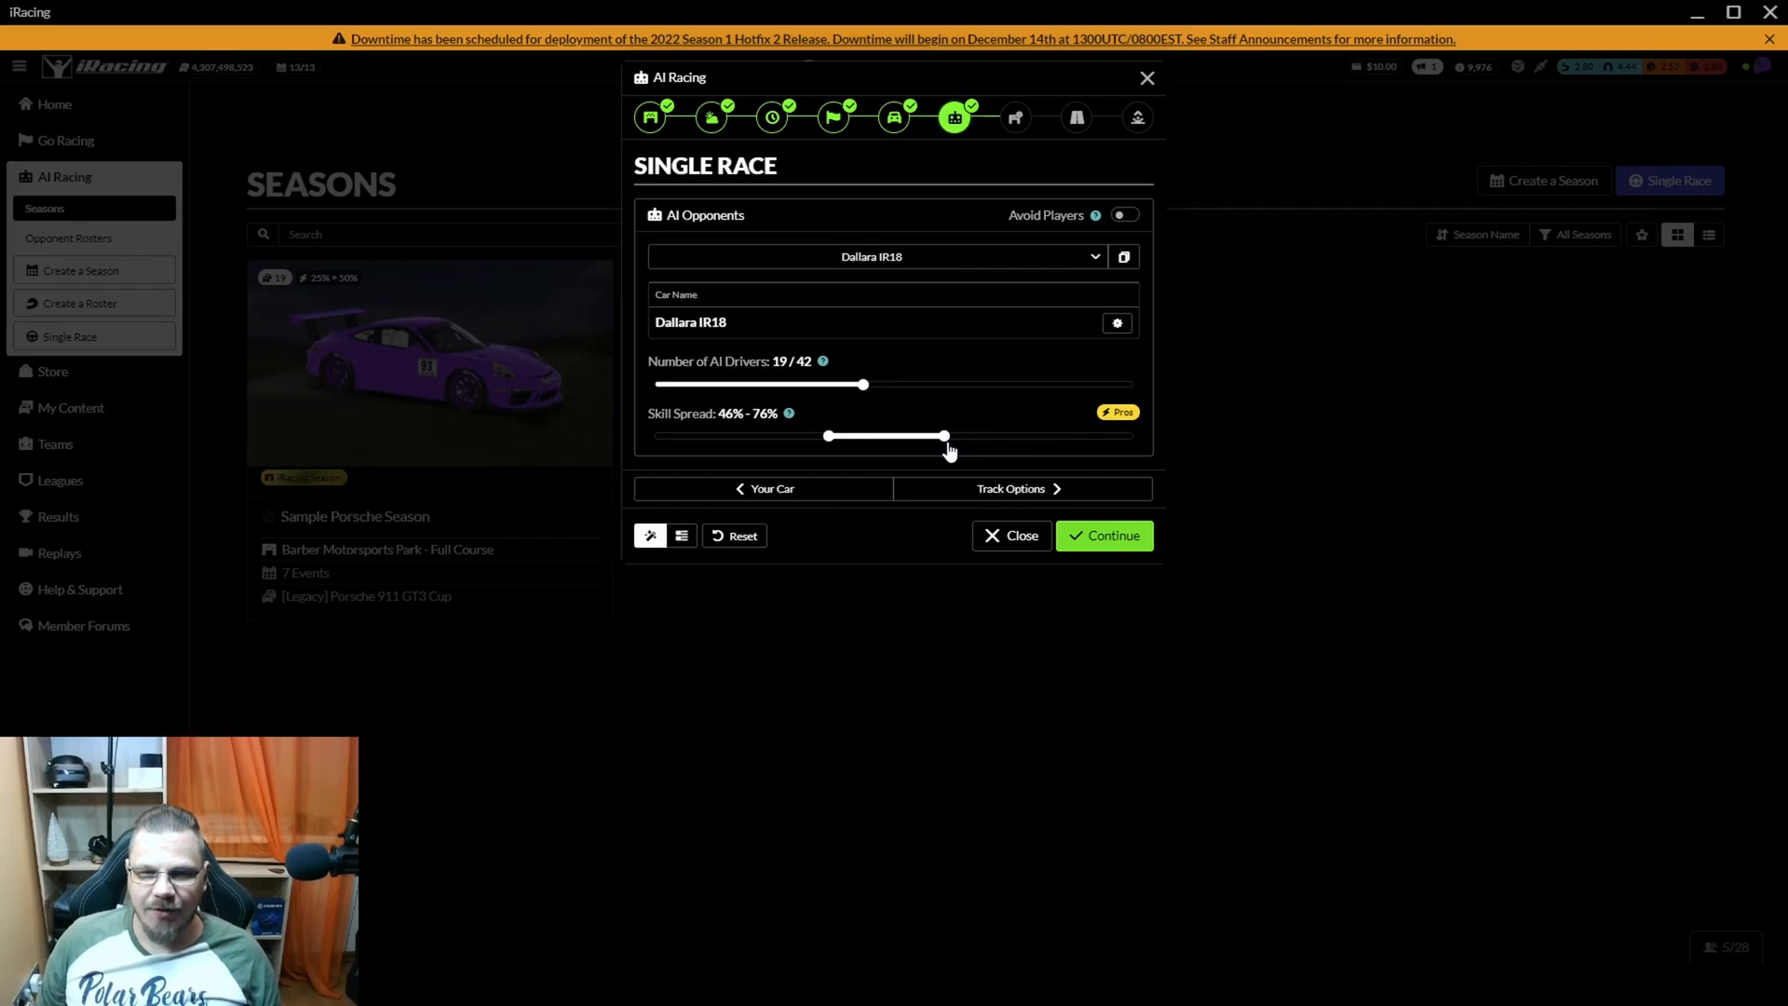
drag(943, 436, 919, 436)
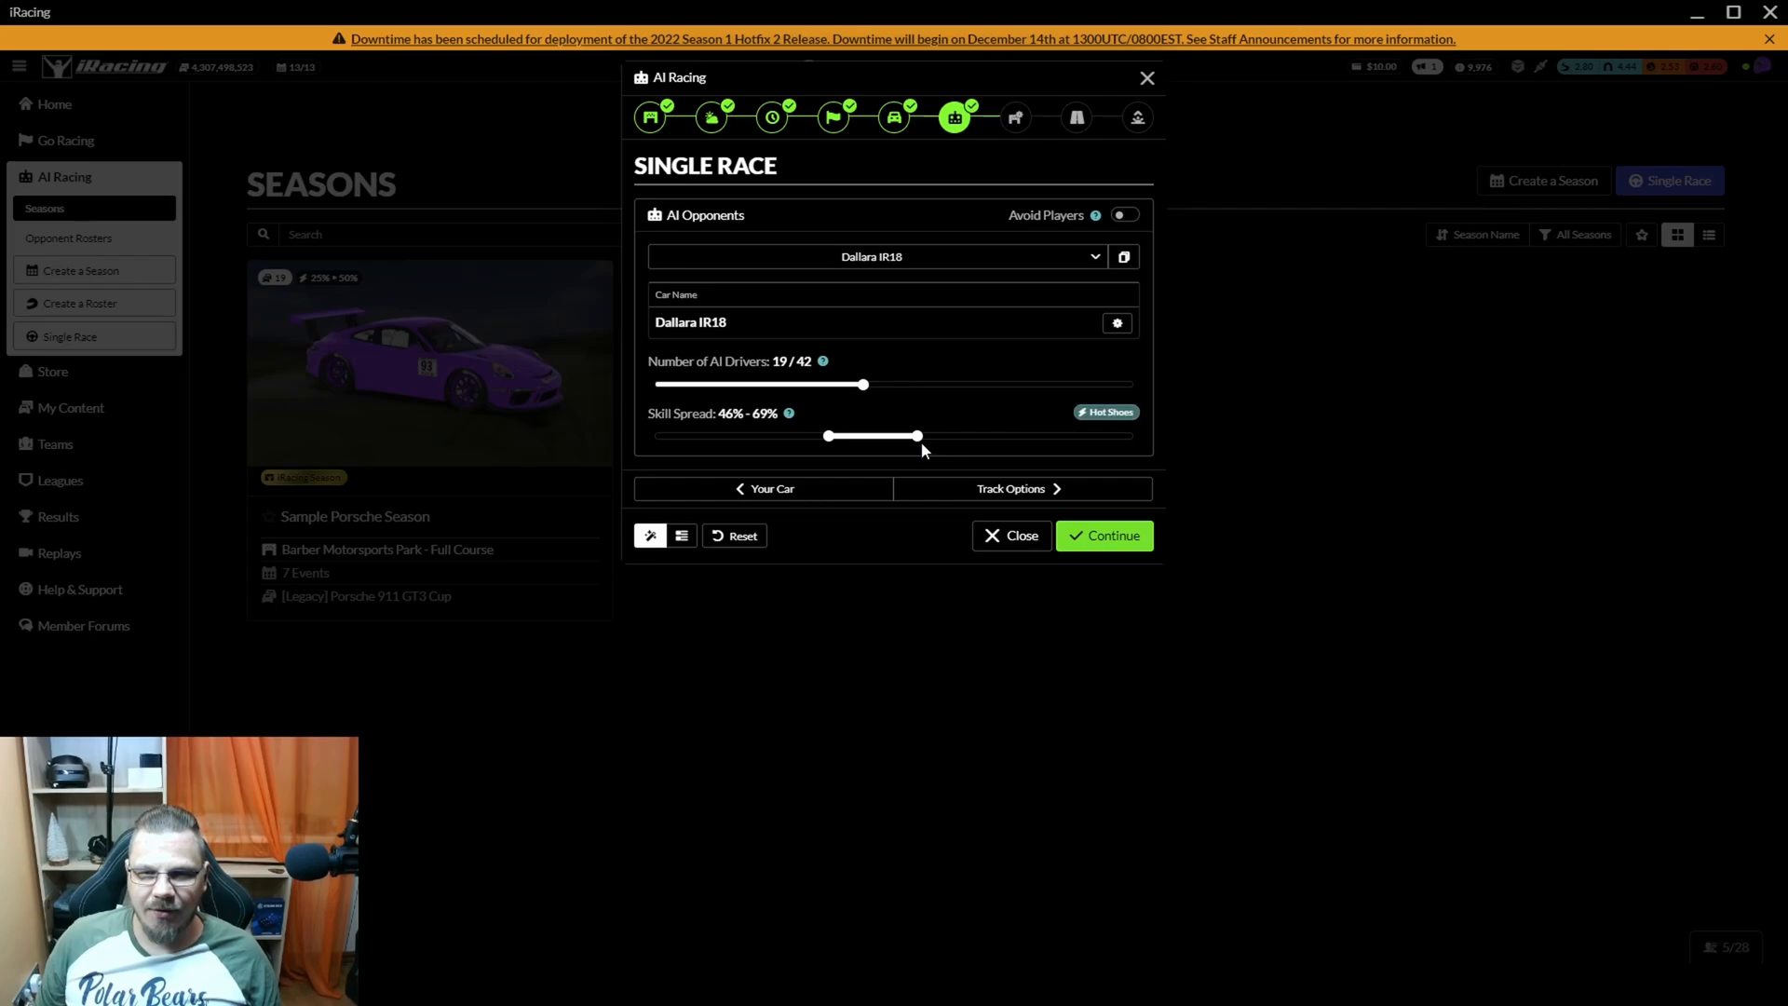
drag(917, 436, 923, 436)
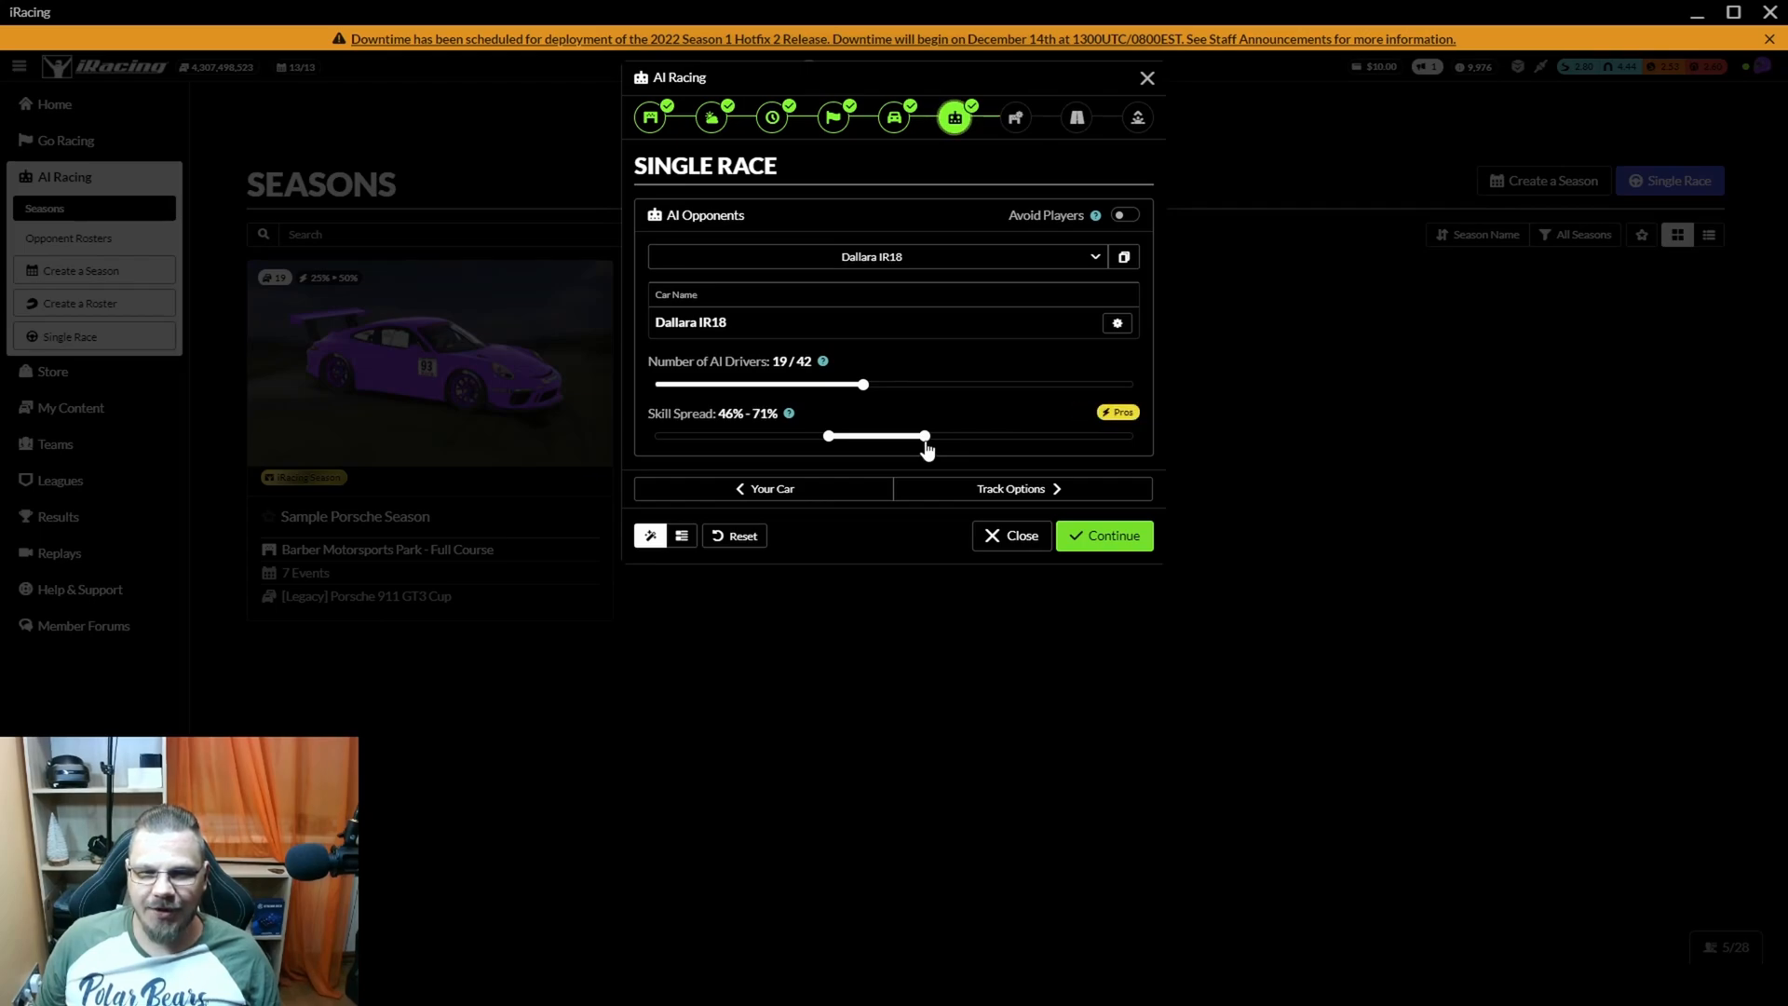
drag(923, 436, 920, 436)
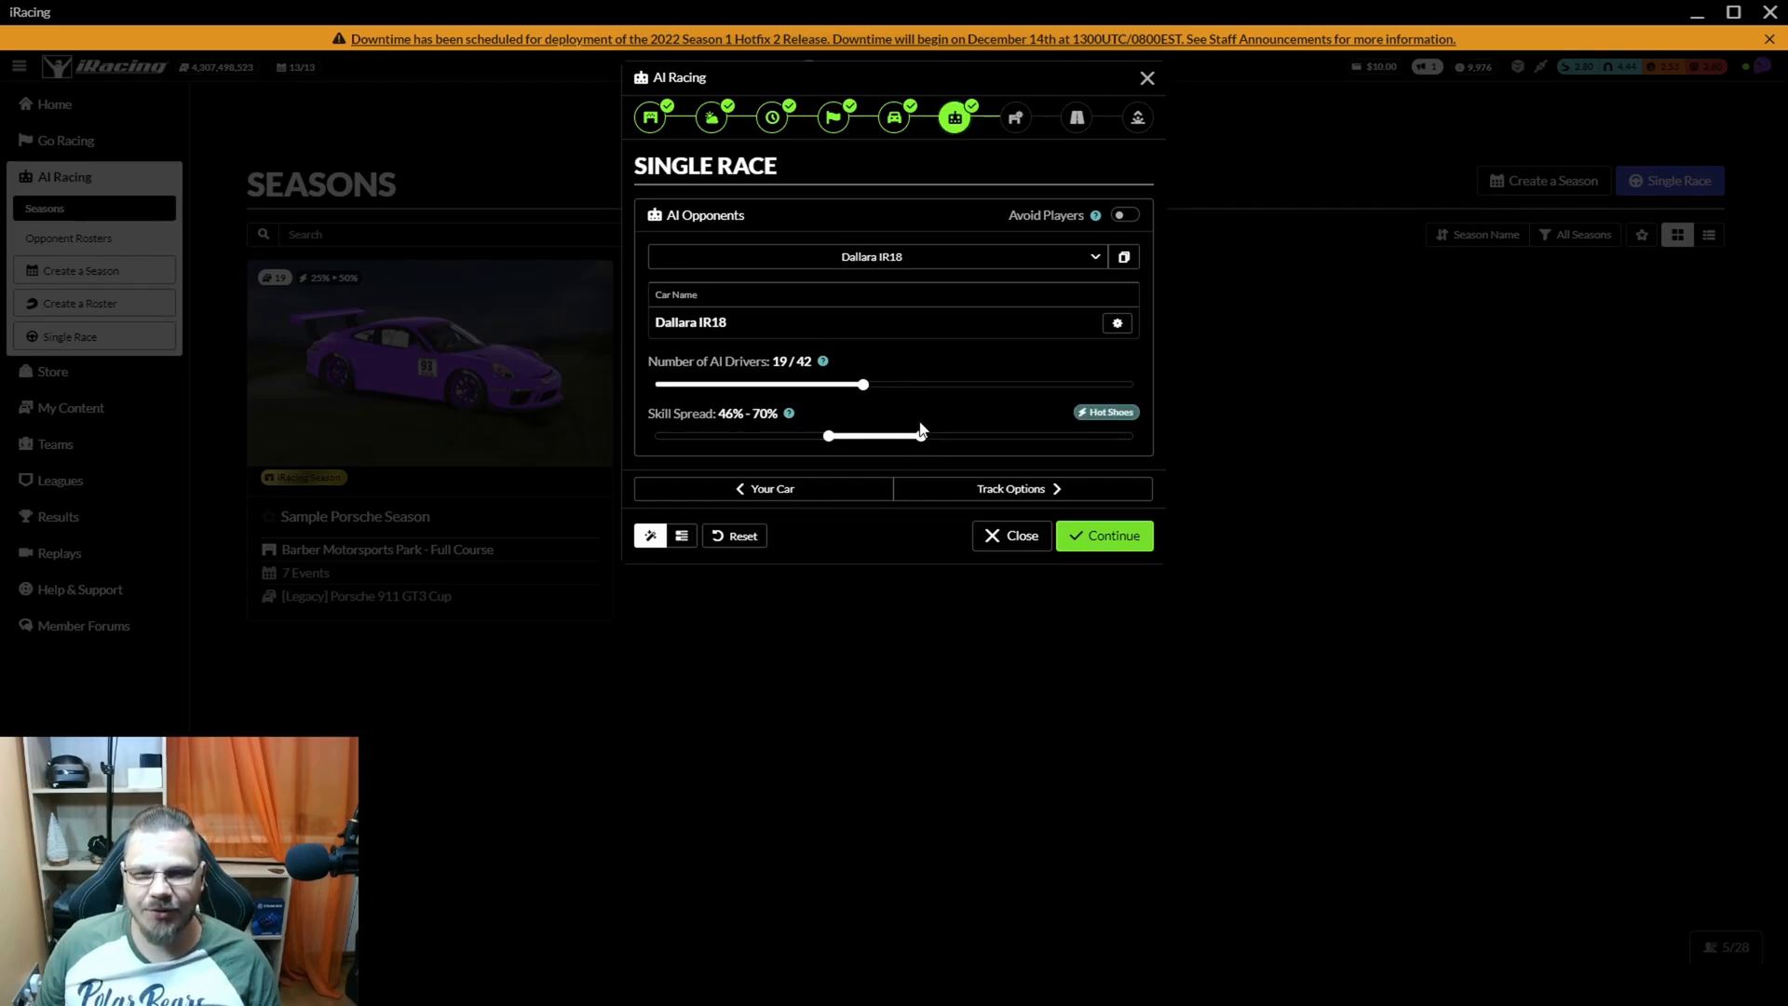
Step: Pass Track Options keeping rolling starts, double-file back restarts and unlimited fast repairs
click(1102, 535)
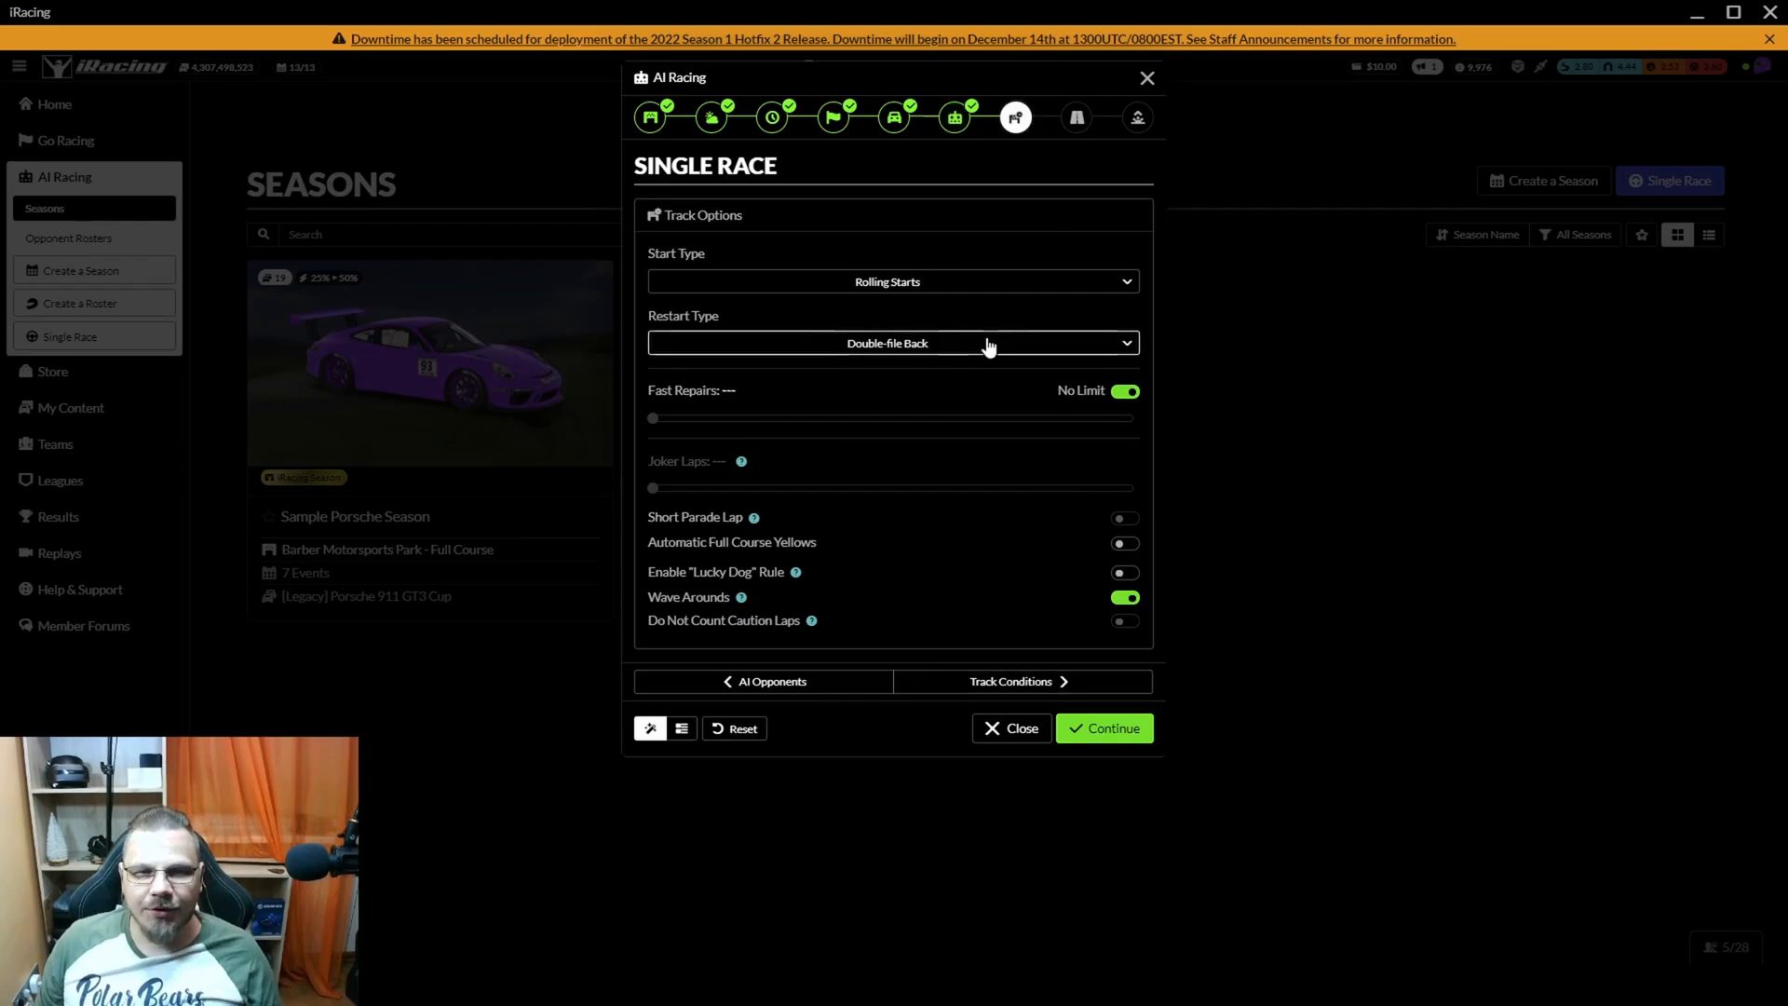
click(888, 281)
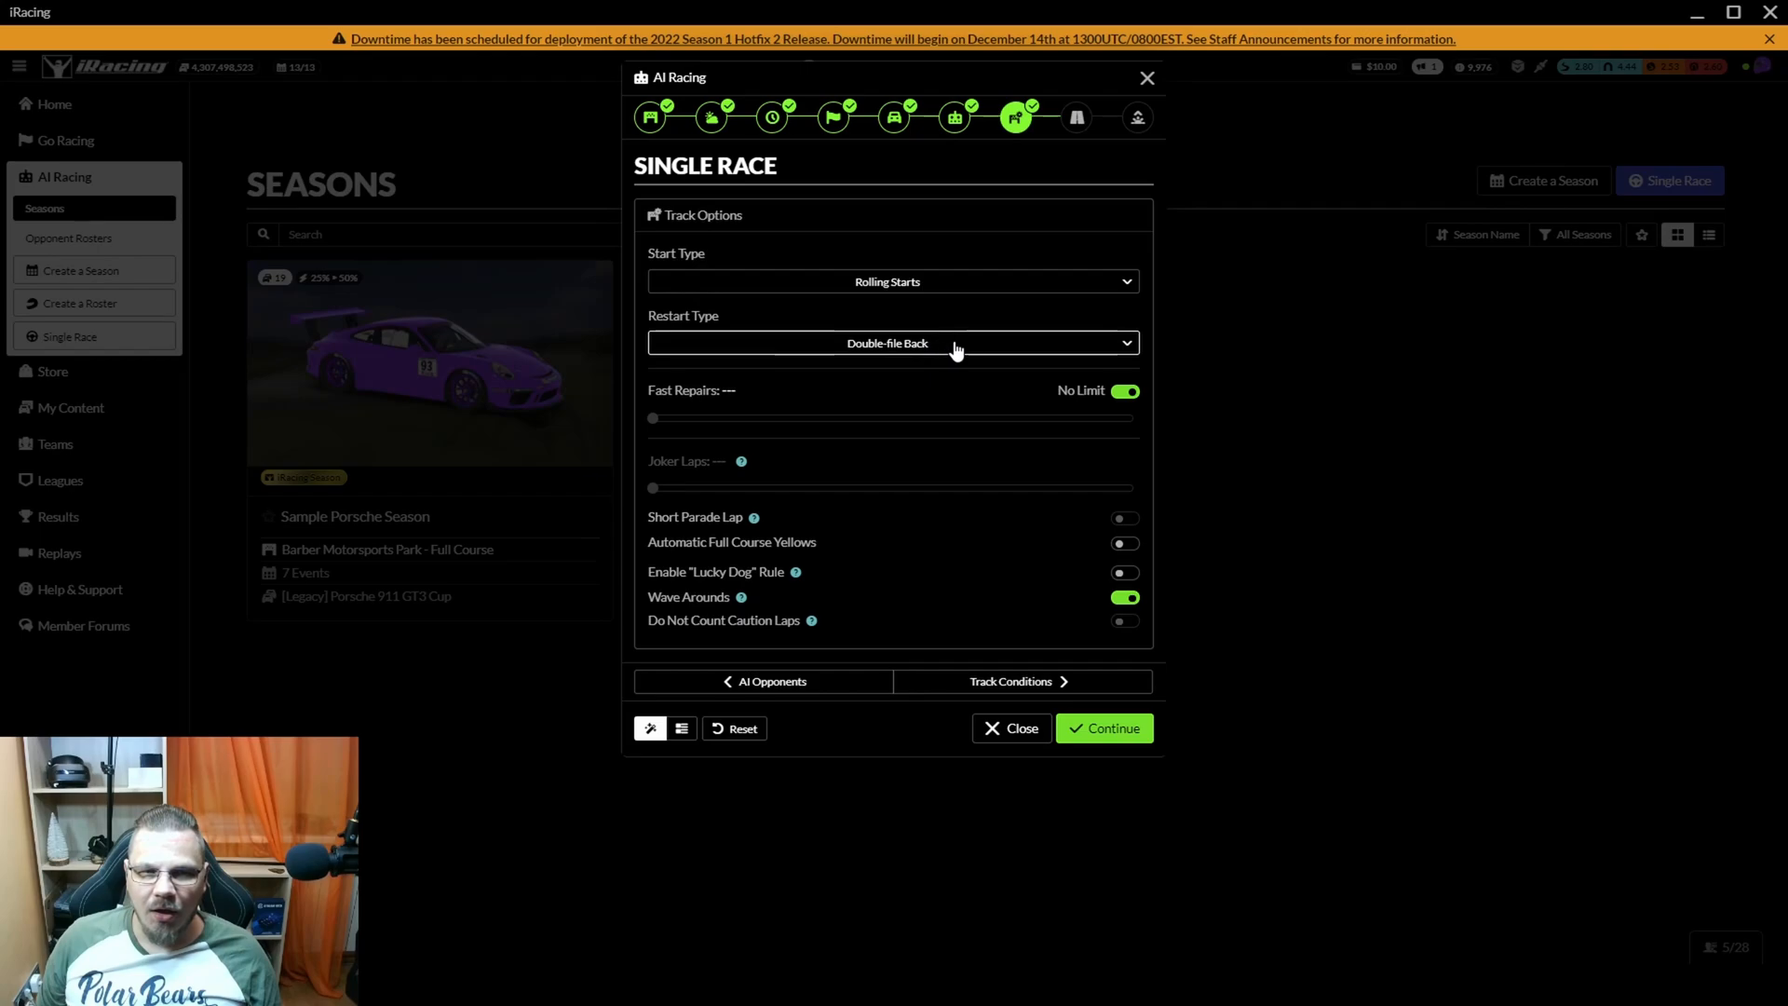
click(892, 344)
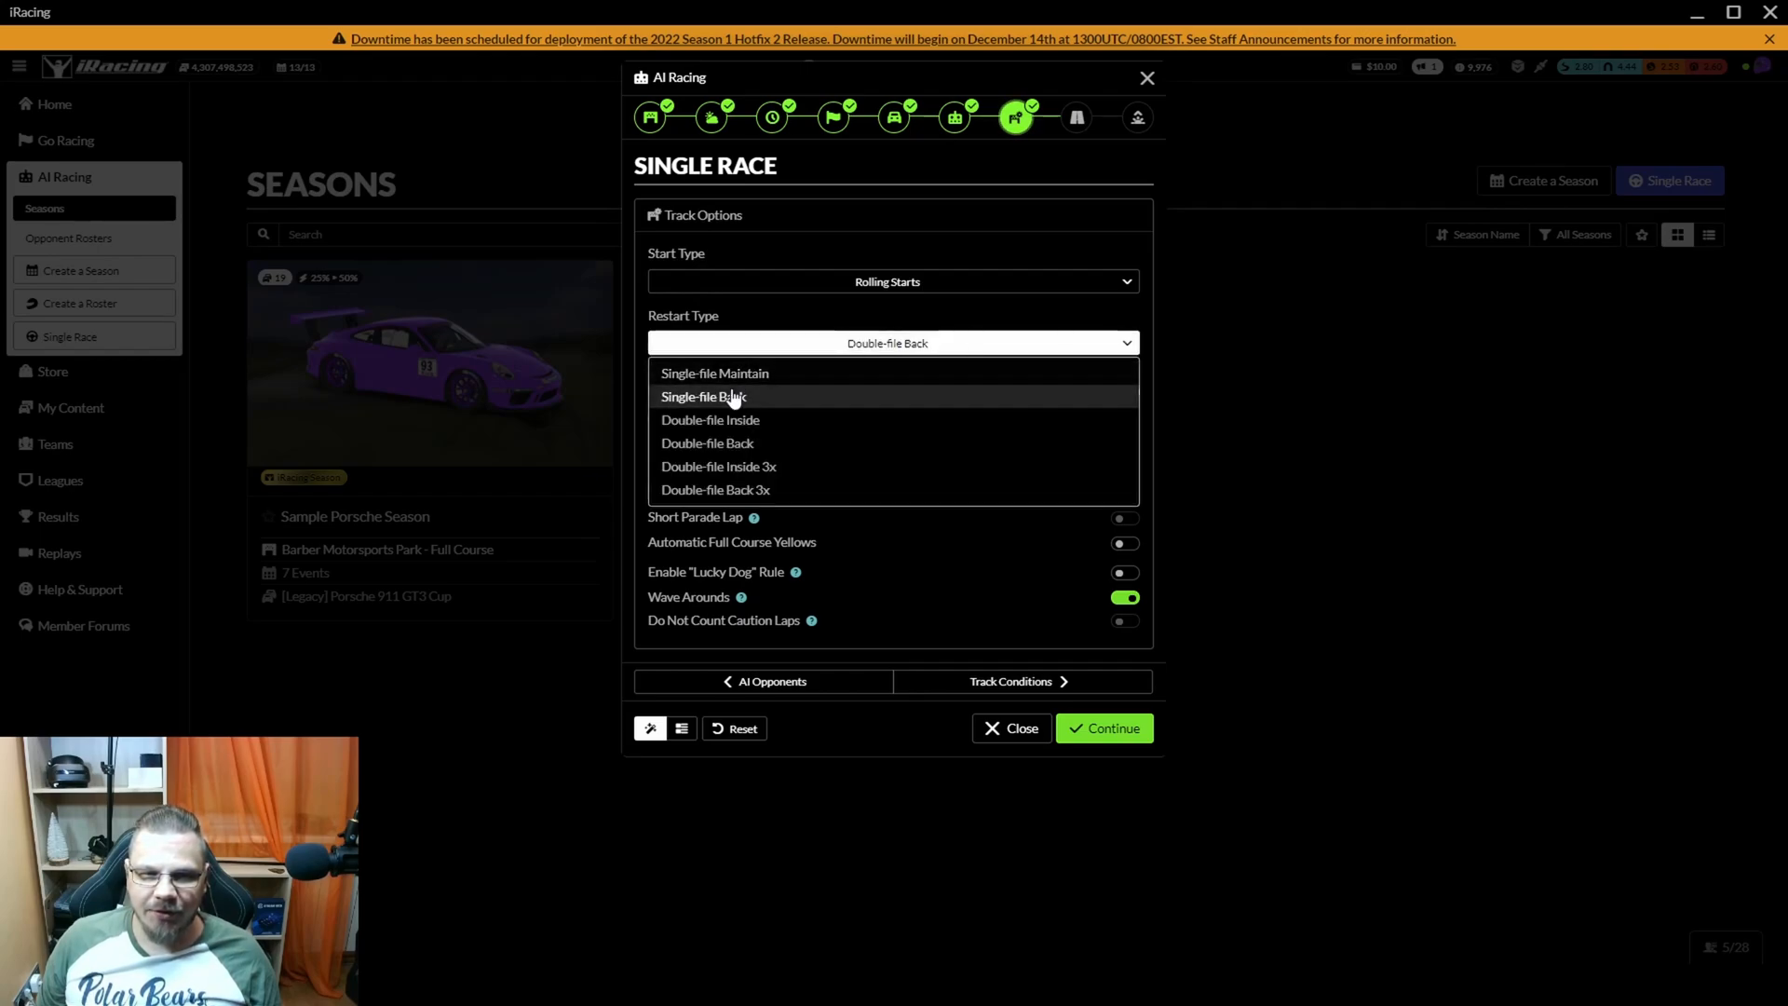
mouse_move(849, 443)
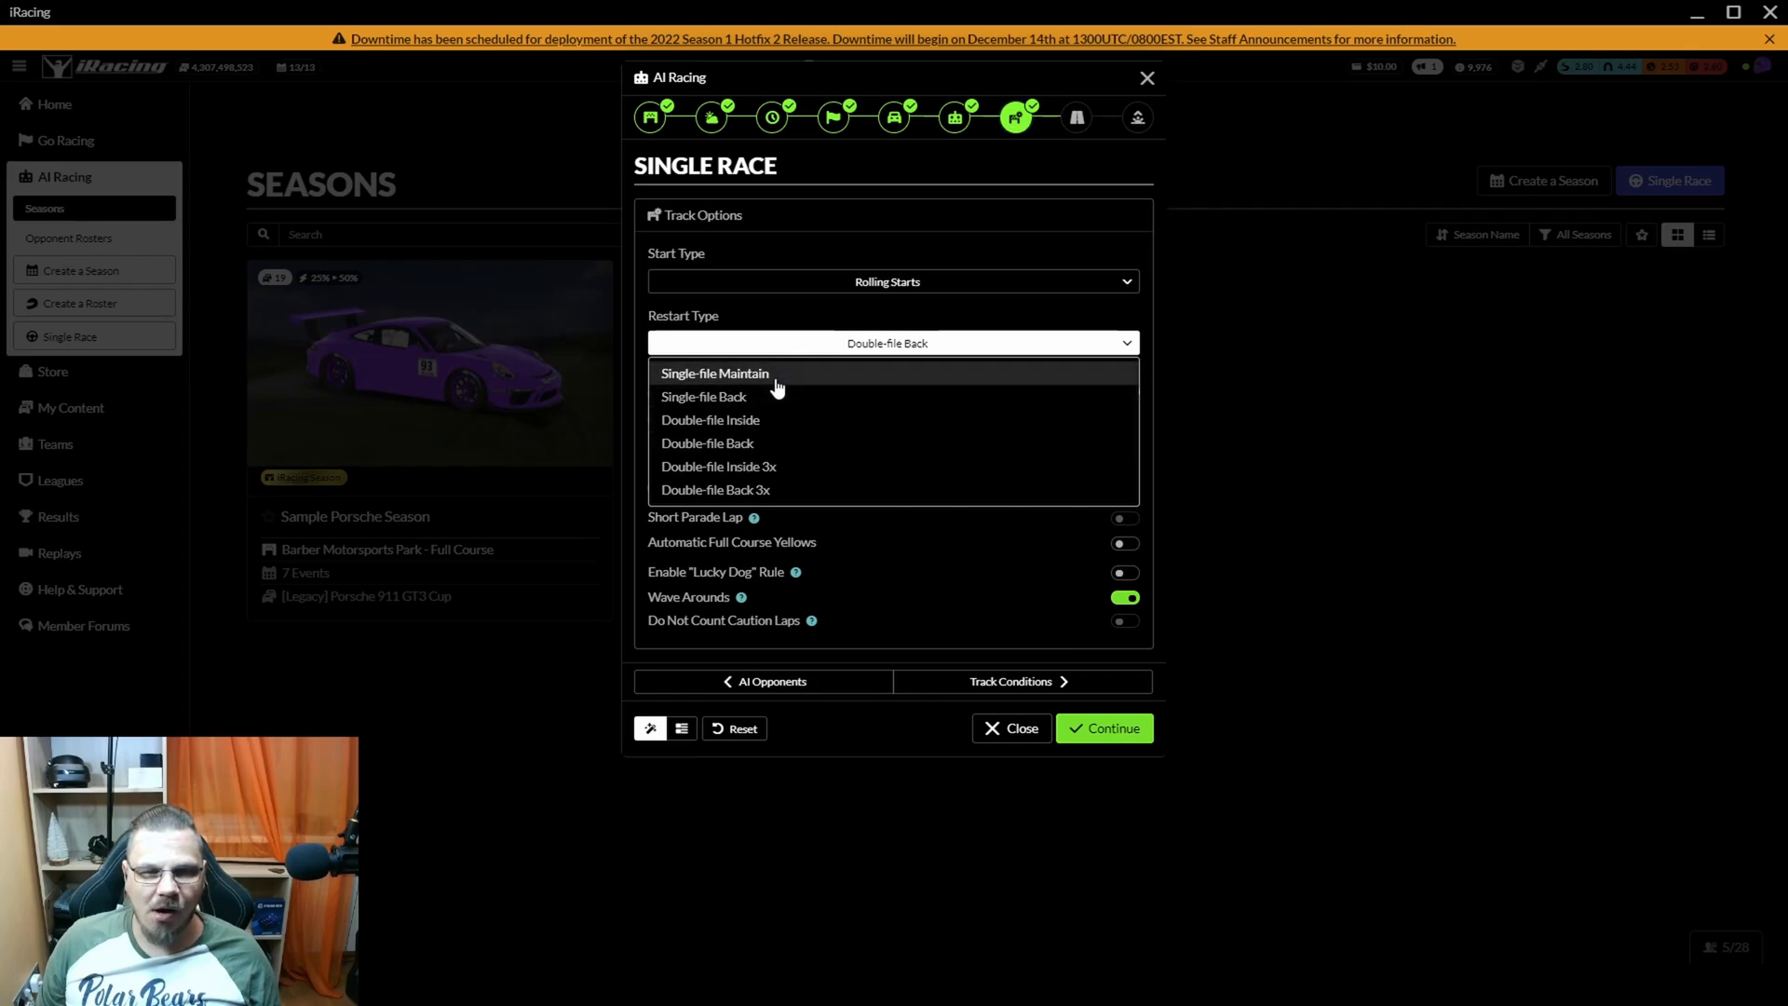
mouse_move(983, 347)
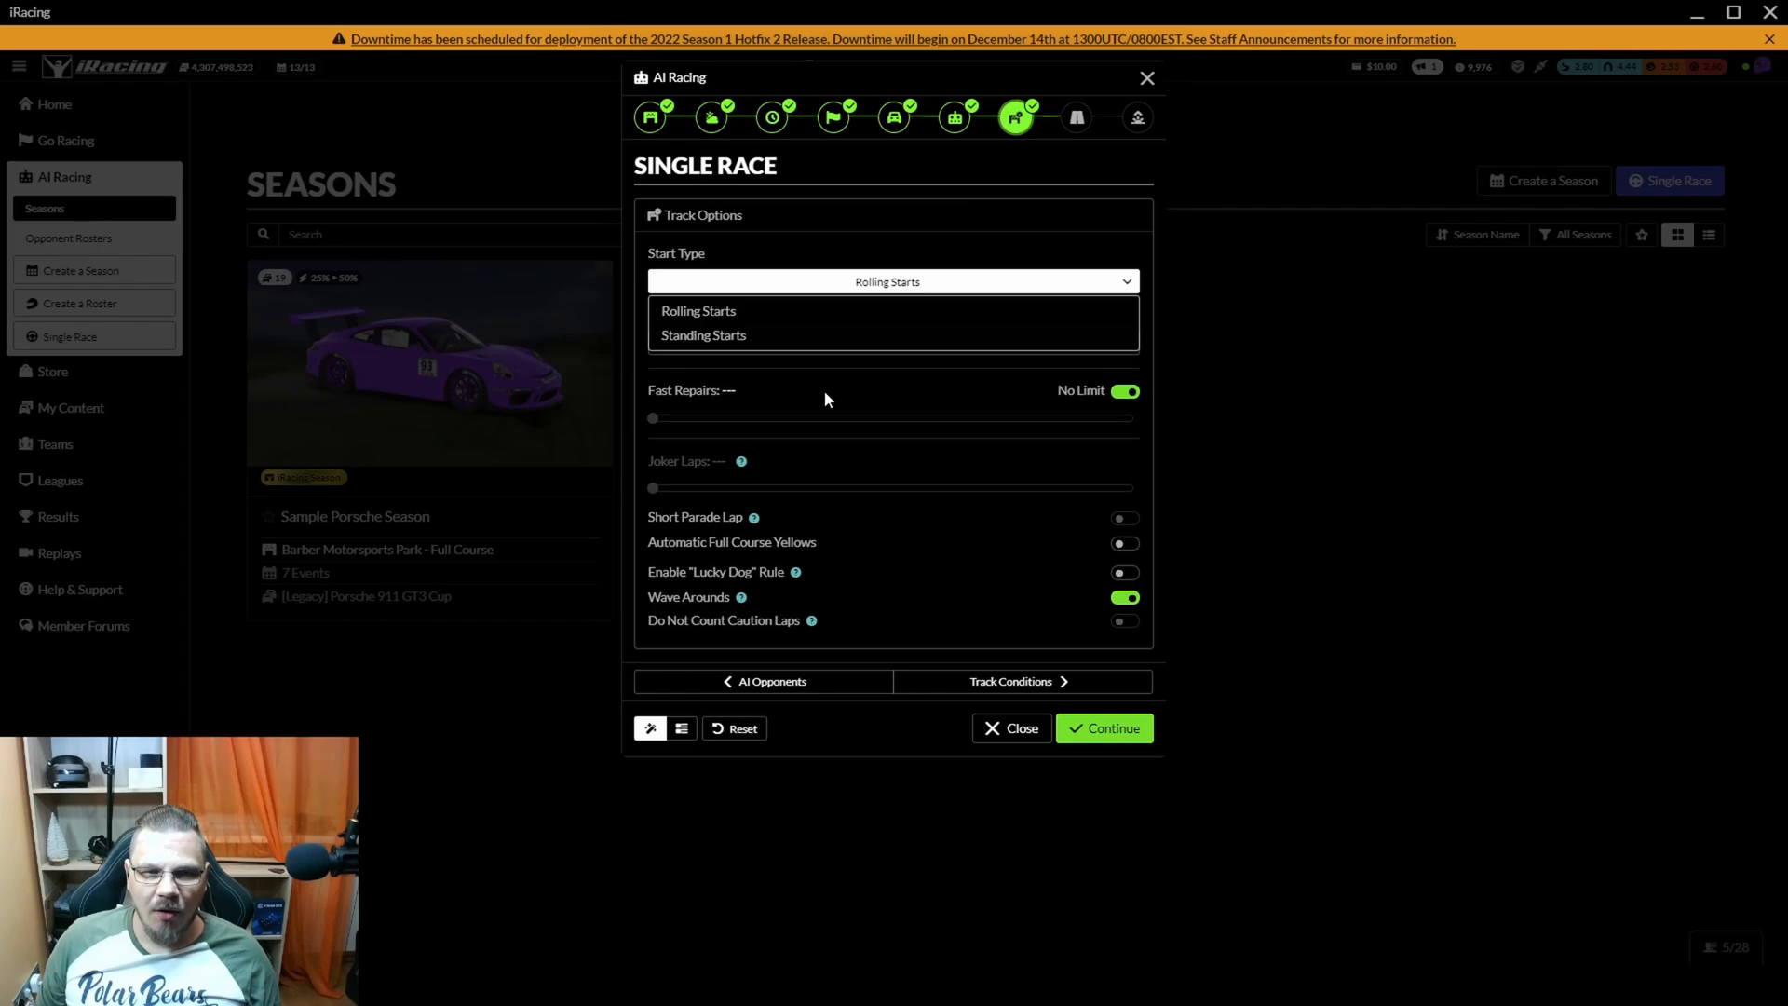
click(1123, 390)
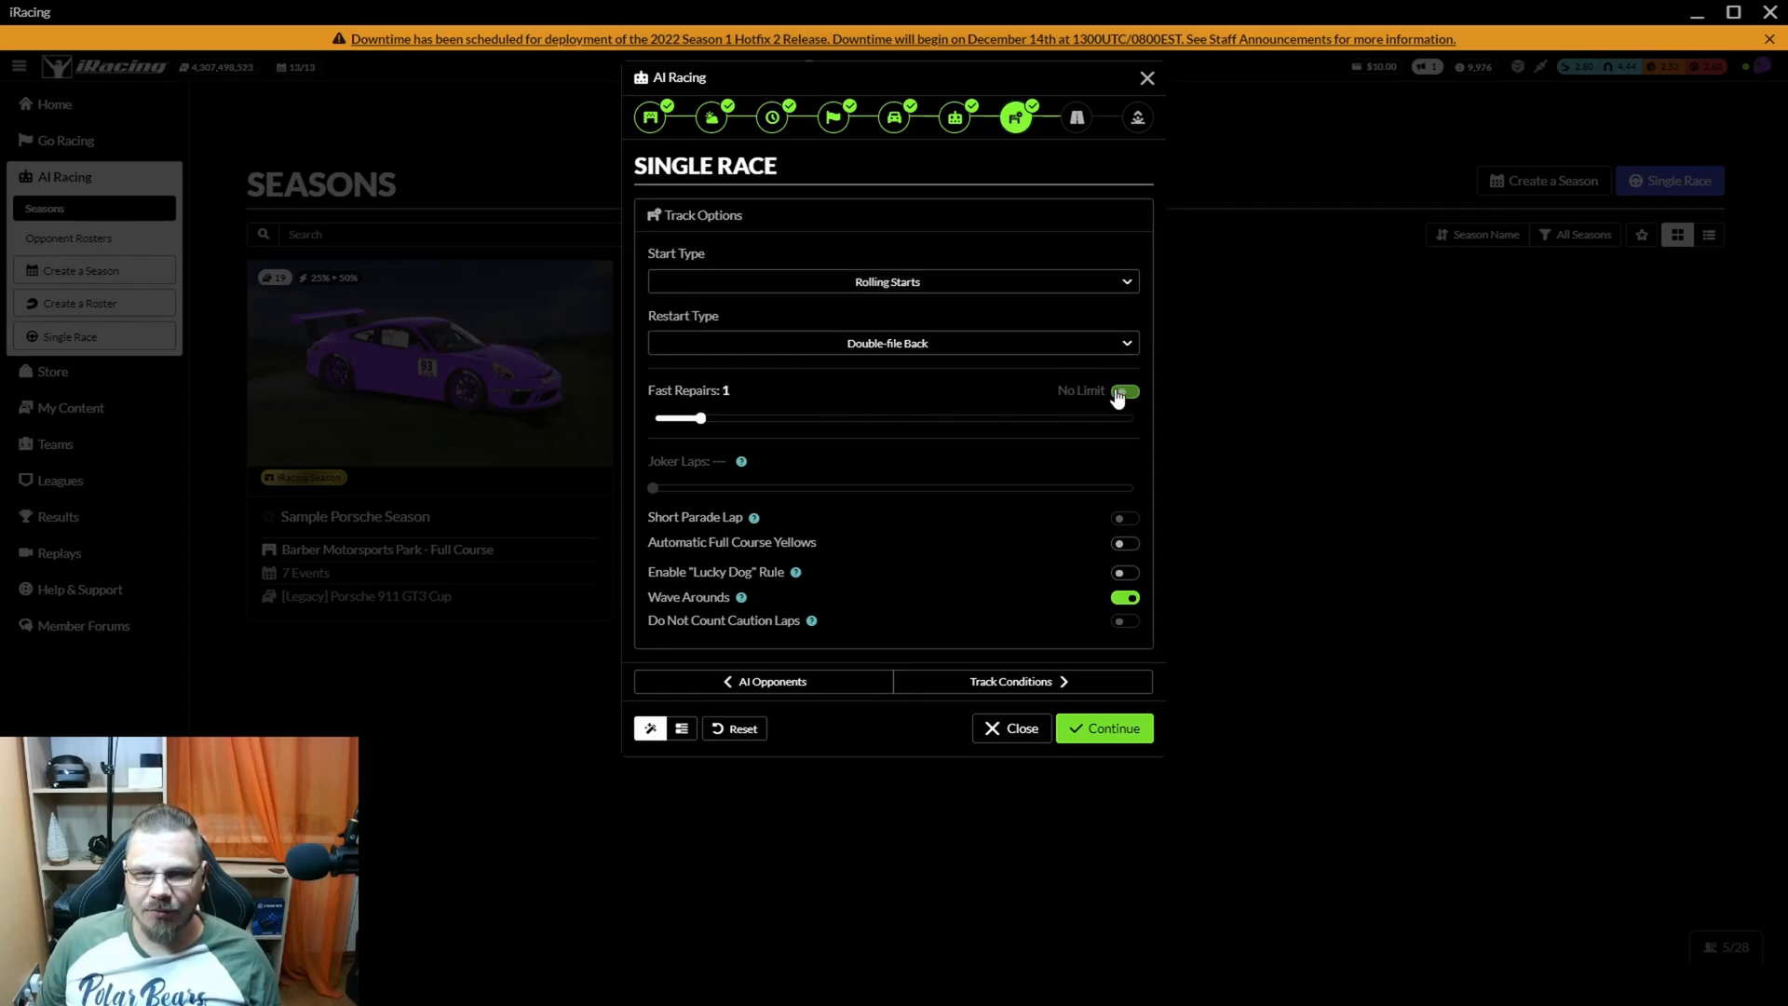
click(1126, 392)
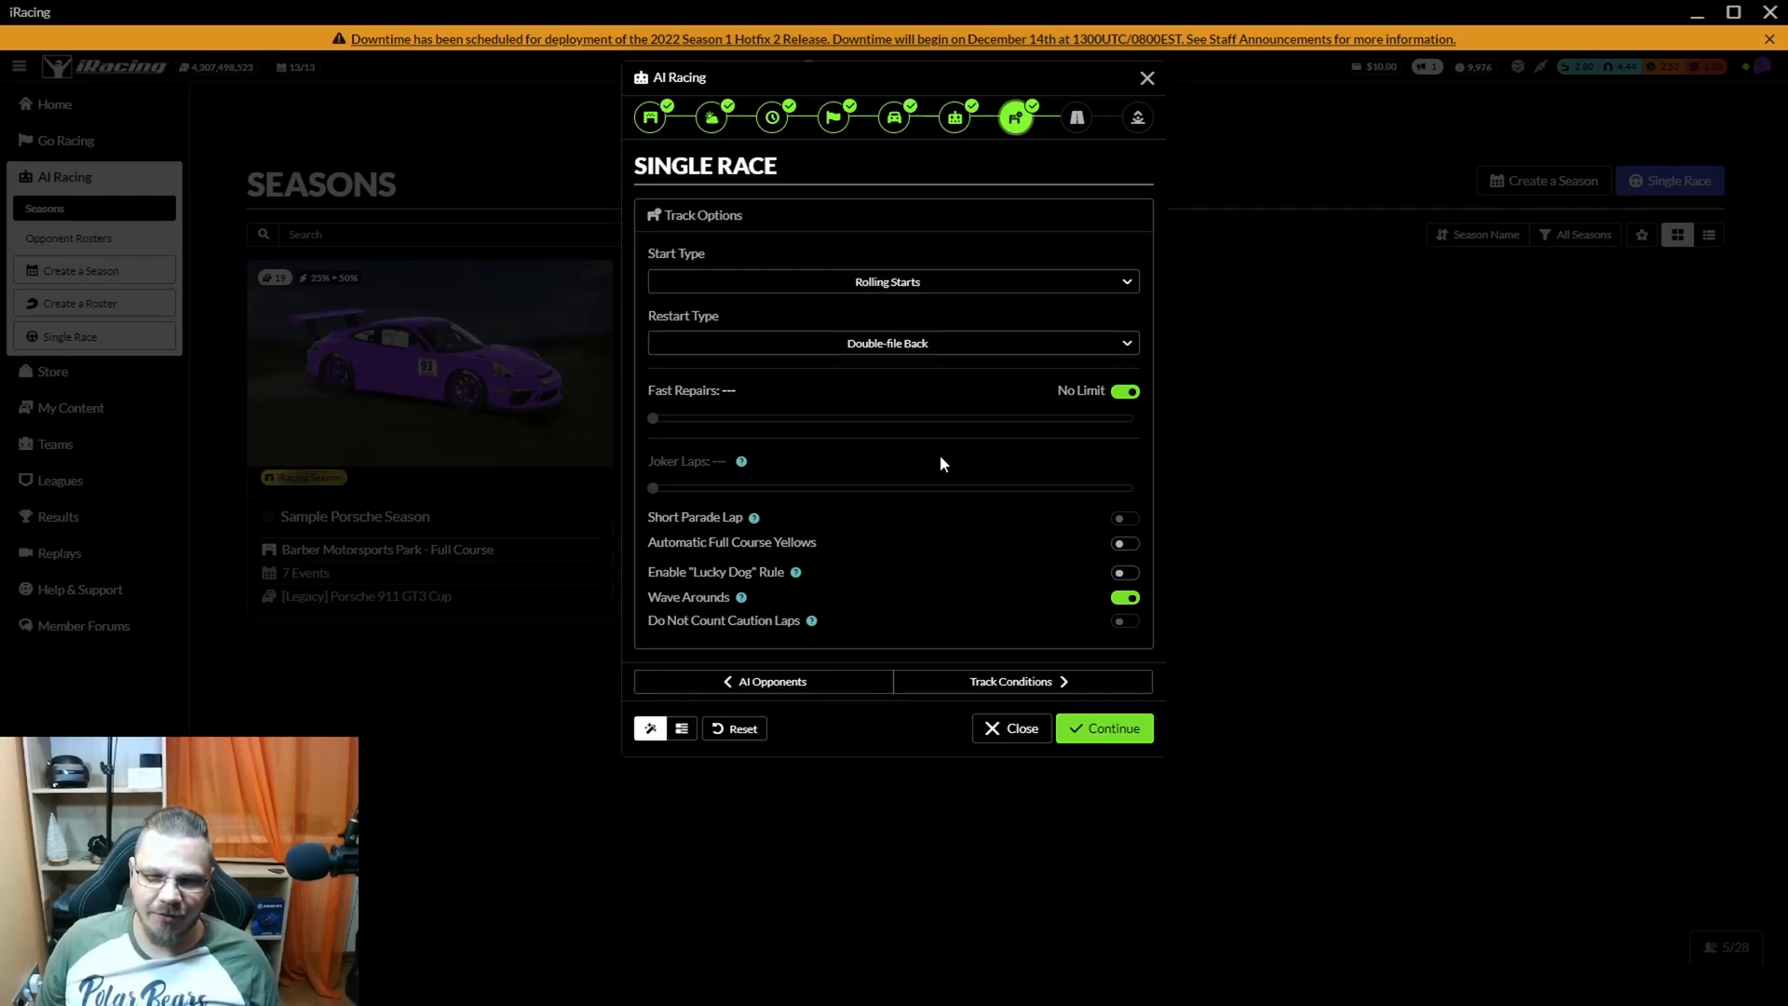
mouse_move(1152, 525)
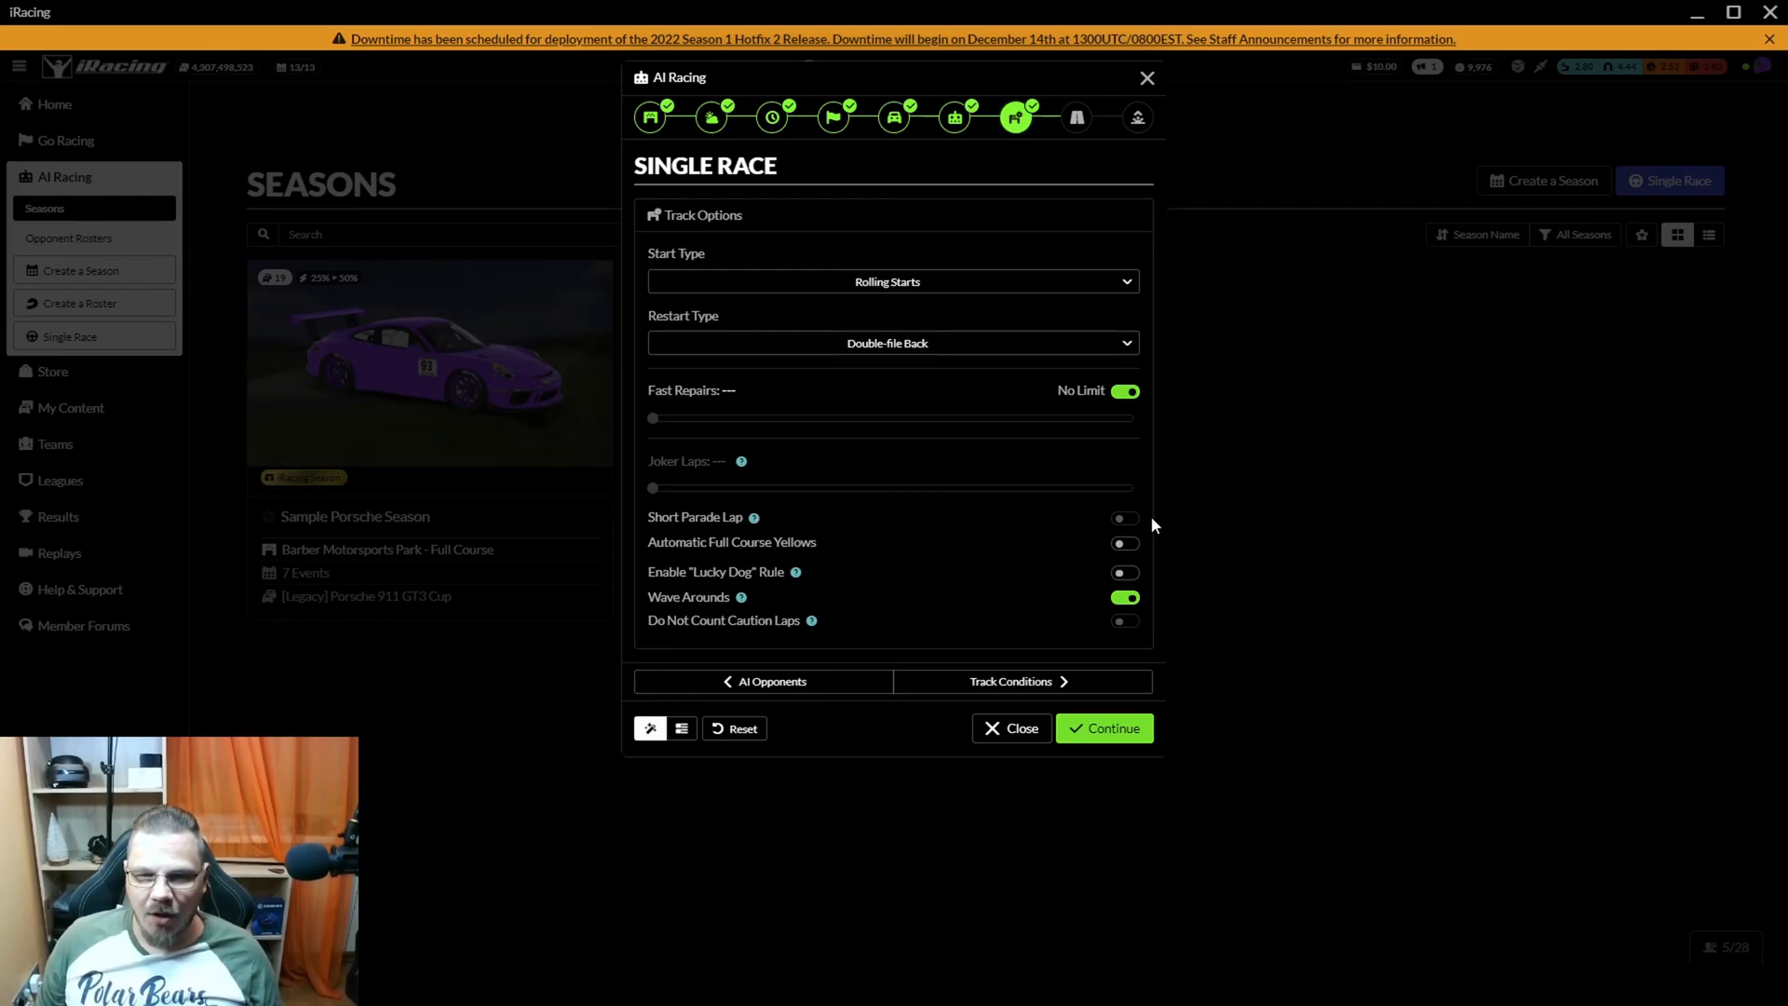
mouse_move(816, 527)
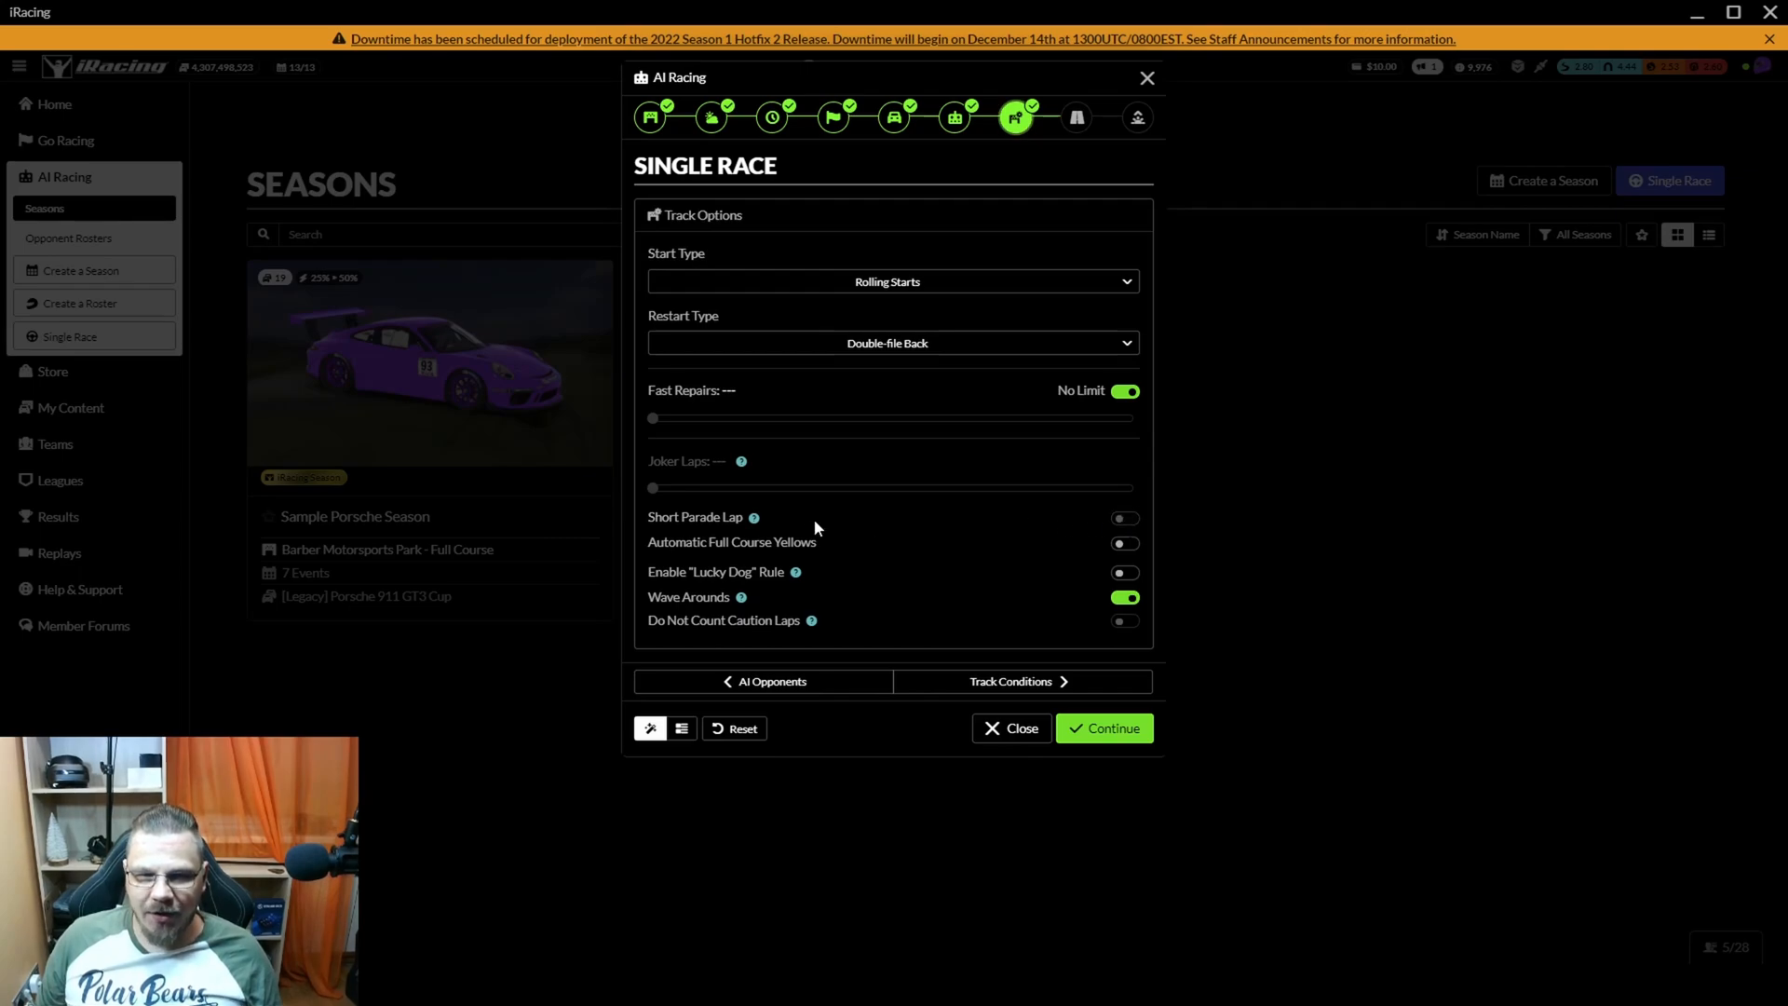
mouse_move(754, 518)
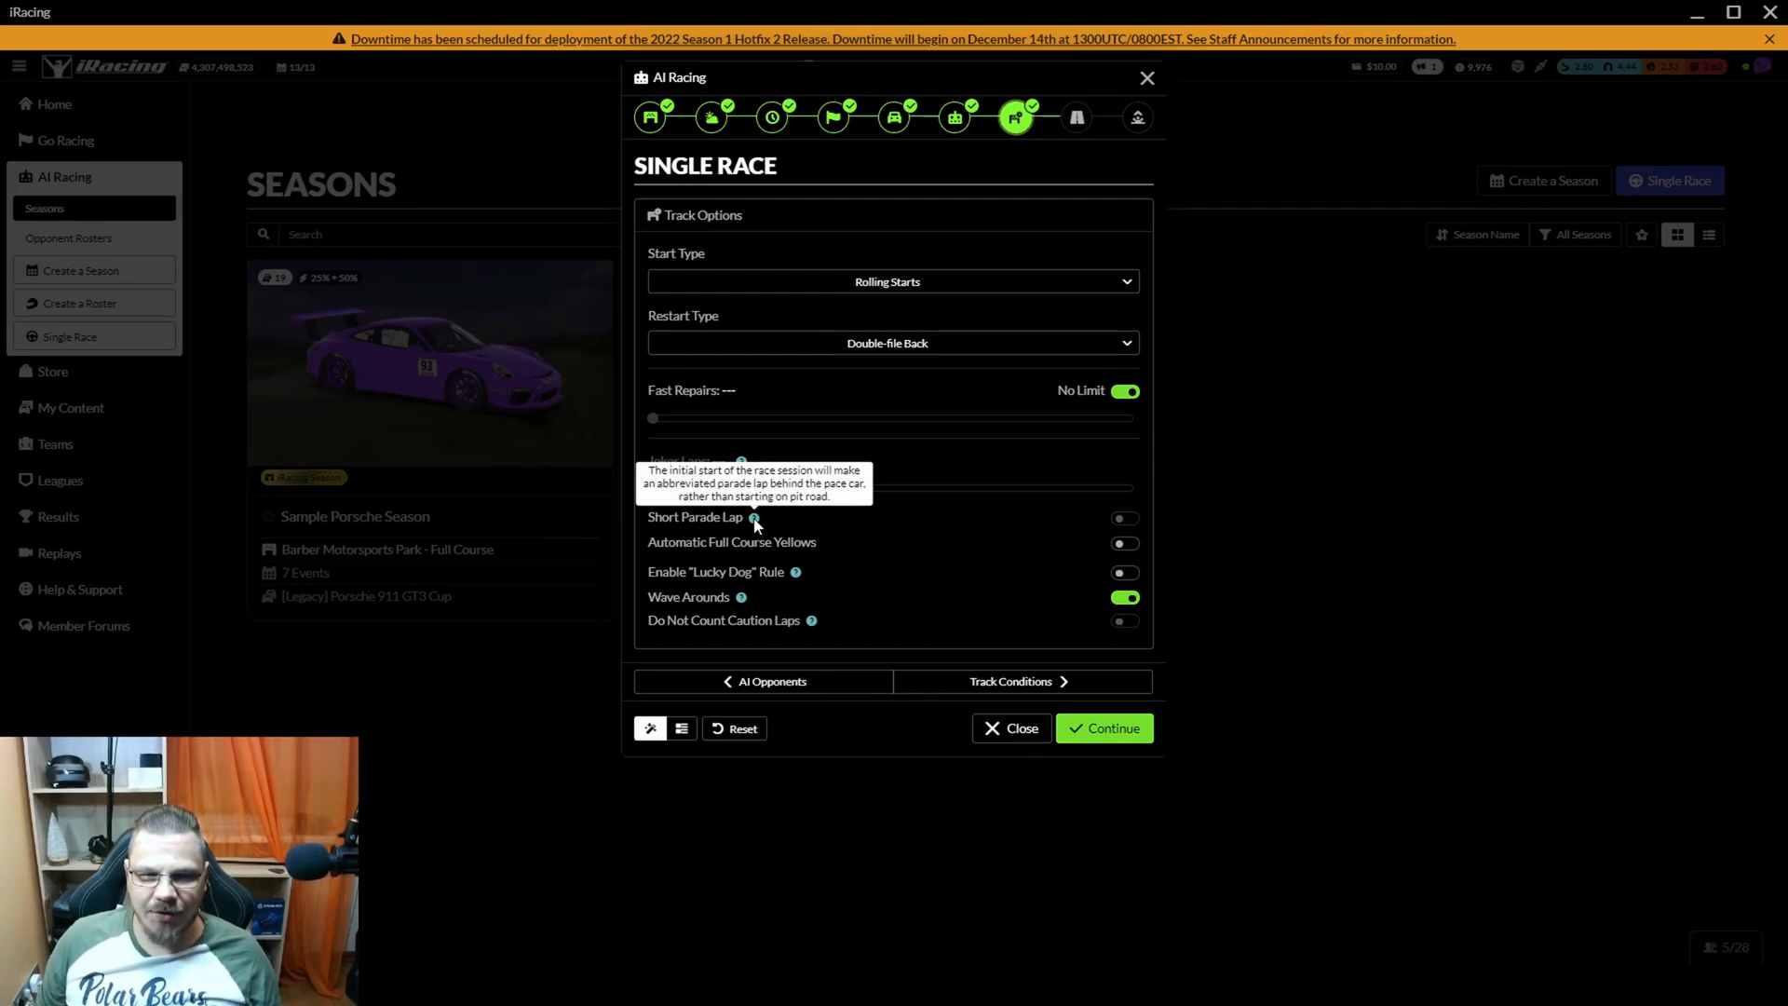
mouse_move(842, 543)
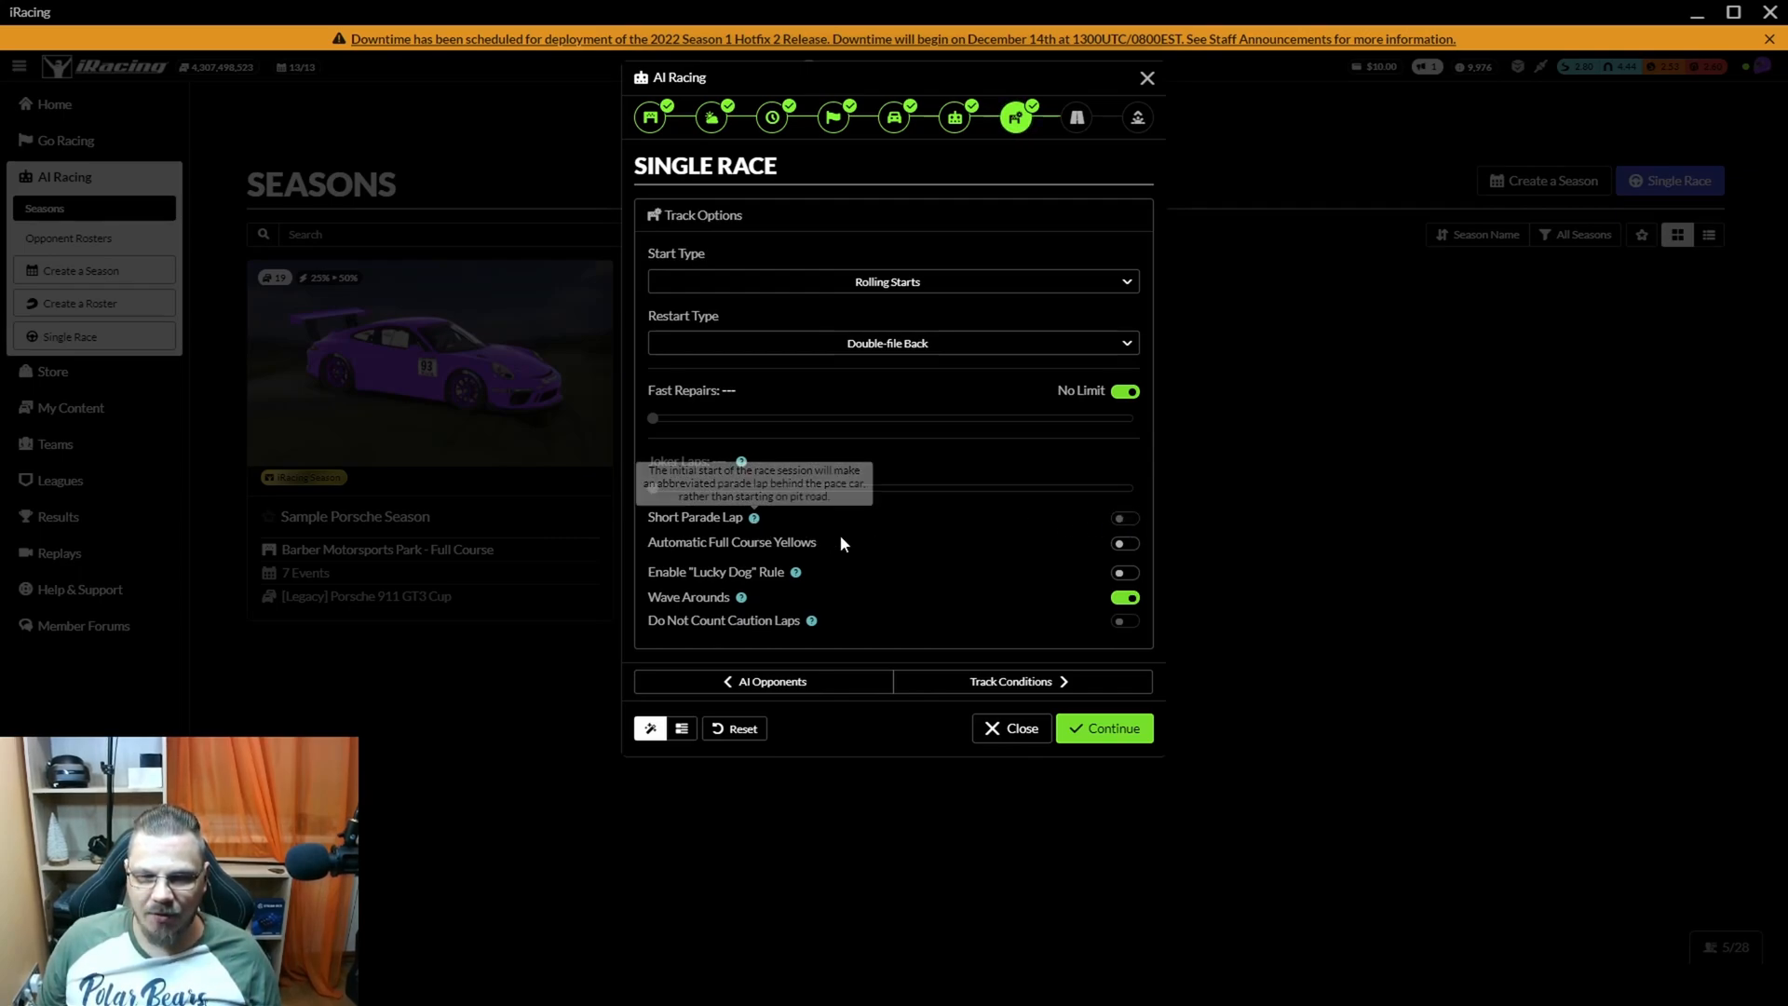
click(1124, 542)
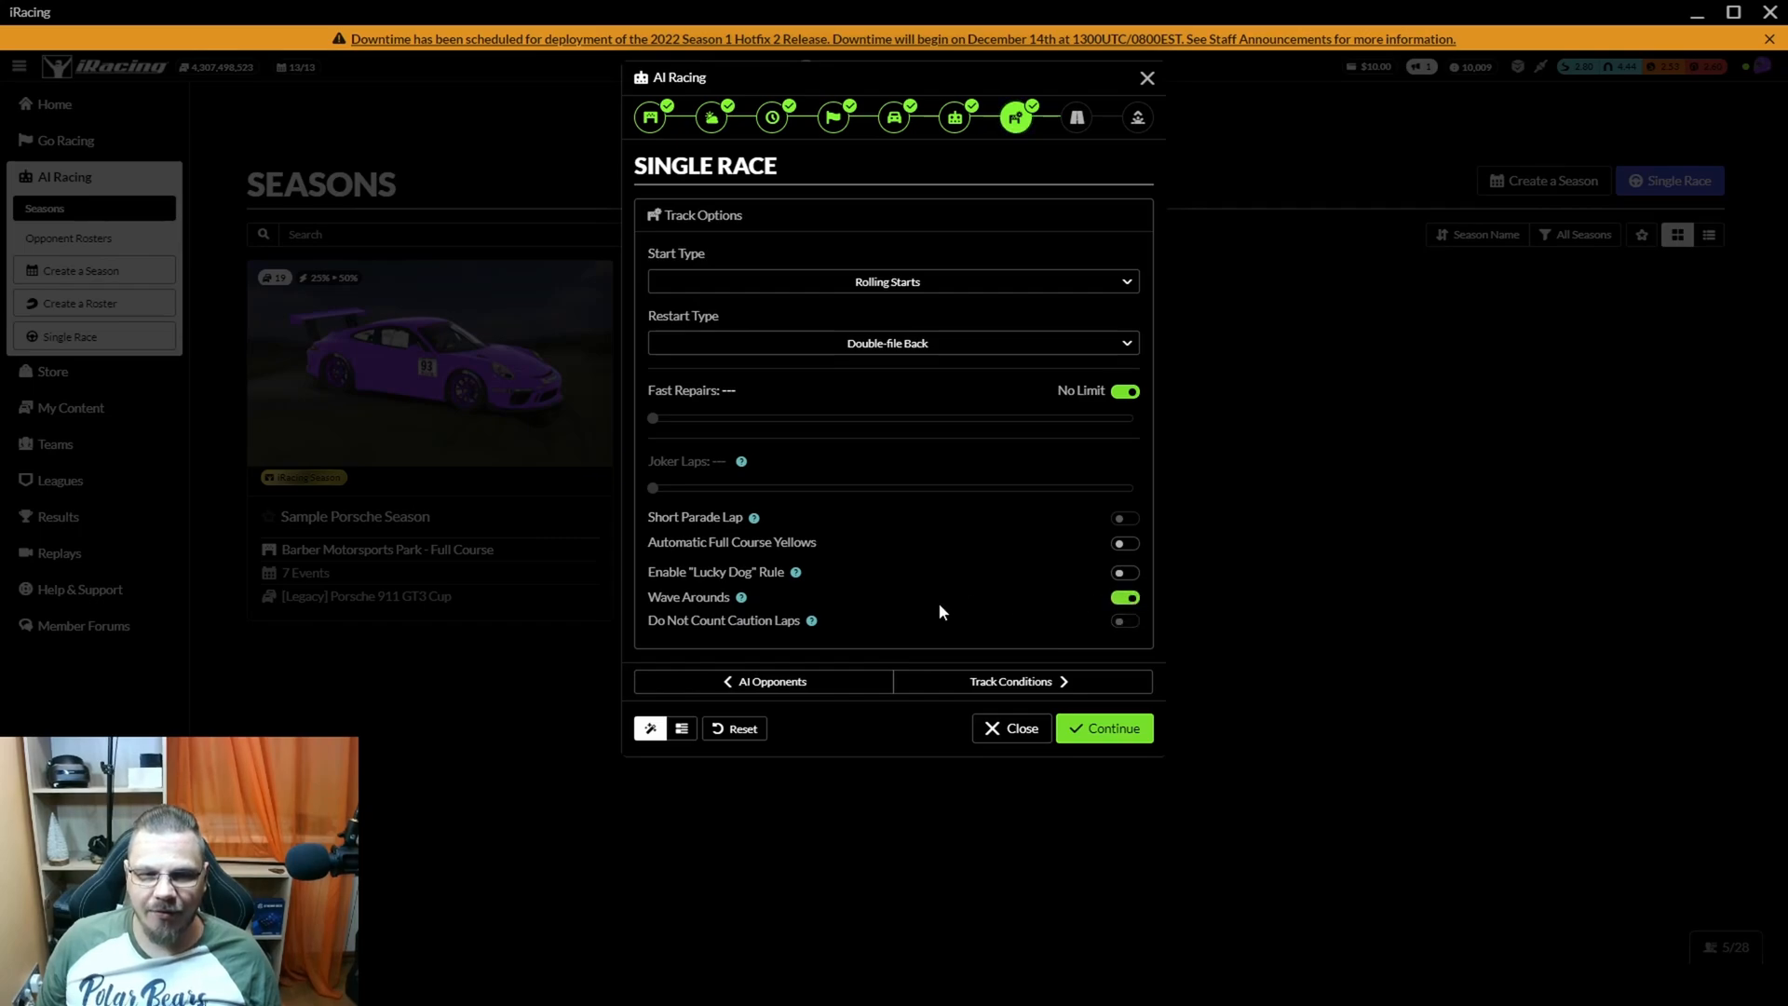
mouse_move(1146, 630)
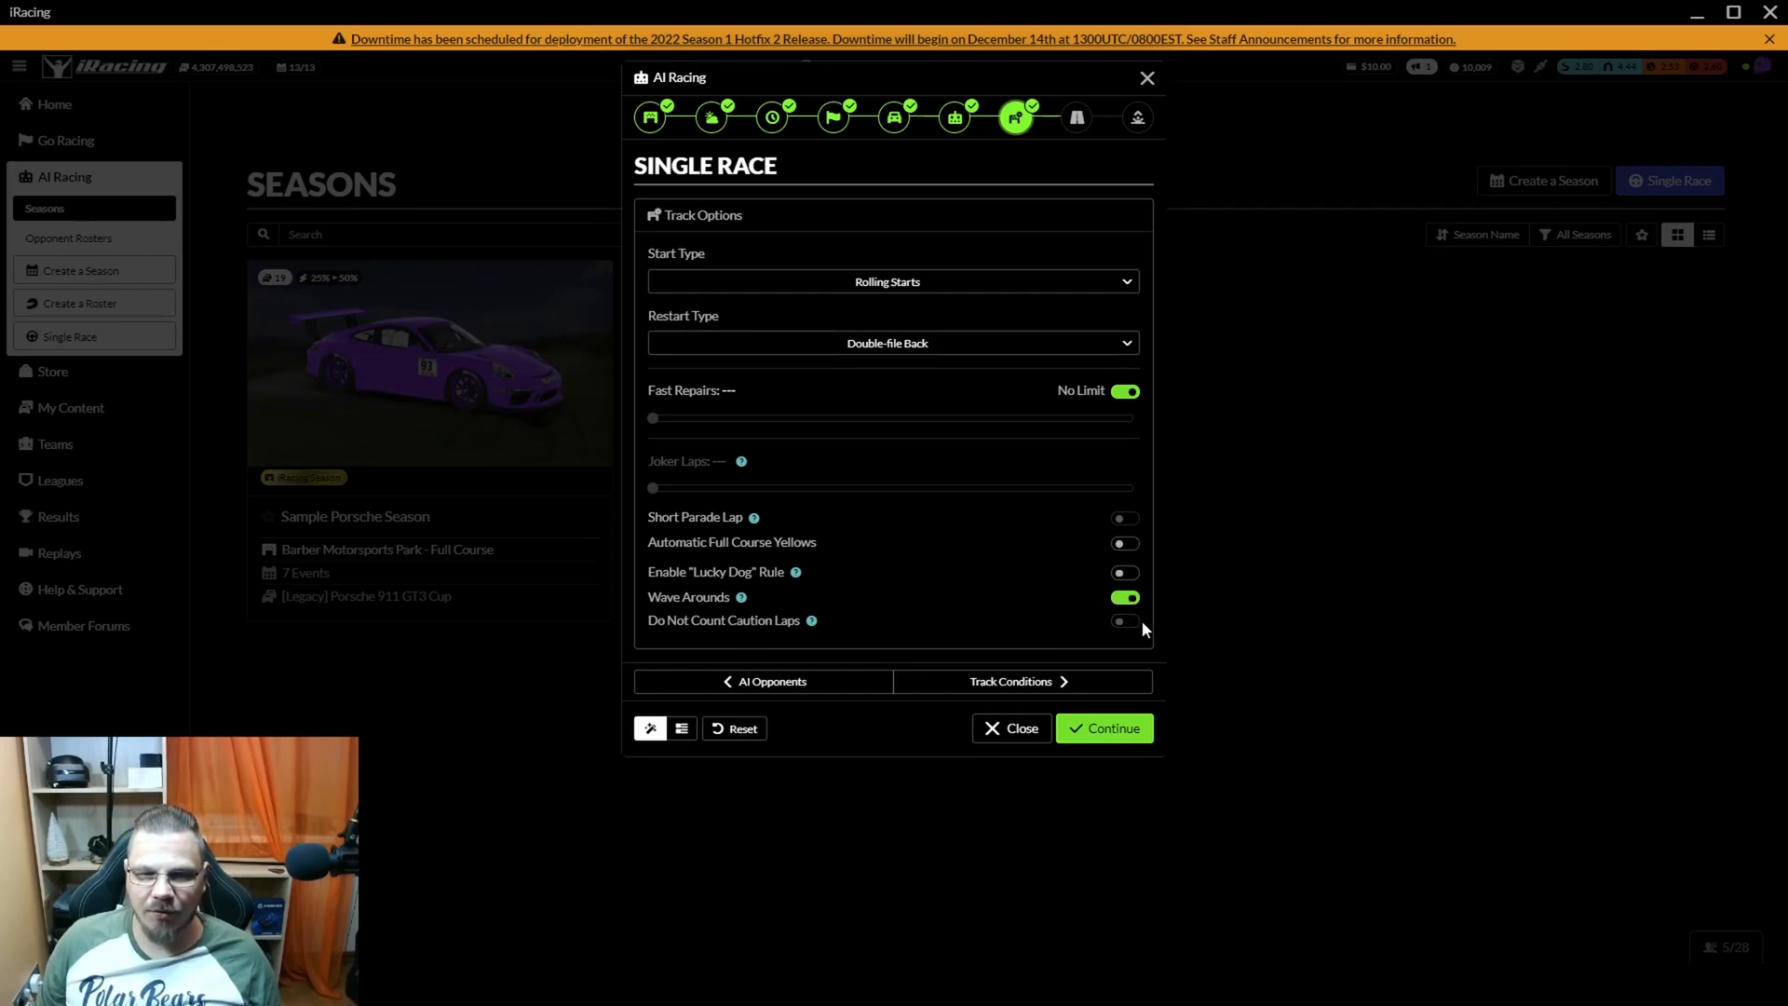
mouse_move(1007, 677)
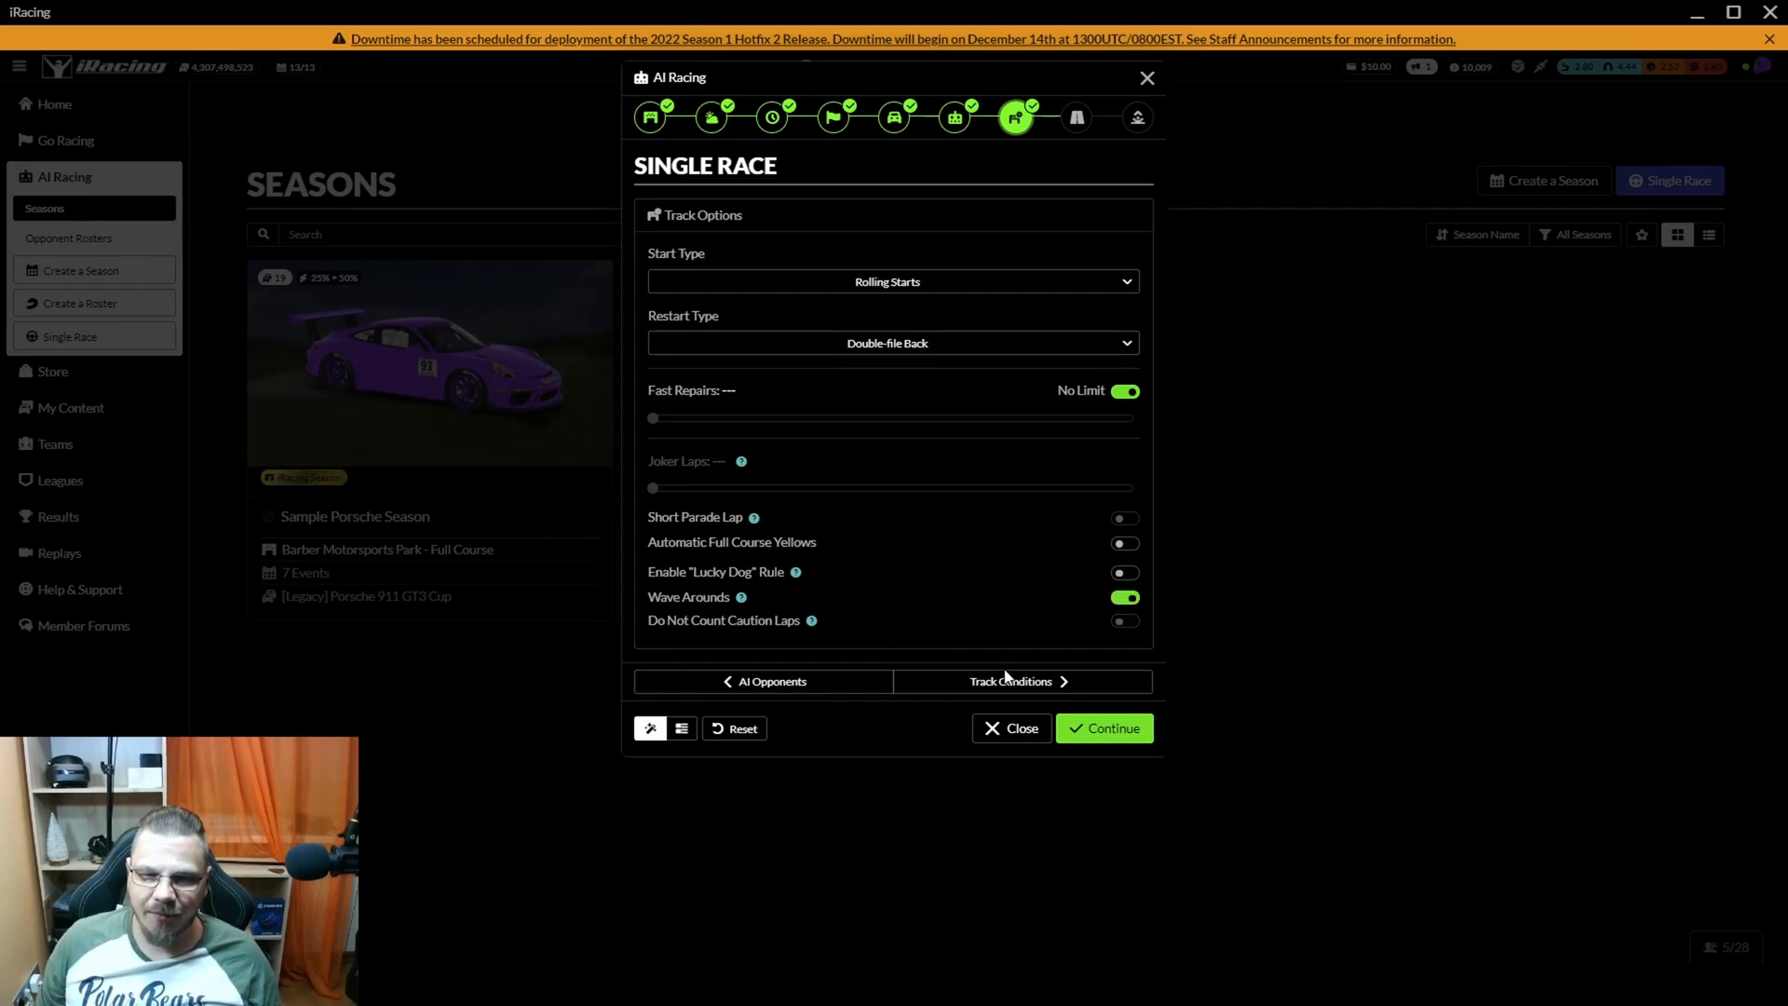
click(1010, 681)
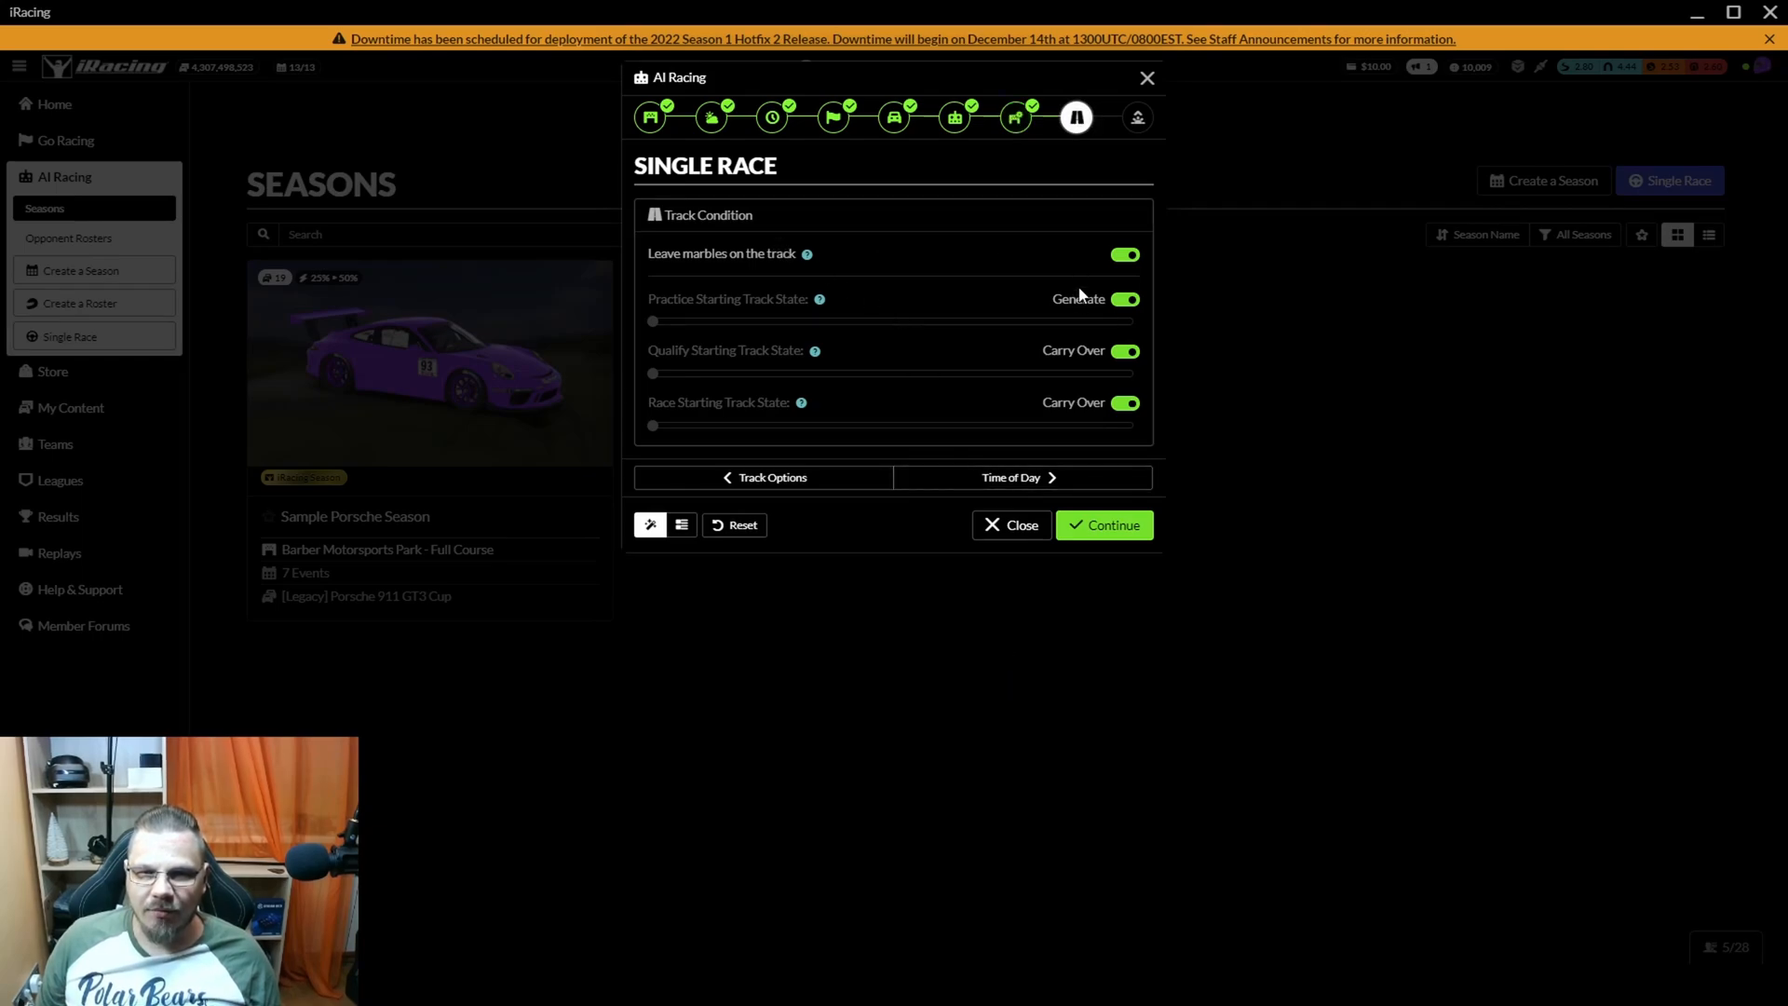
mouse_move(1121, 396)
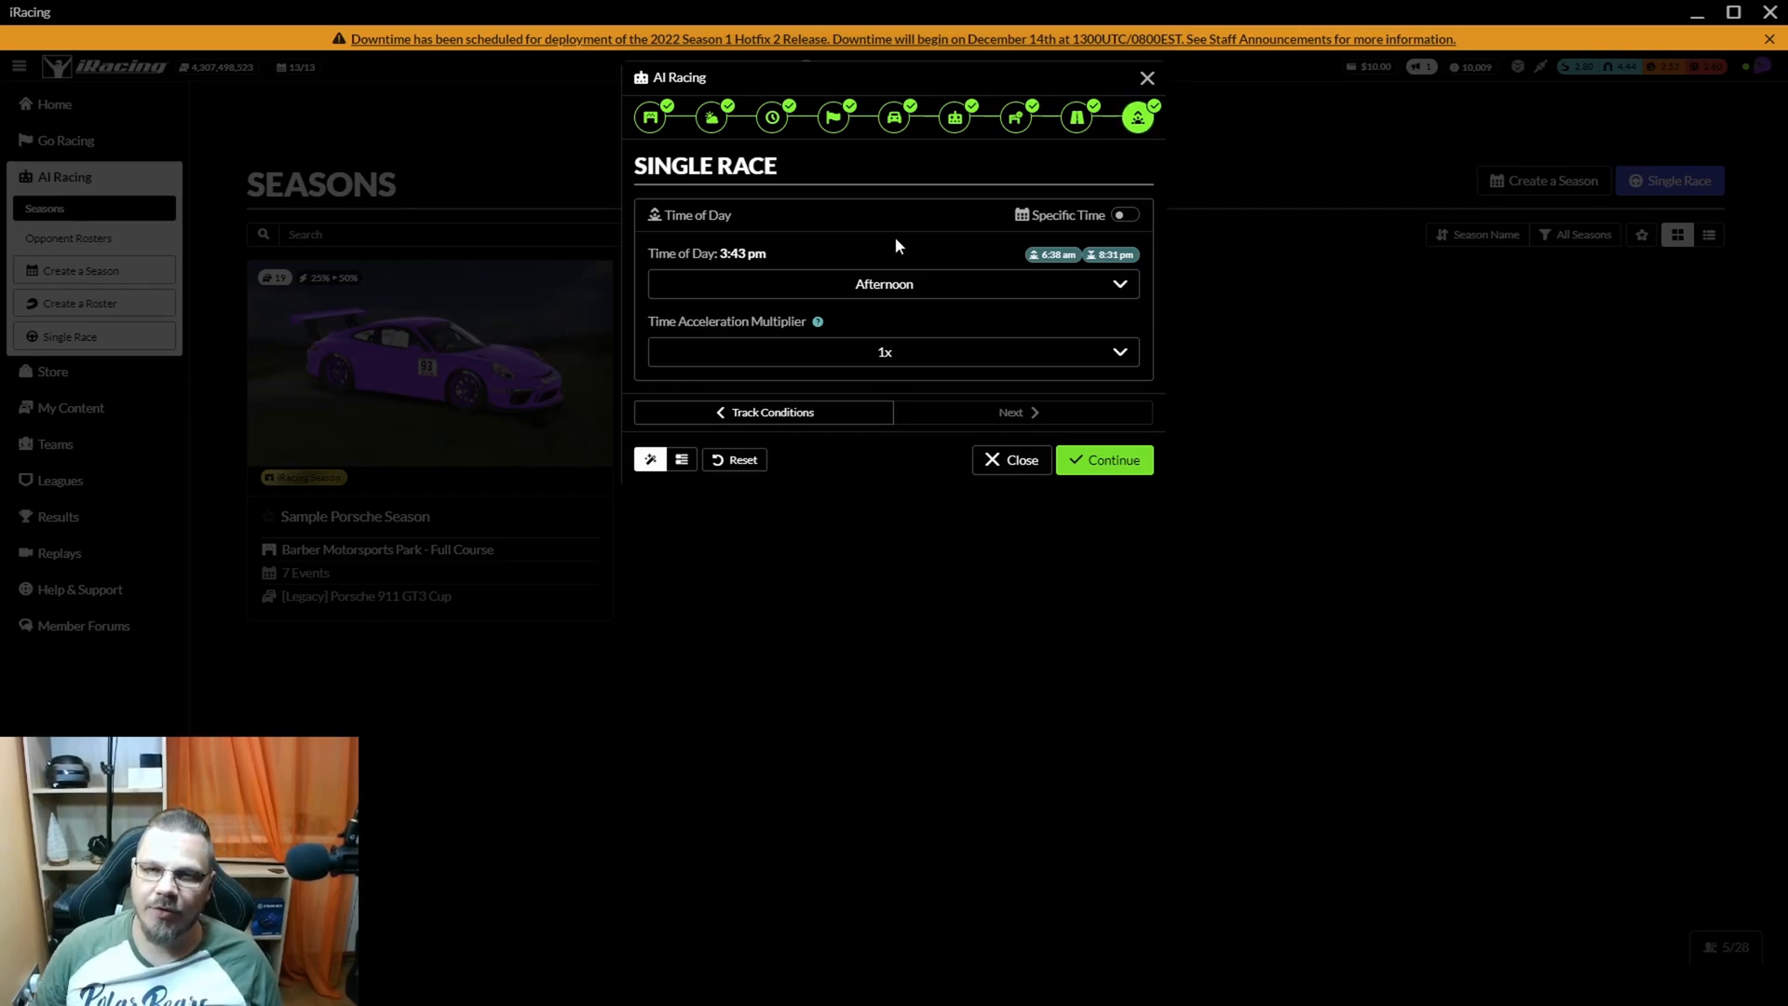
Step: Keep Time of Day at Afternoon with 1x acceleration and confirm to the overview
click(1123, 214)
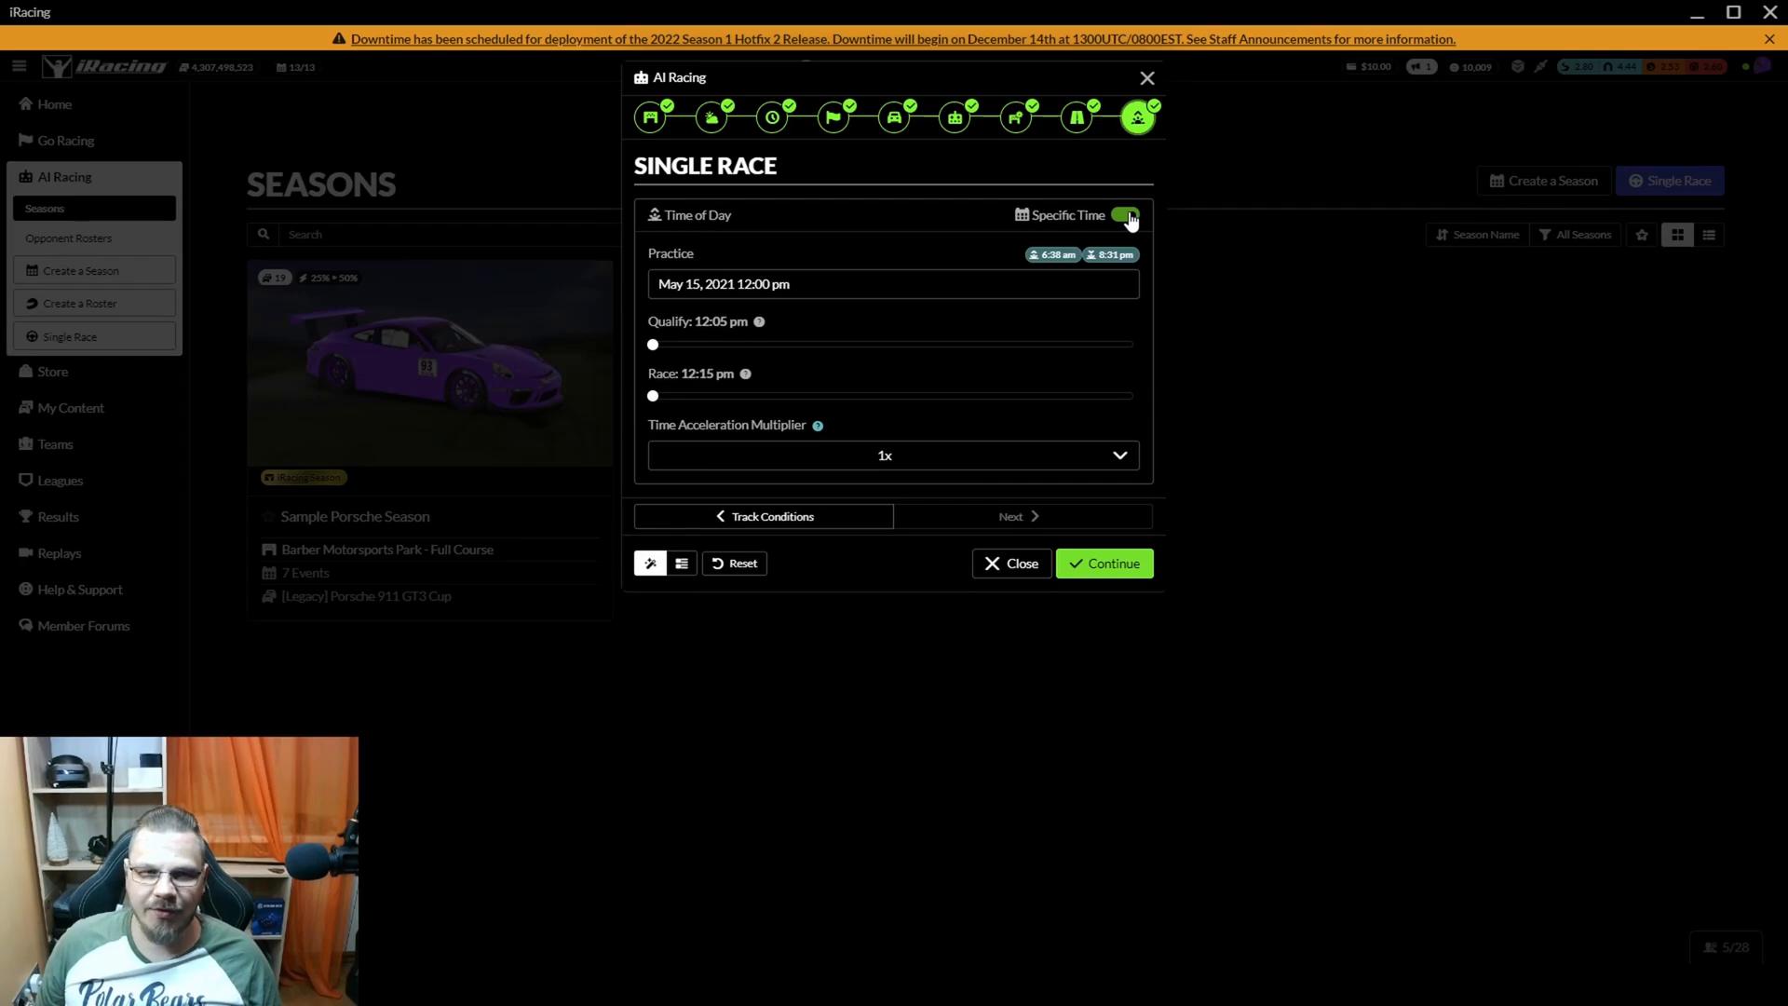
click(1124, 214)
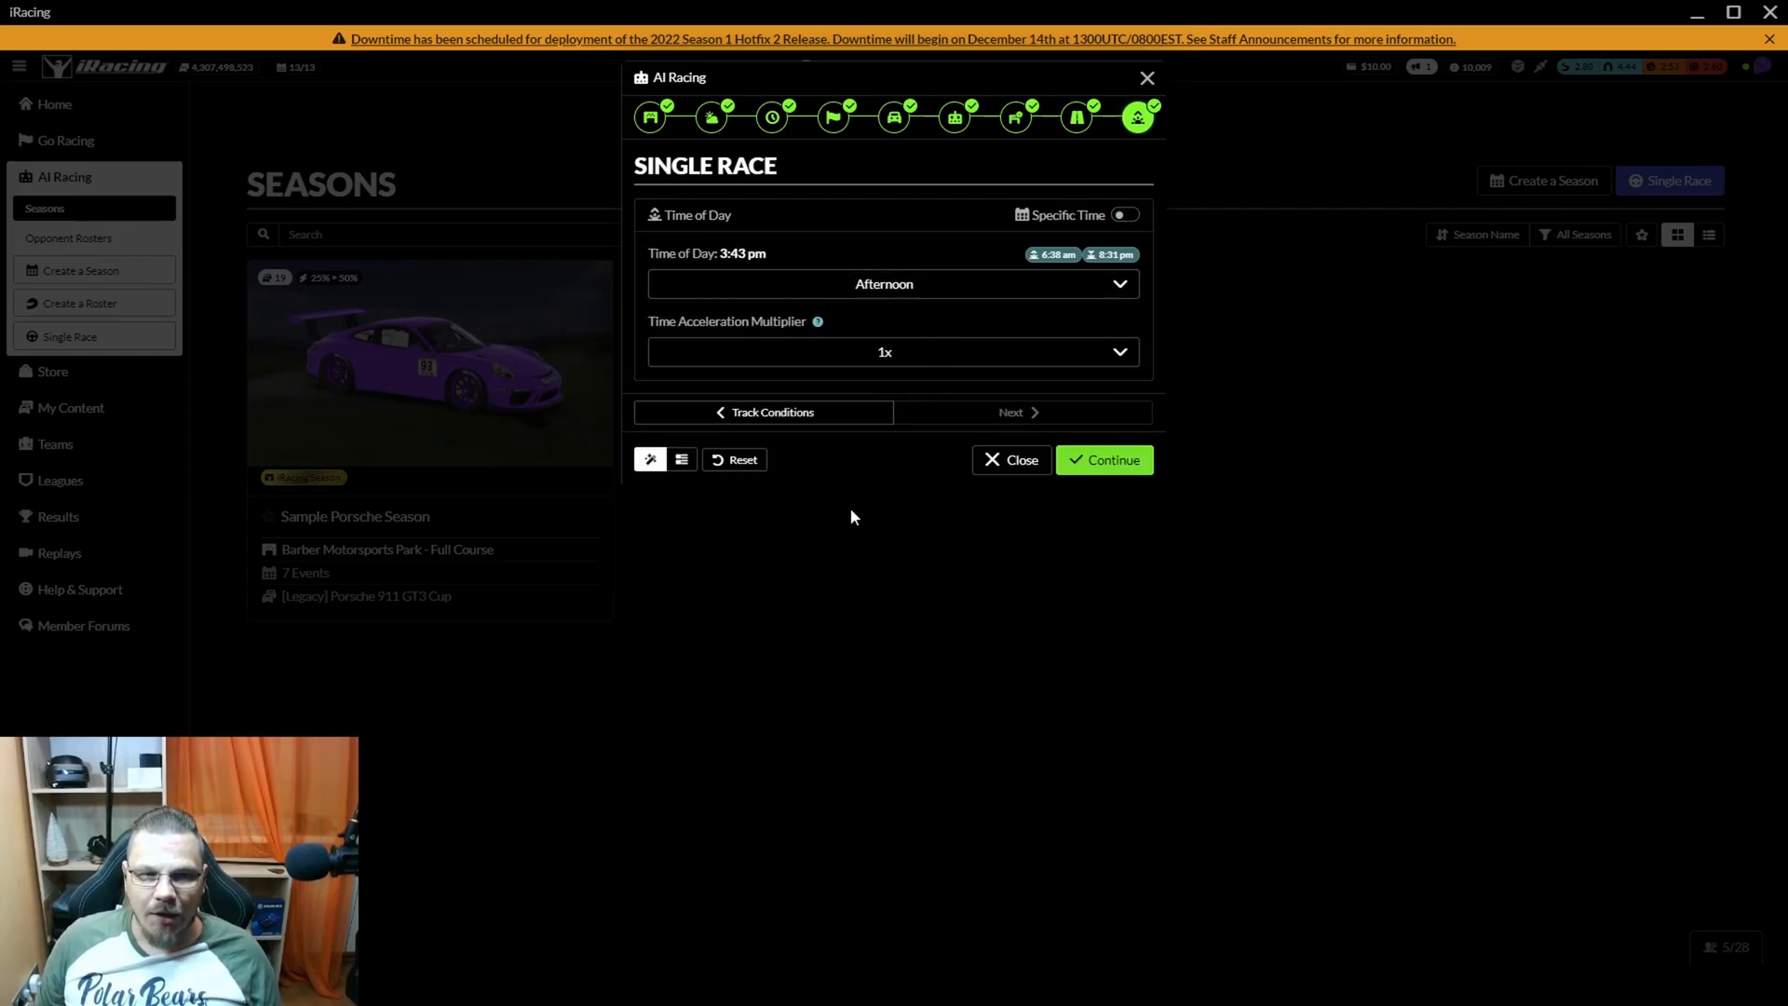
mouse_move(955, 117)
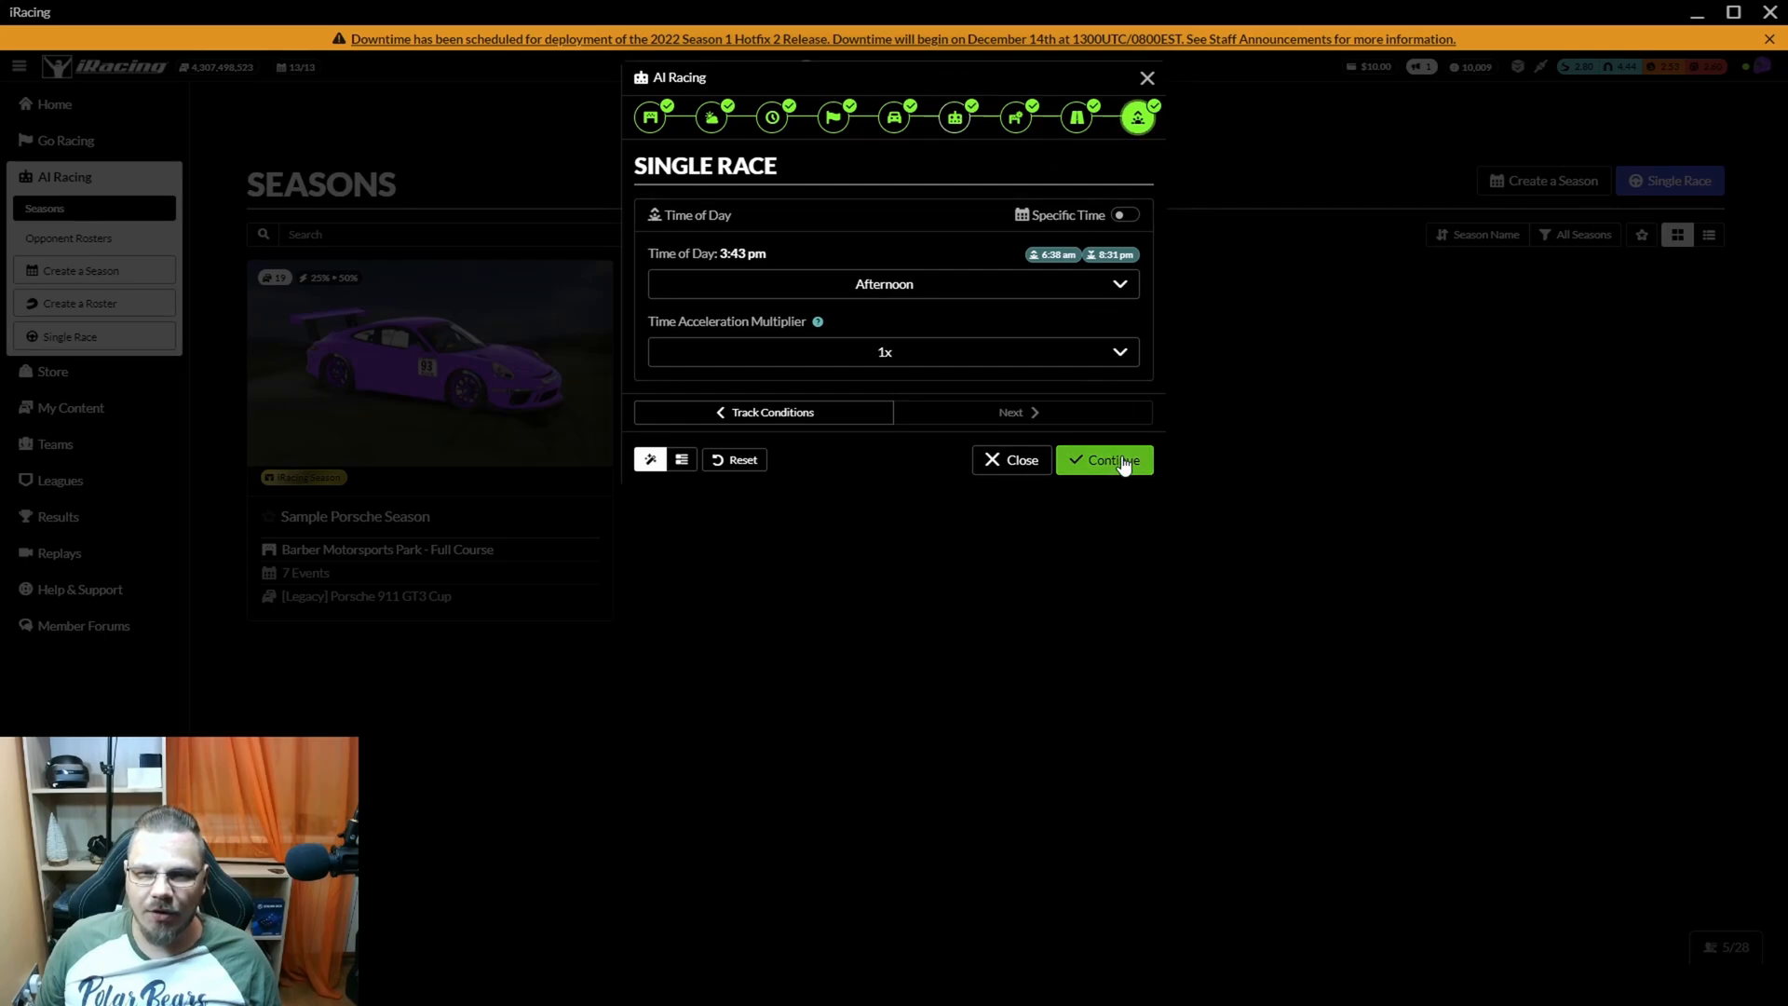
click(1102, 459)
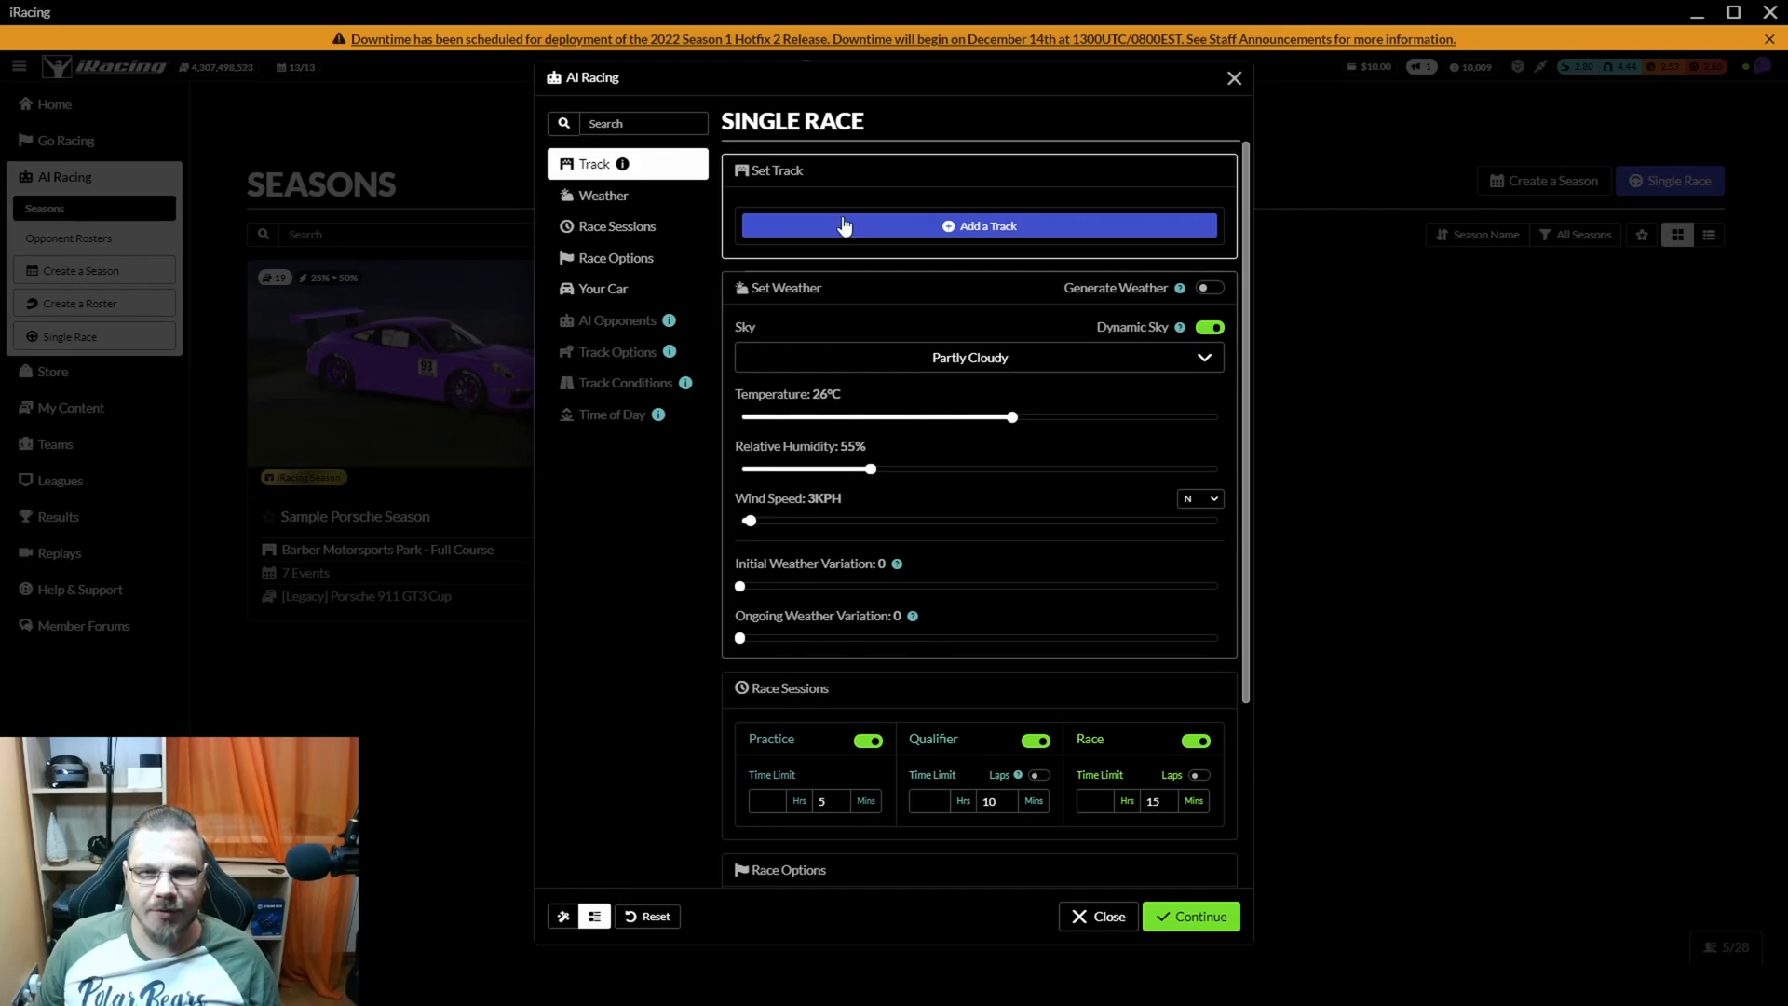
Step: Add Chicagoland Speedway with generated weather and set qualifying scrutiny to Moderate
scroll(down, 3)
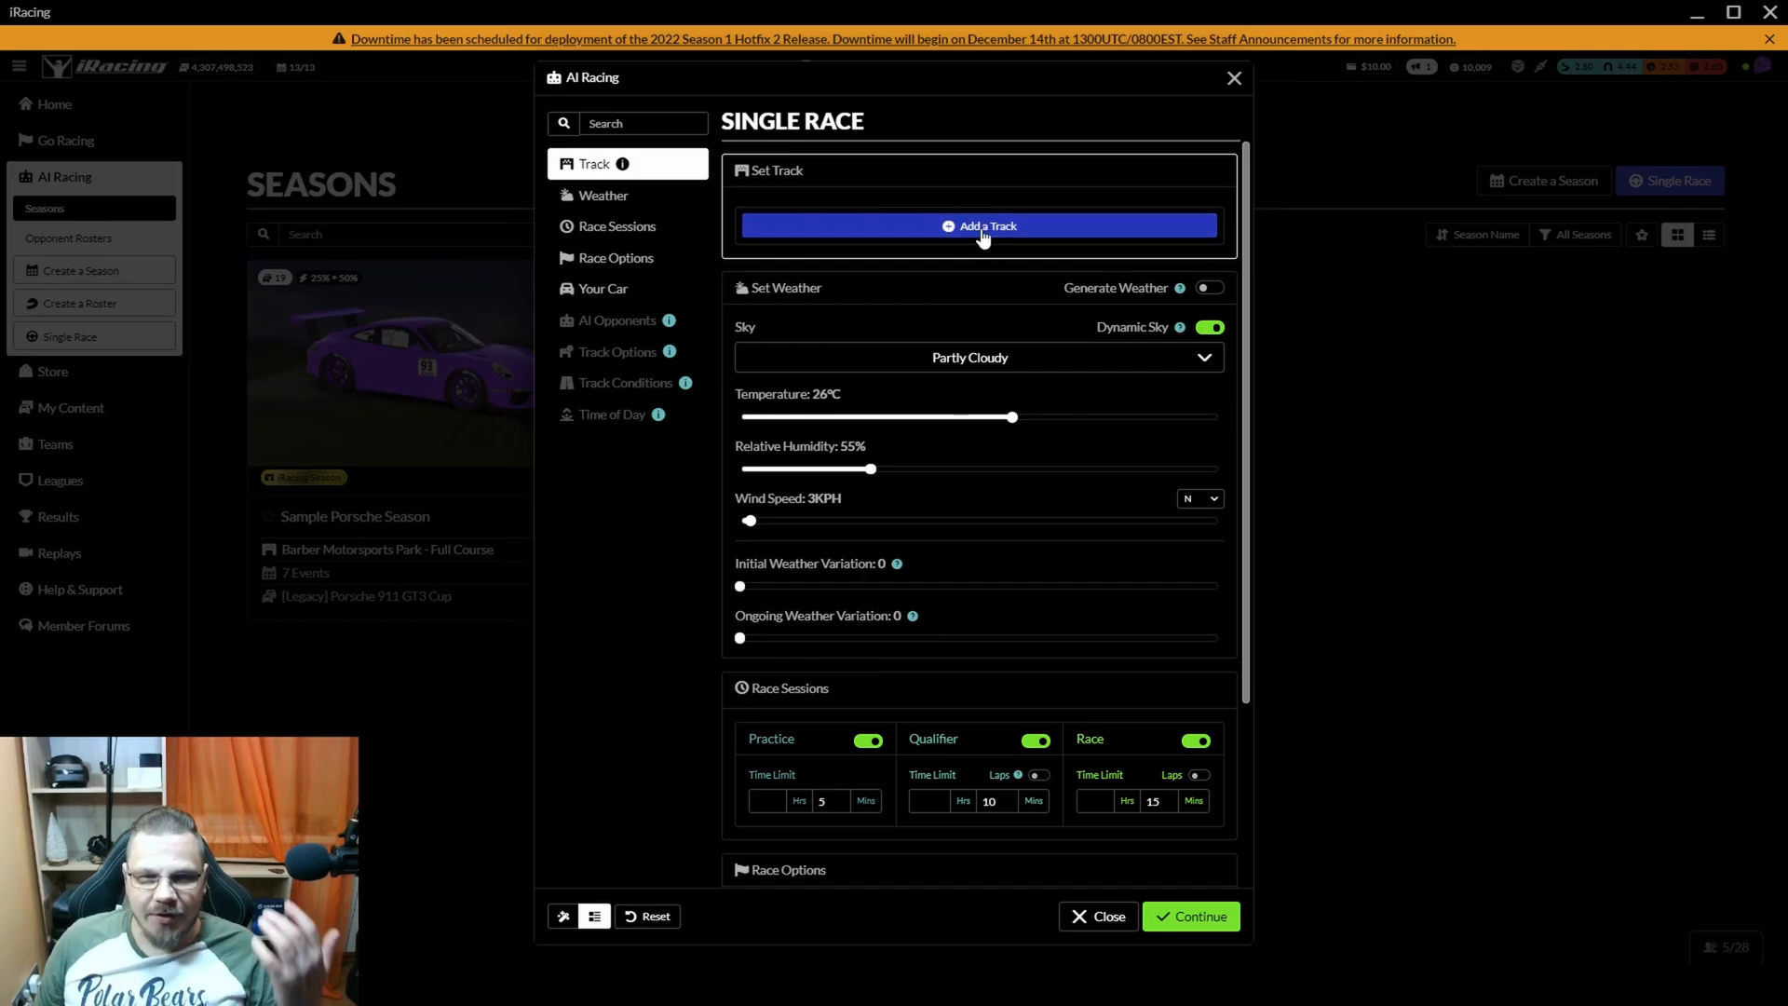
click(976, 225)
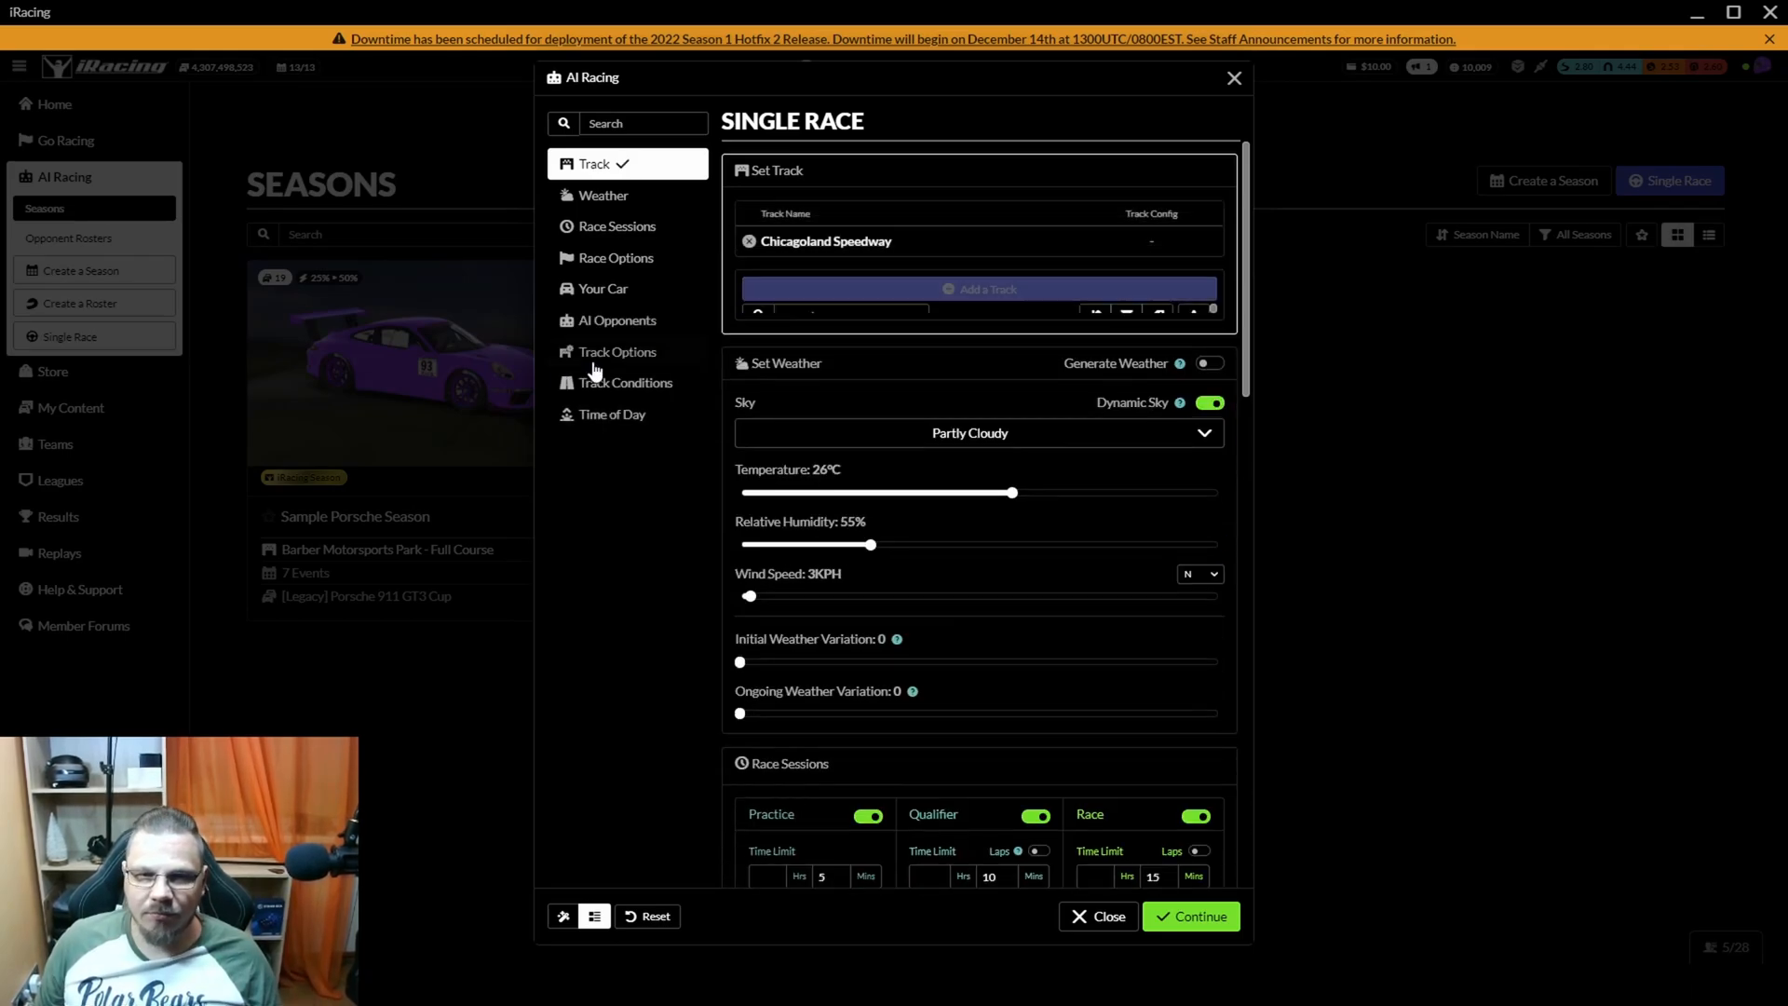
click(1208, 362)
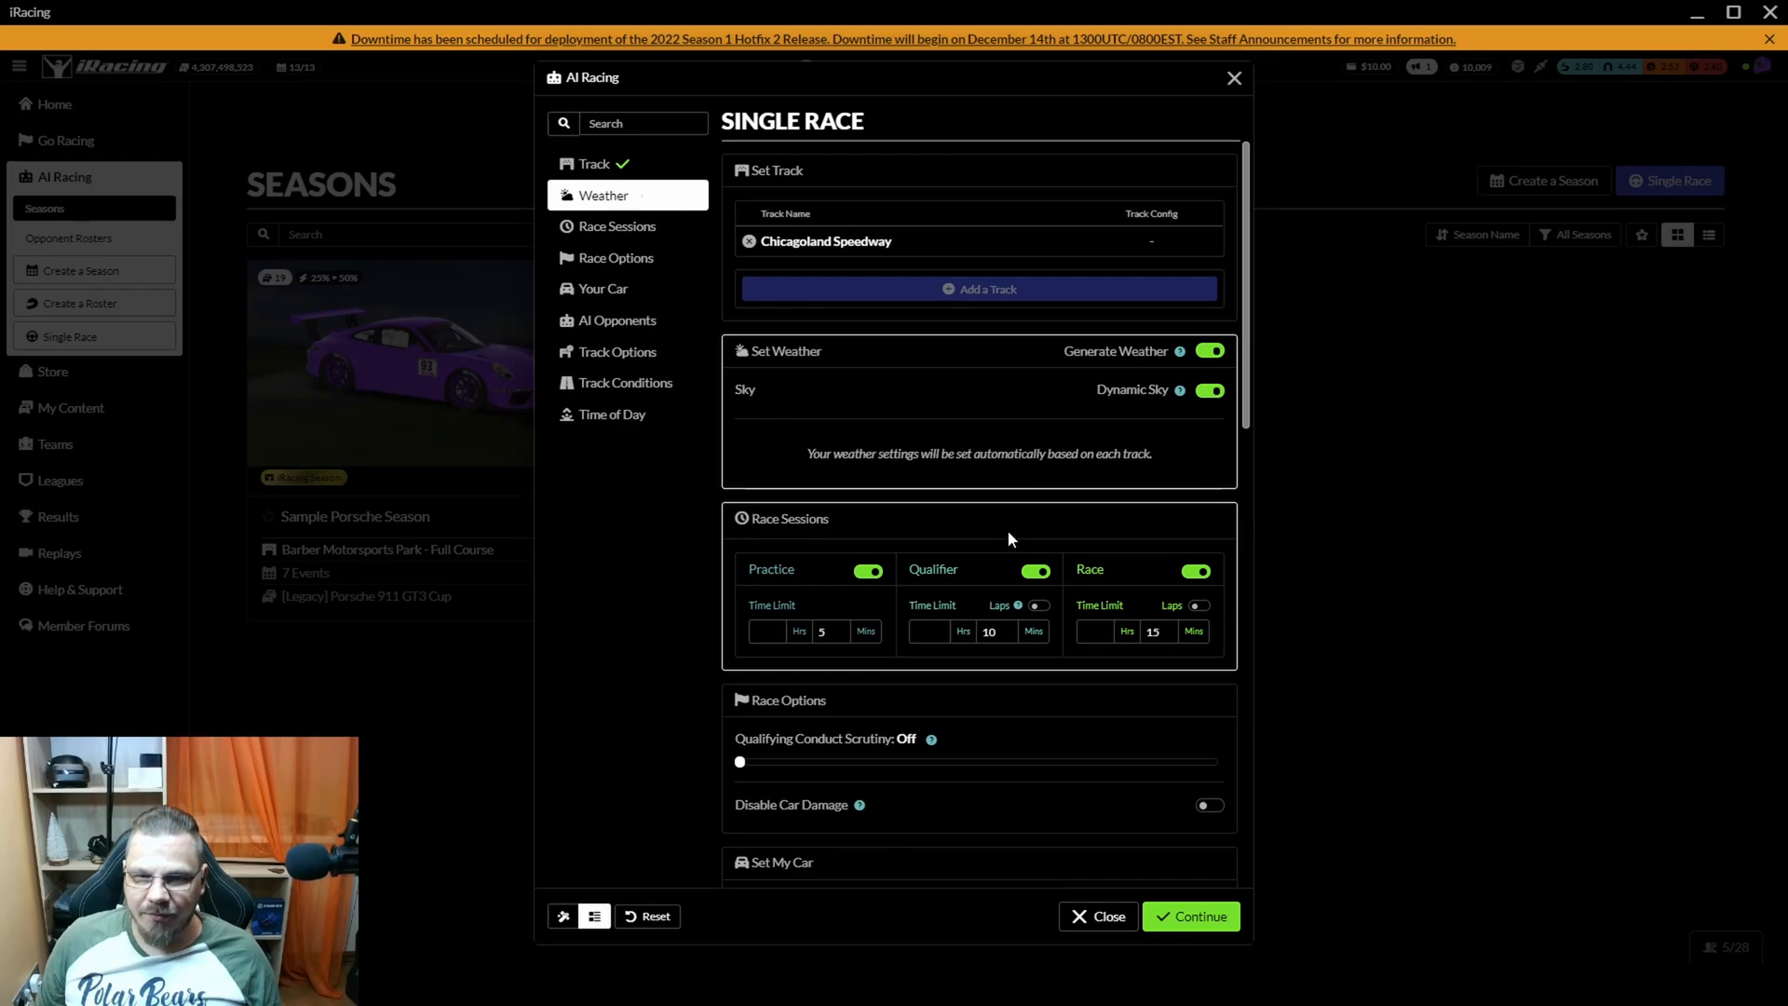
scroll(down, 3)
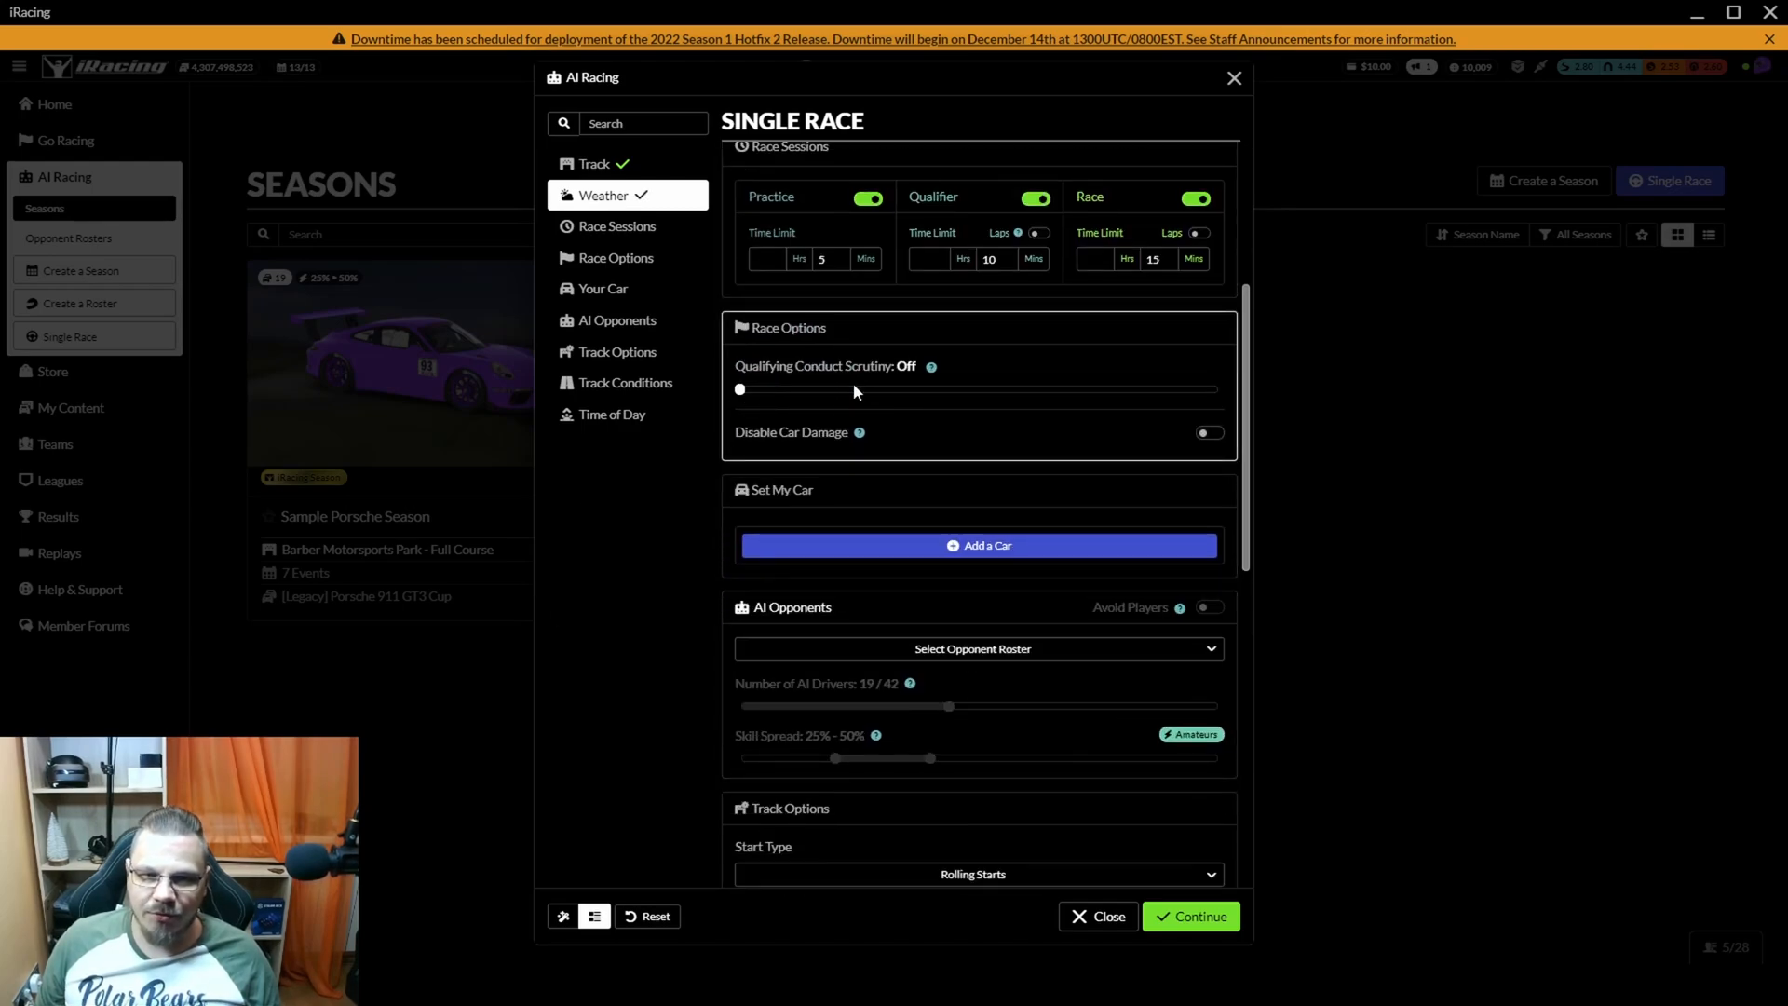
drag(739, 389, 1024, 389)
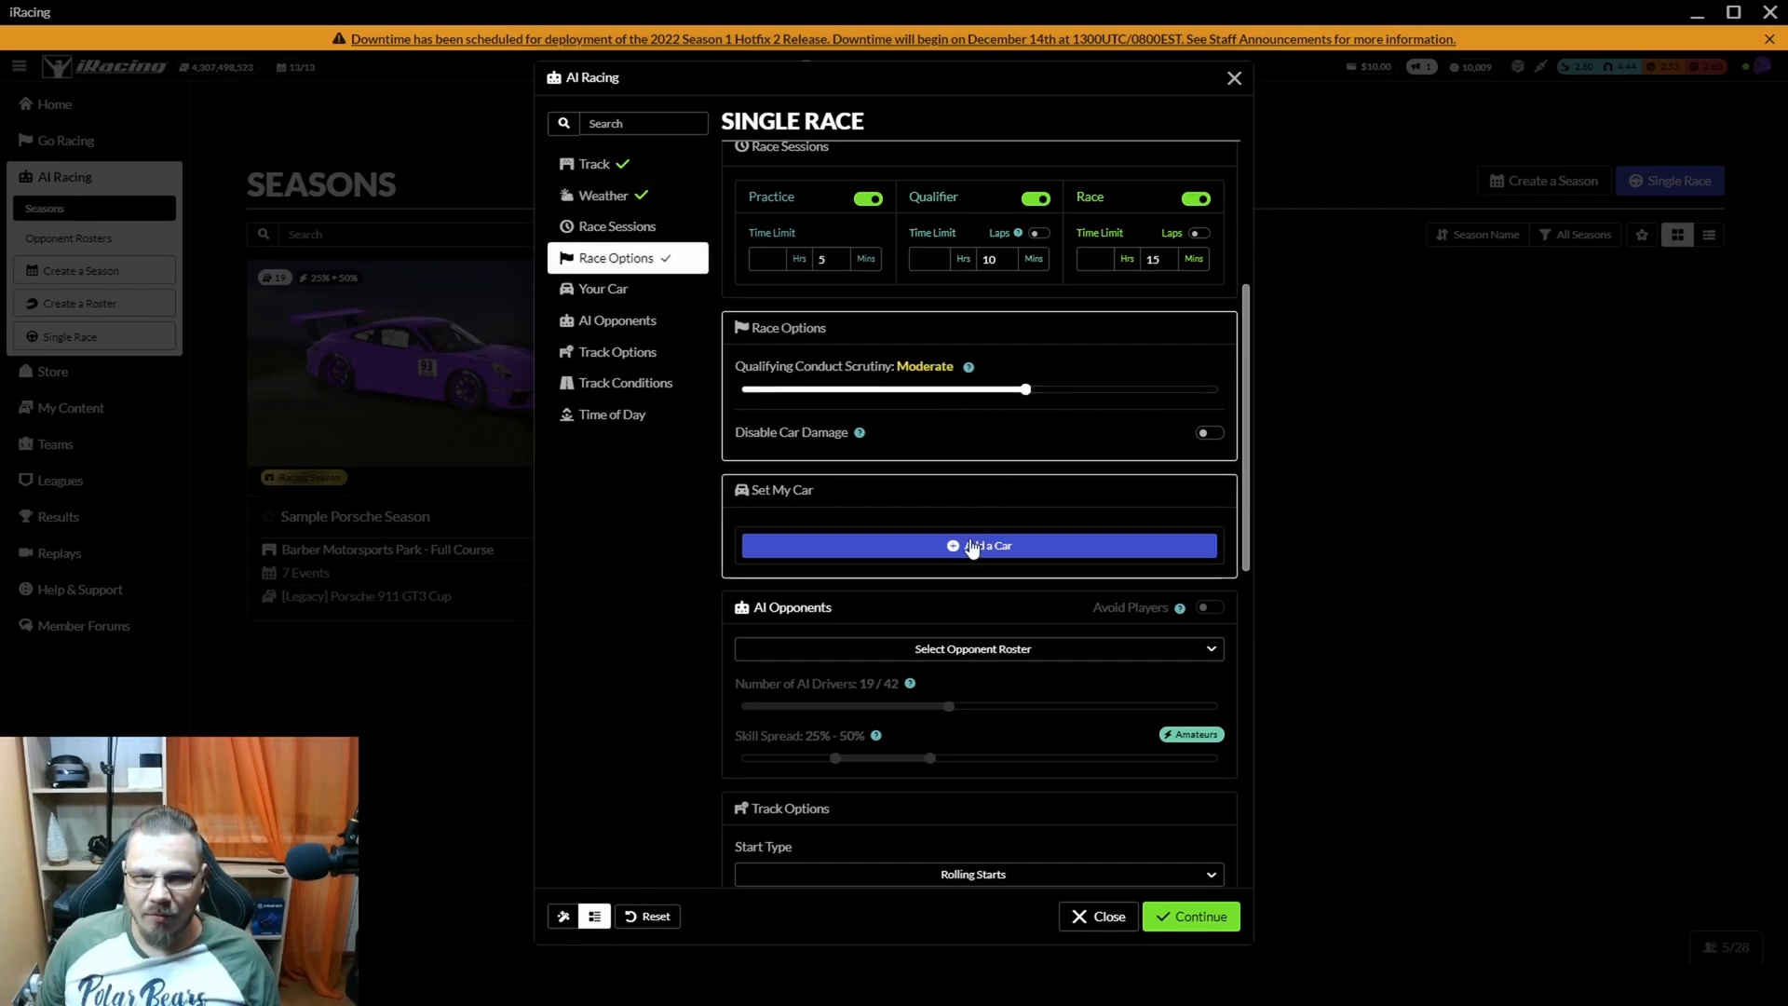
Step: Choose the Dallara IR18 as your car and continue to the race Summary
click(977, 545)
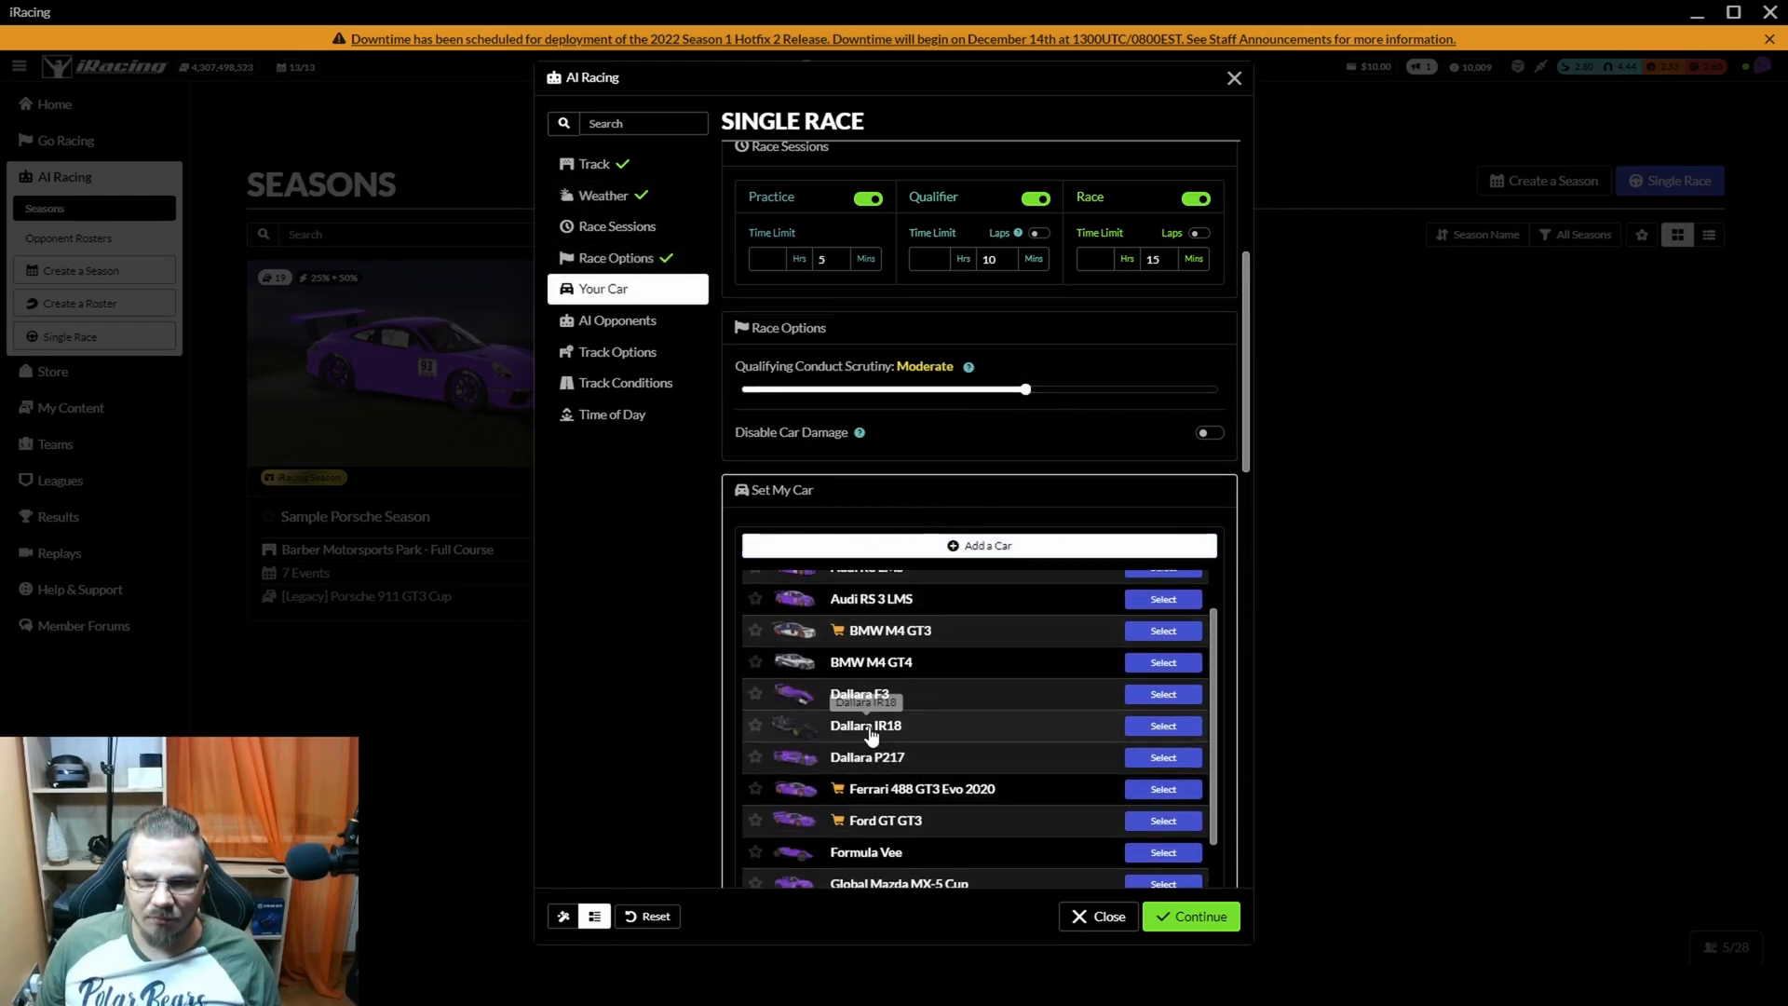
click(1161, 725)
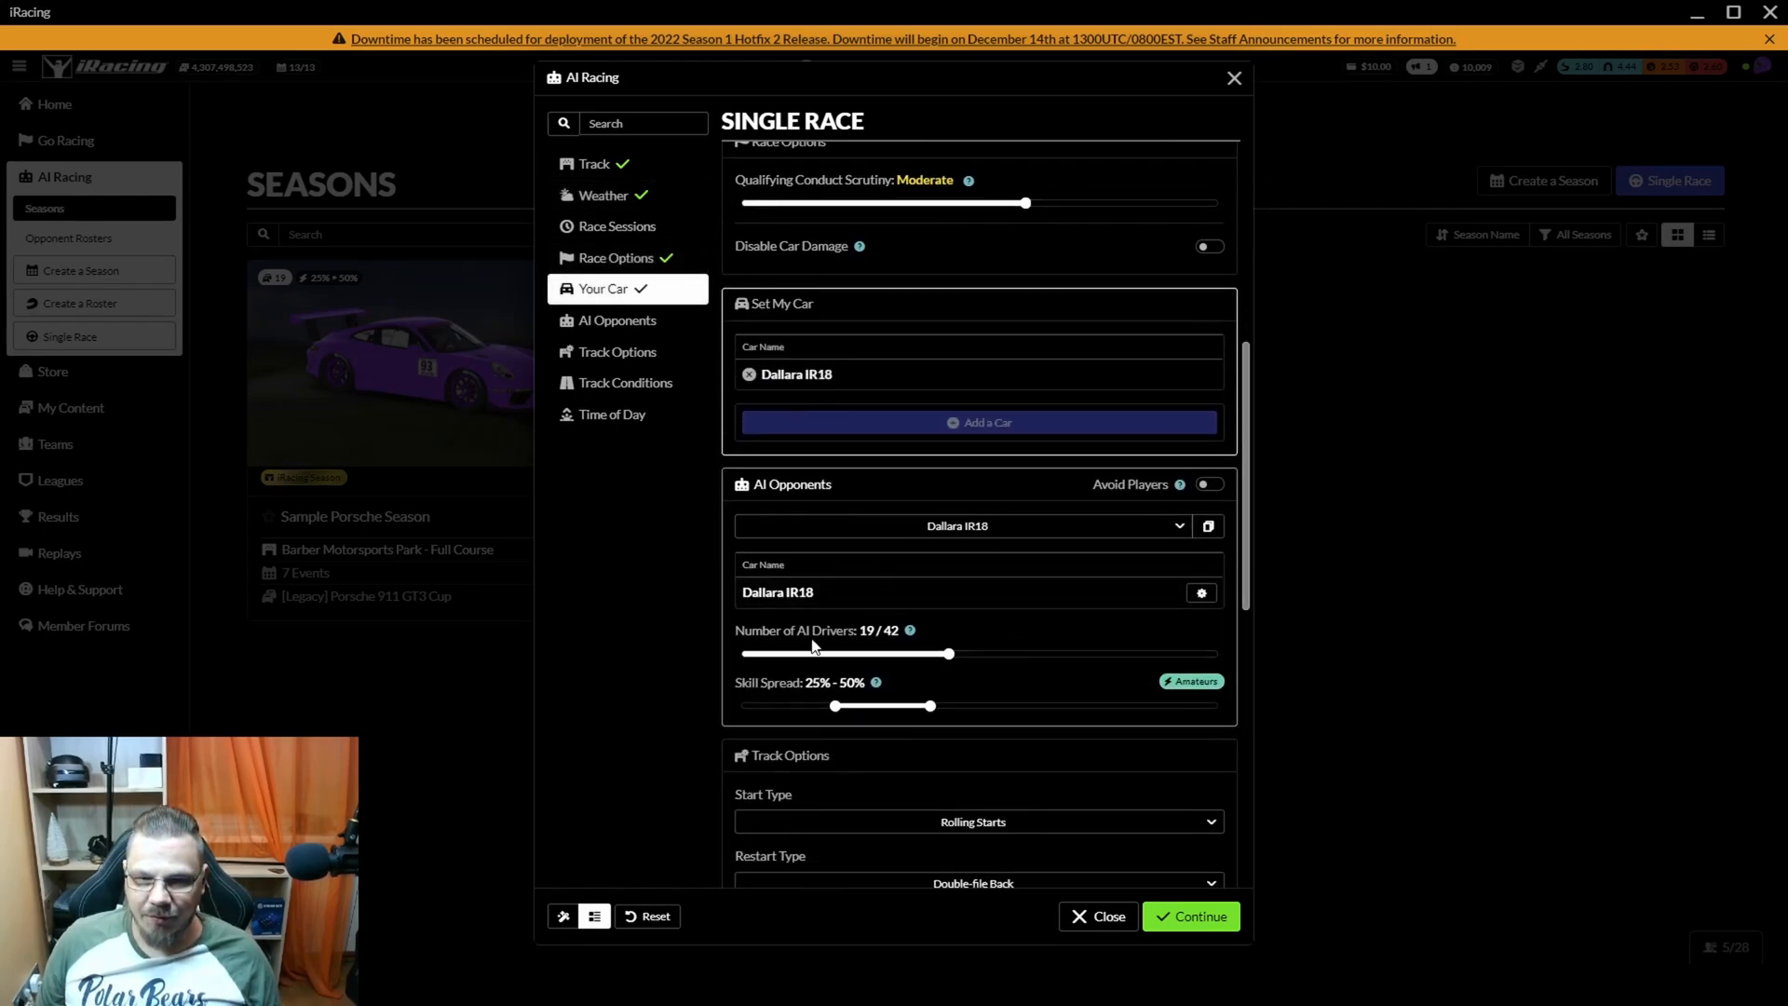
scroll(down, 3)
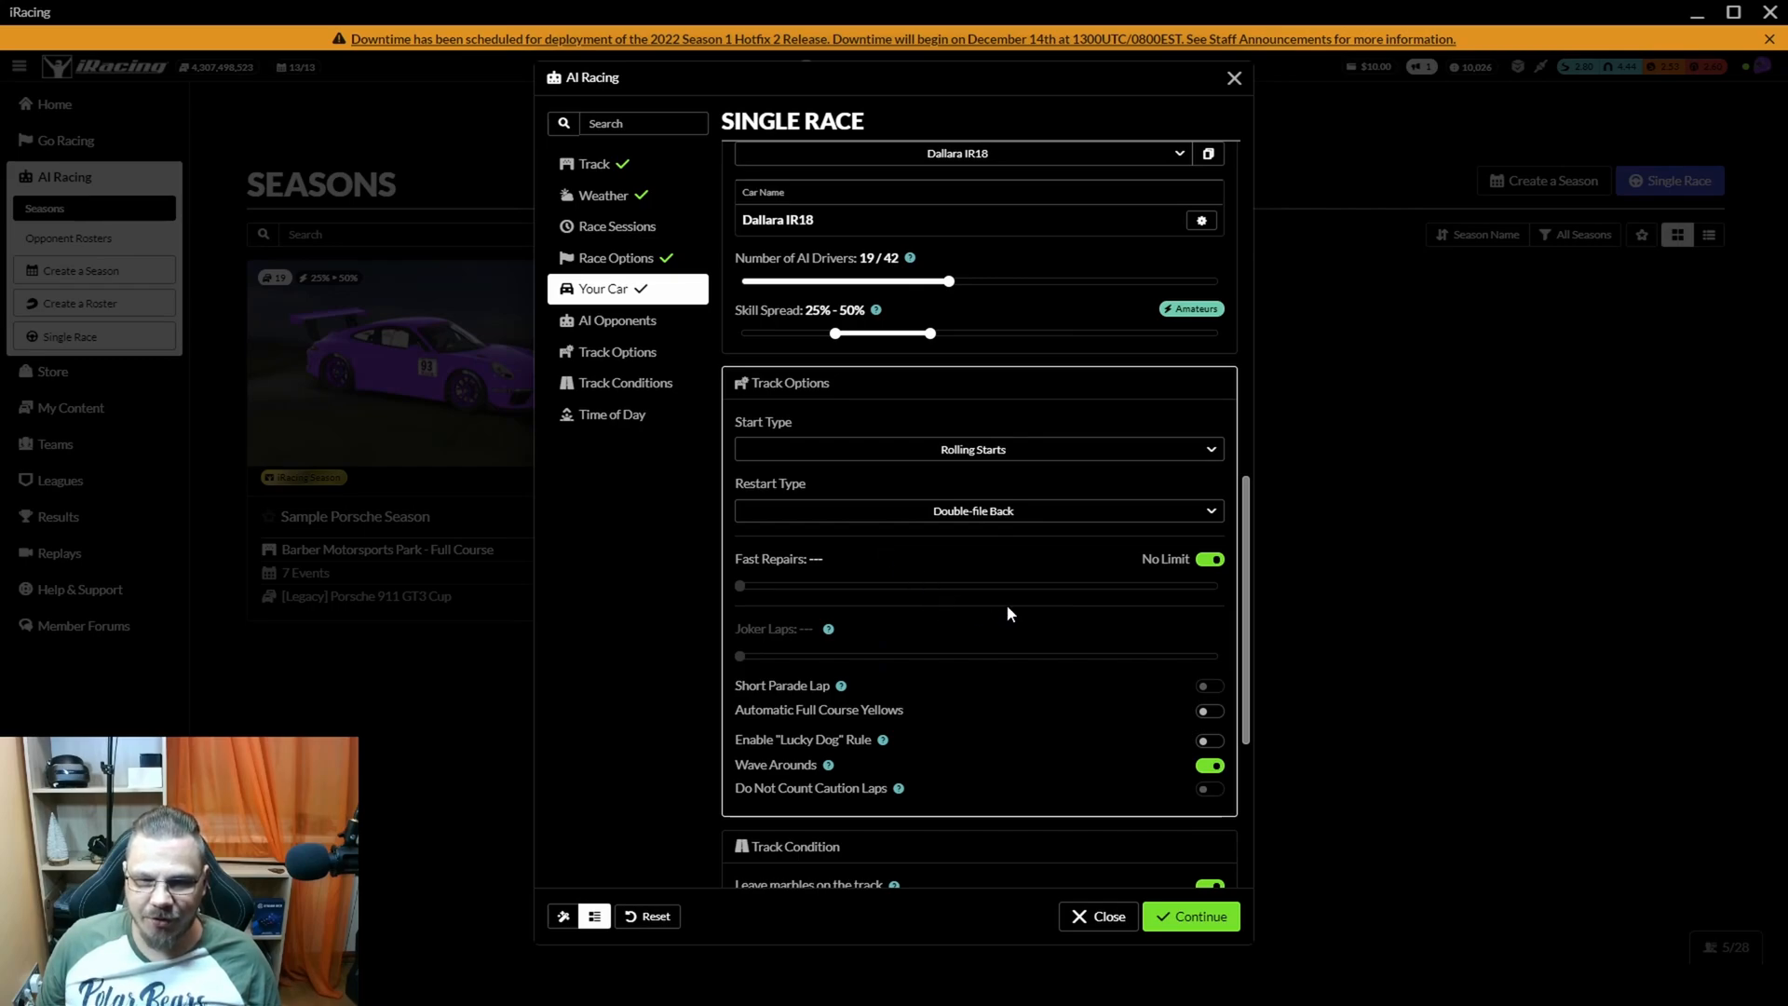
scroll(down, 3)
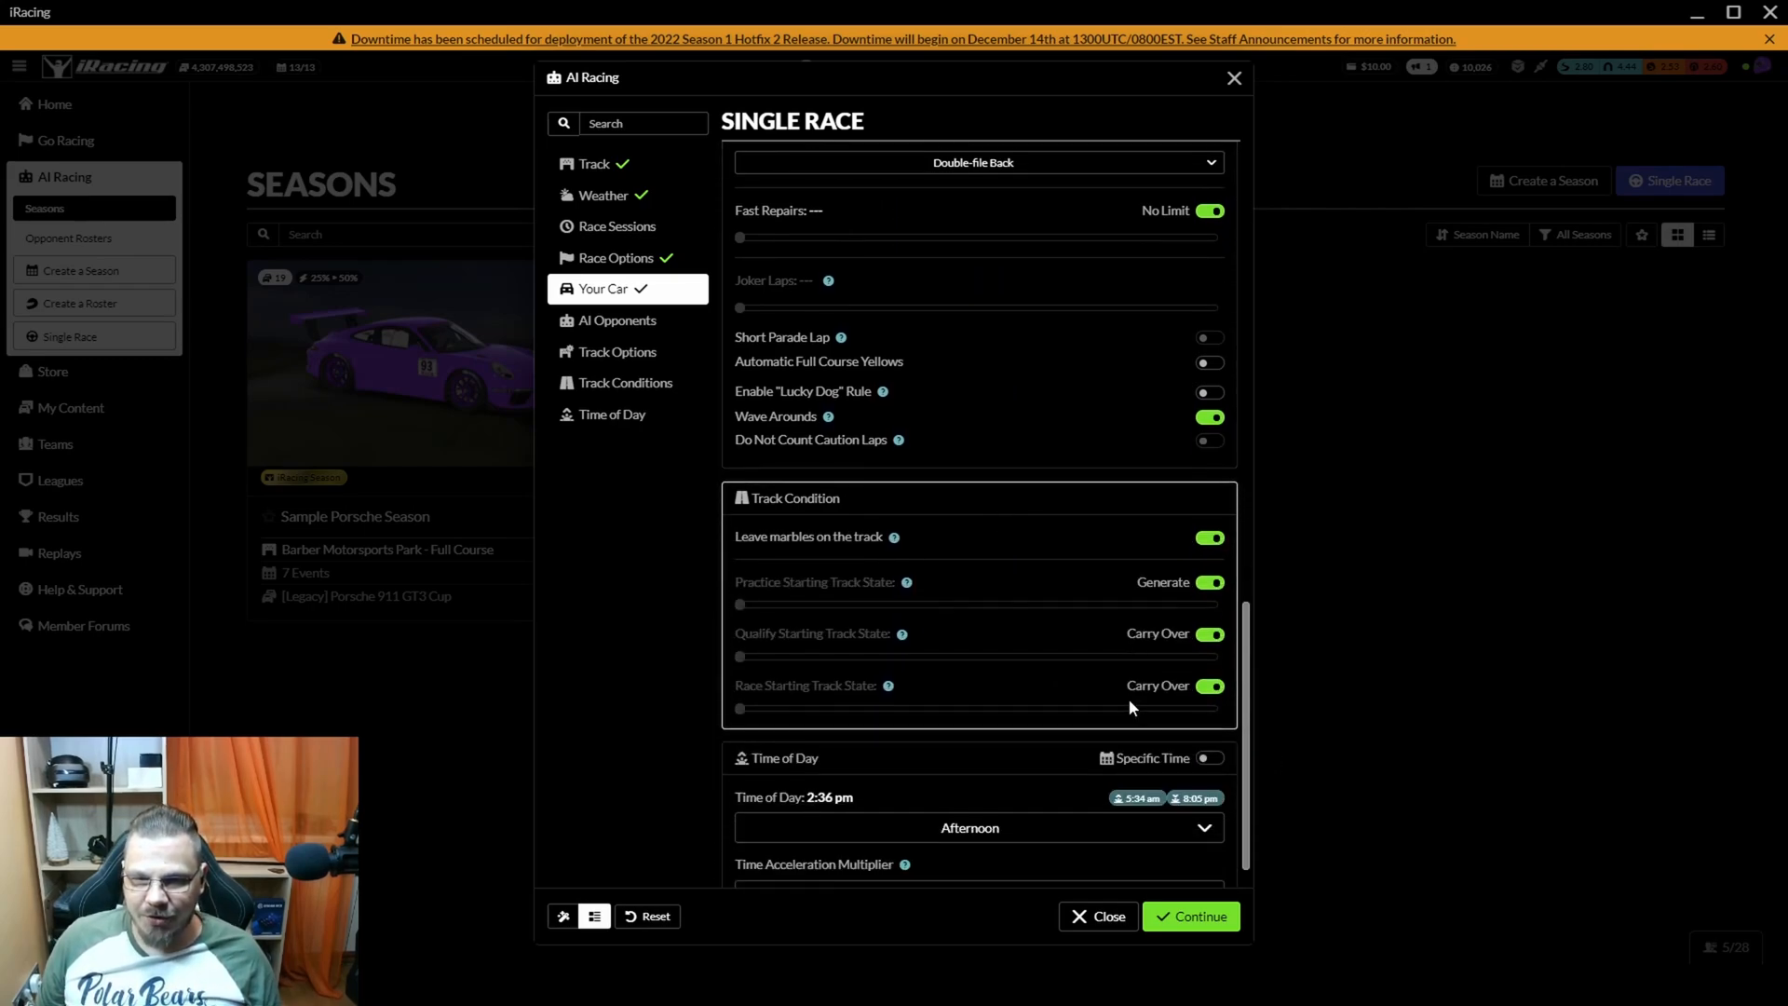
scroll(down, 3)
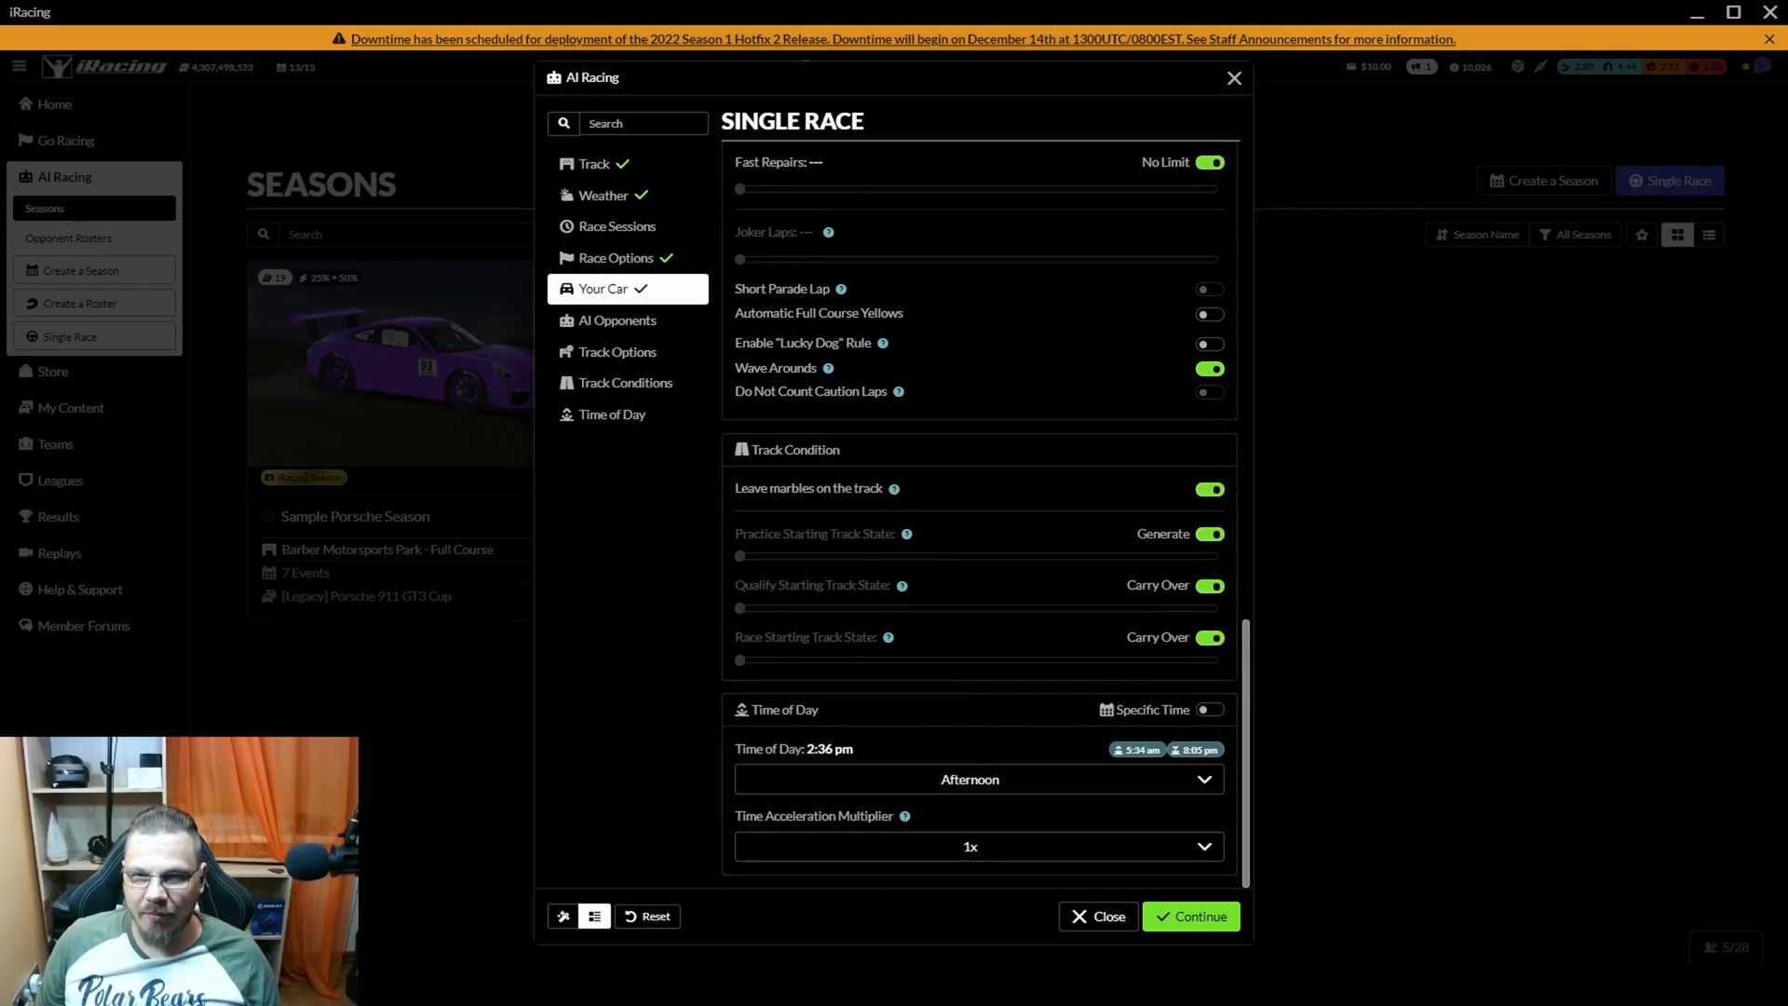
click(1189, 915)
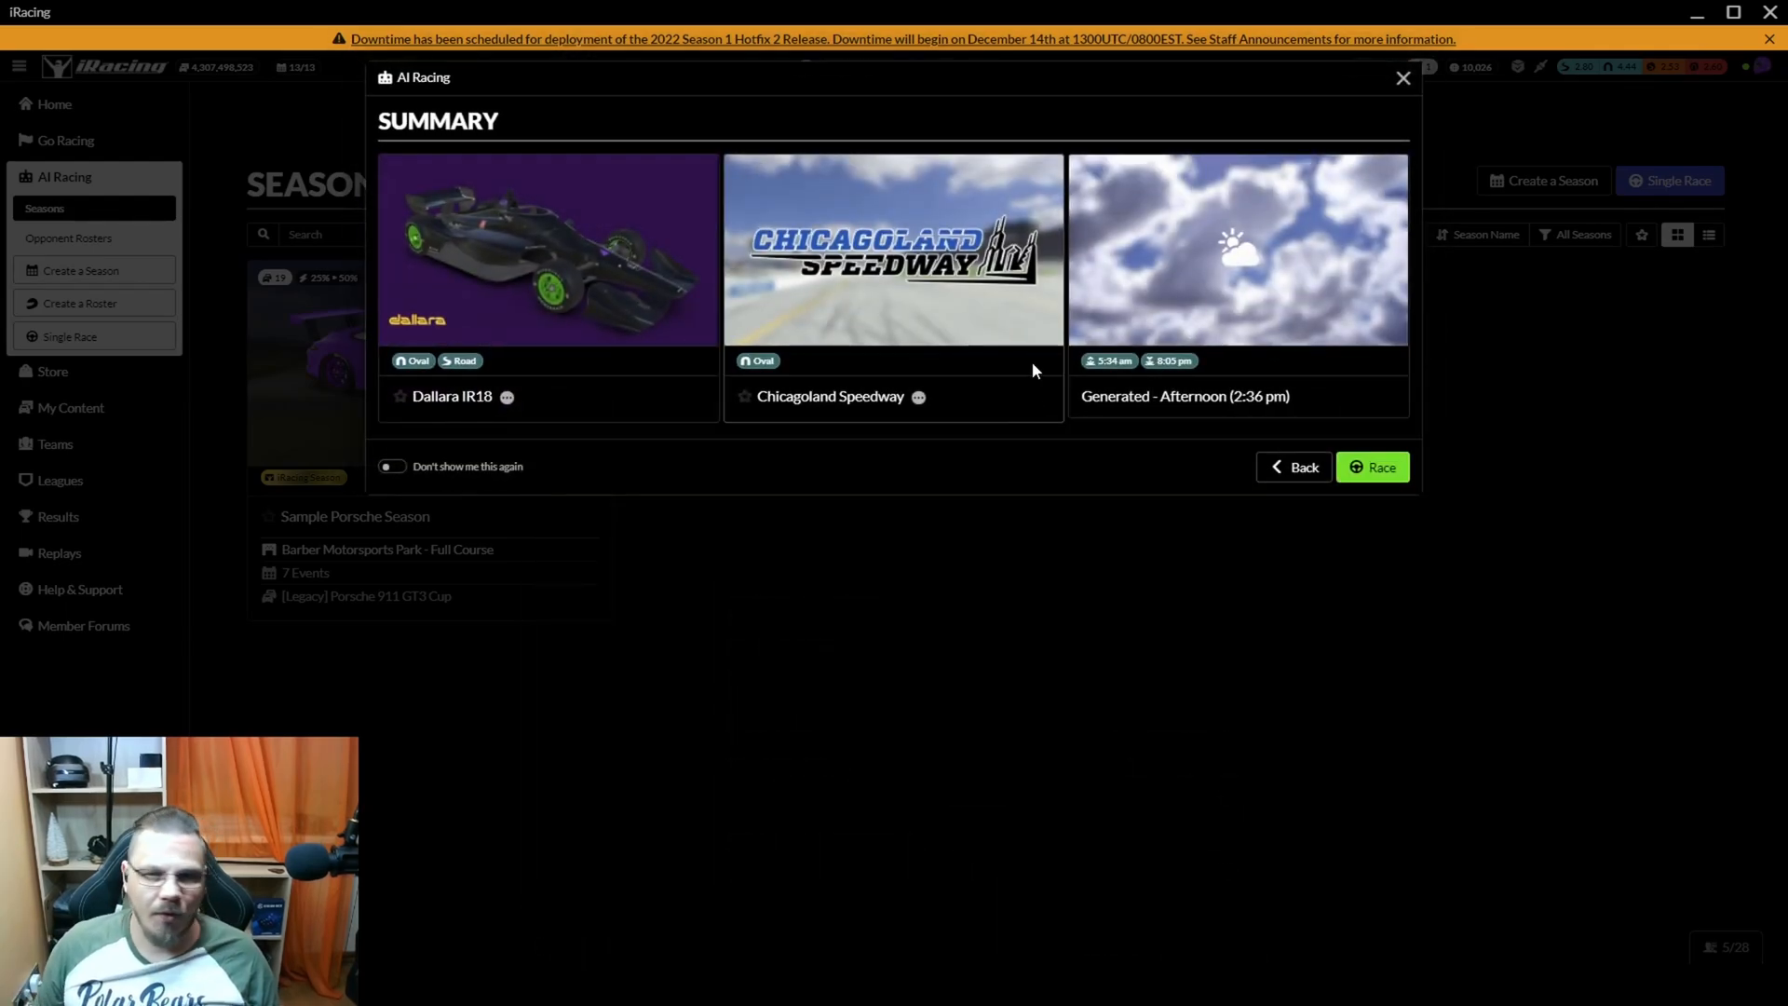
Step: Launch the race from the Summary so the sim loads at Chicagoland Speedway
click(1372, 466)
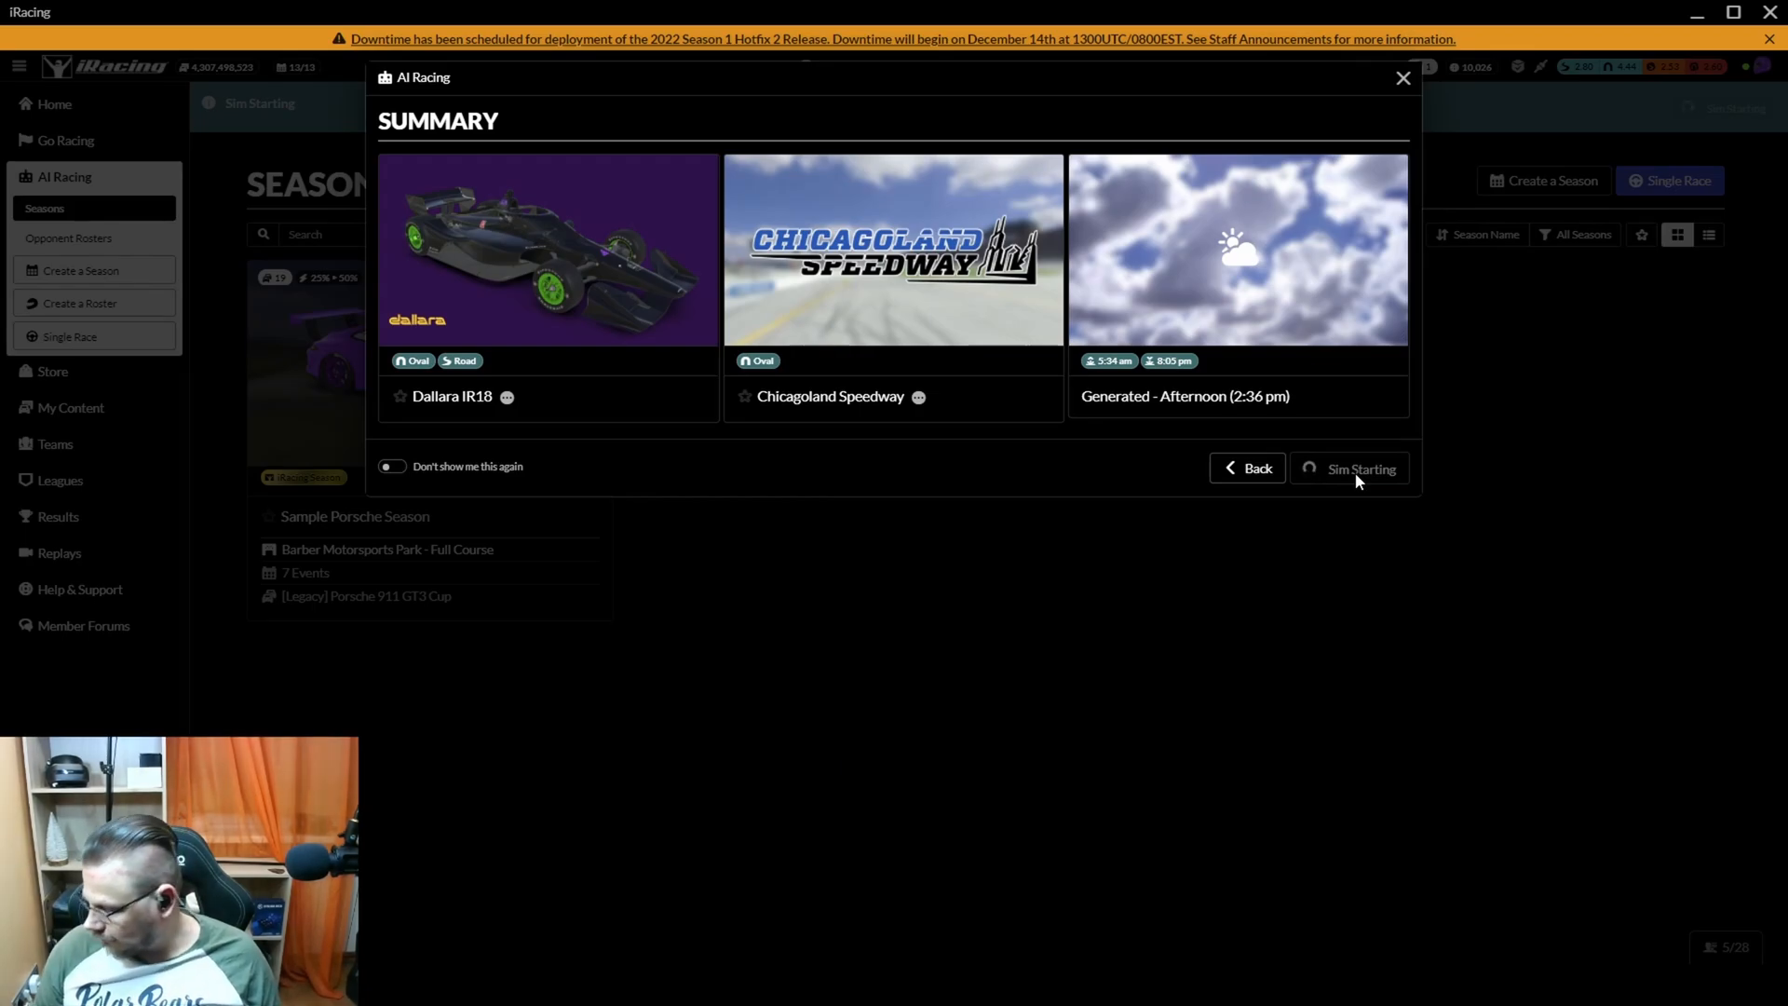
click(1360, 467)
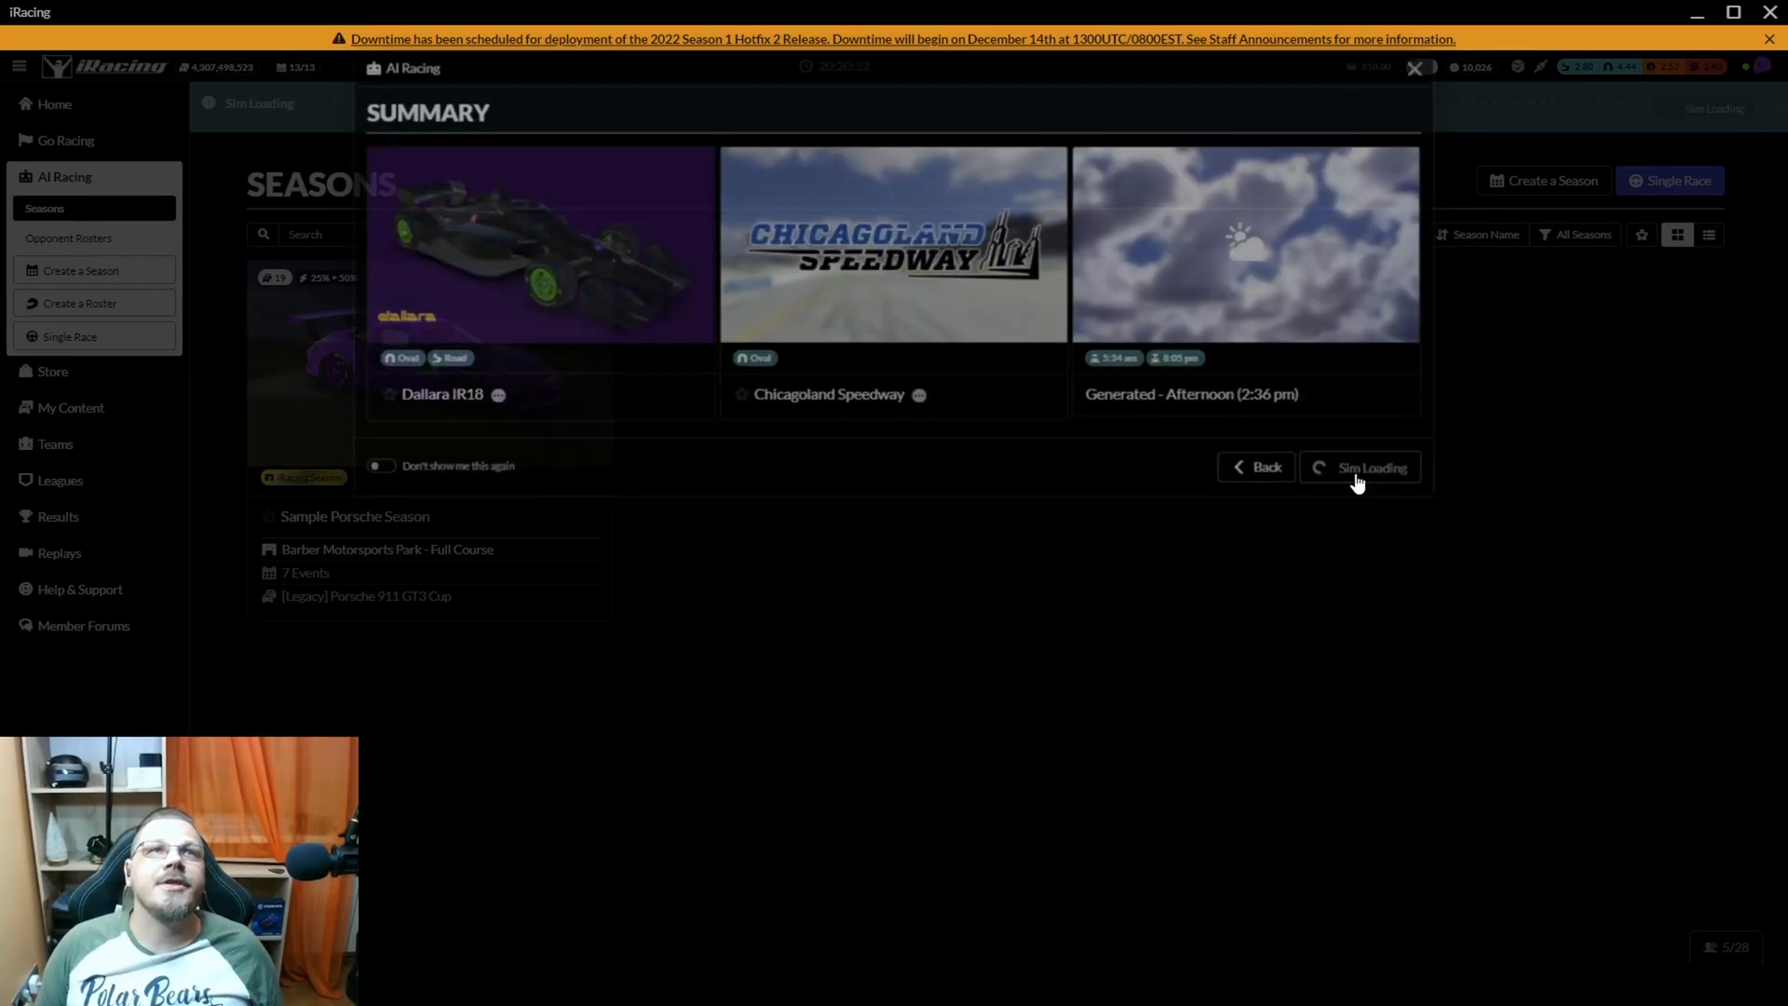
click(1370, 466)
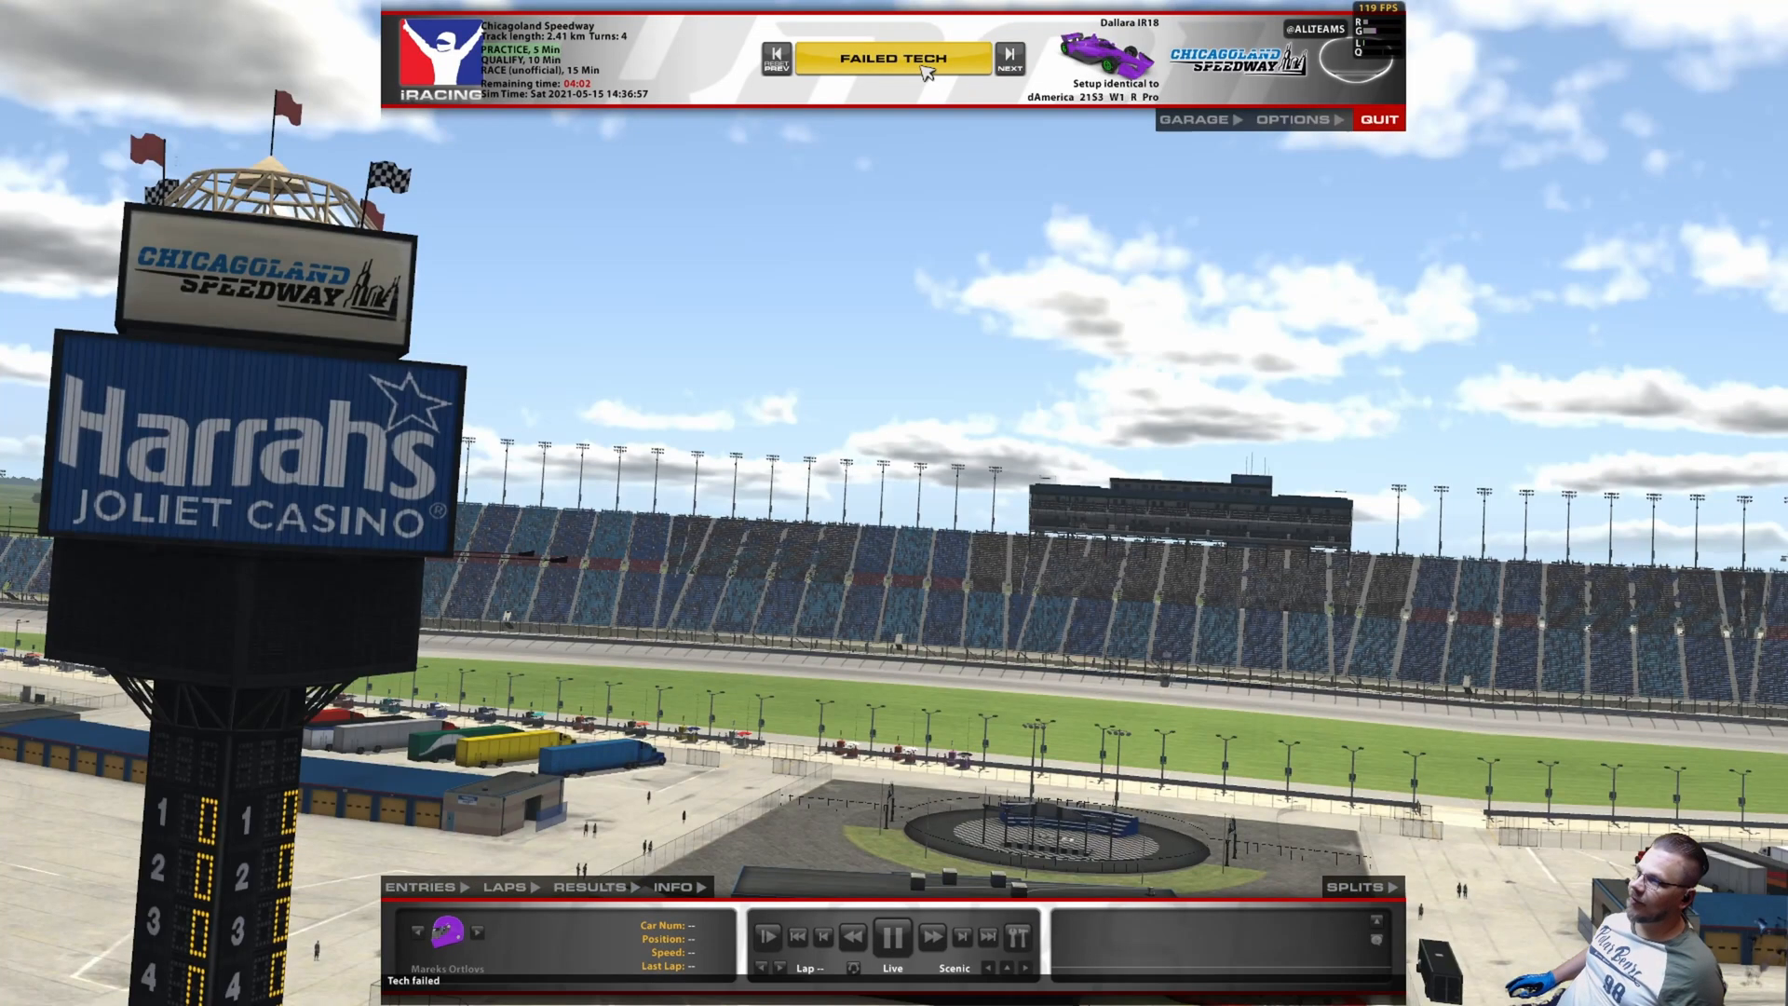
Step: Enter the Chicagoland Speedway practice session from the sim's top session button, clearing failed tech
click(1190, 118)
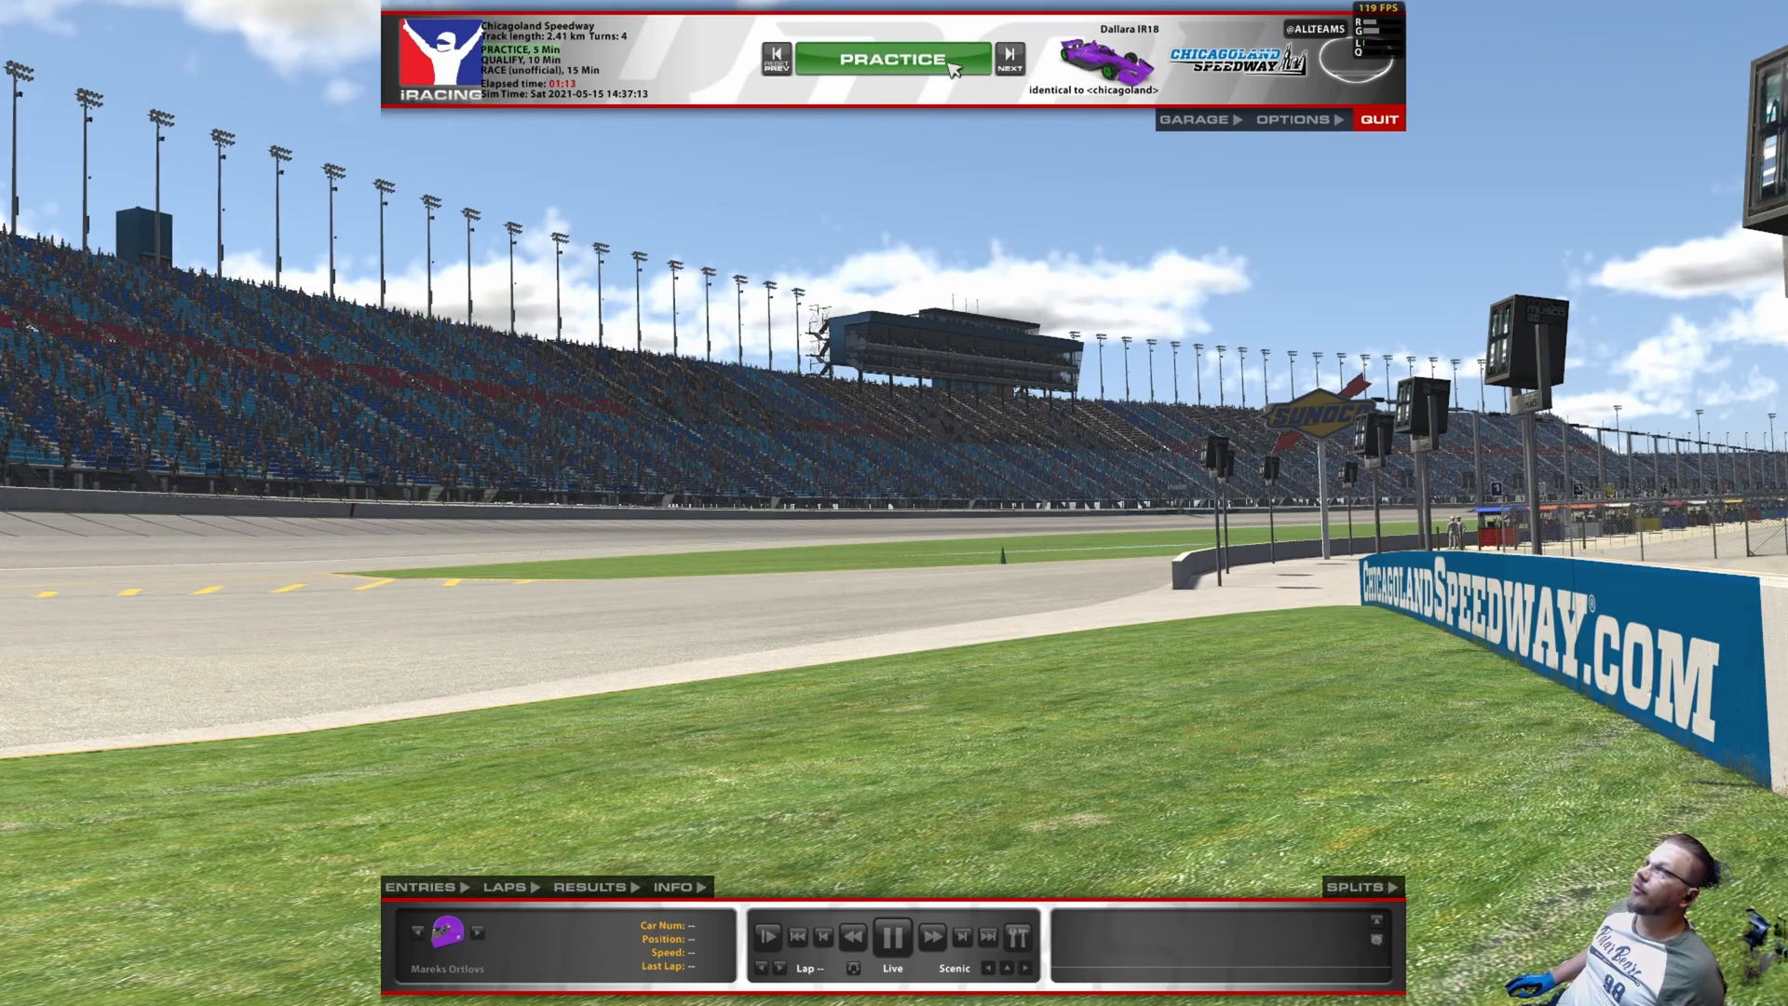
mouse_move(874, 90)
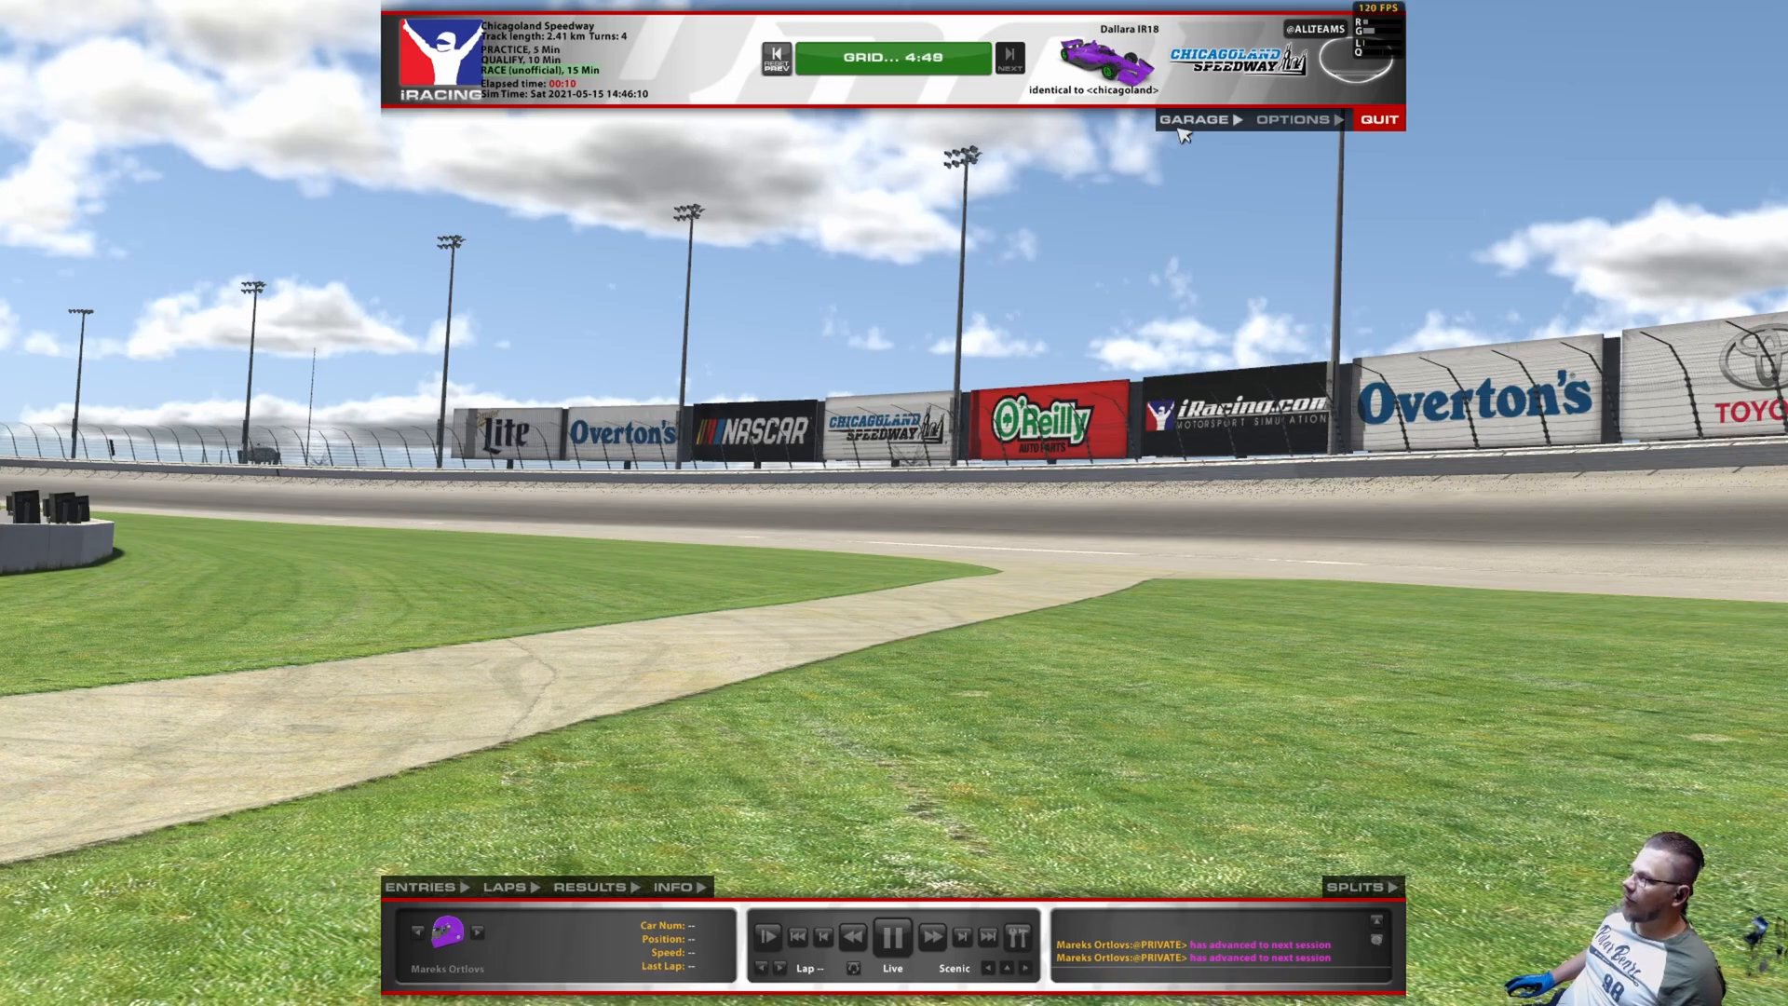
click(1195, 119)
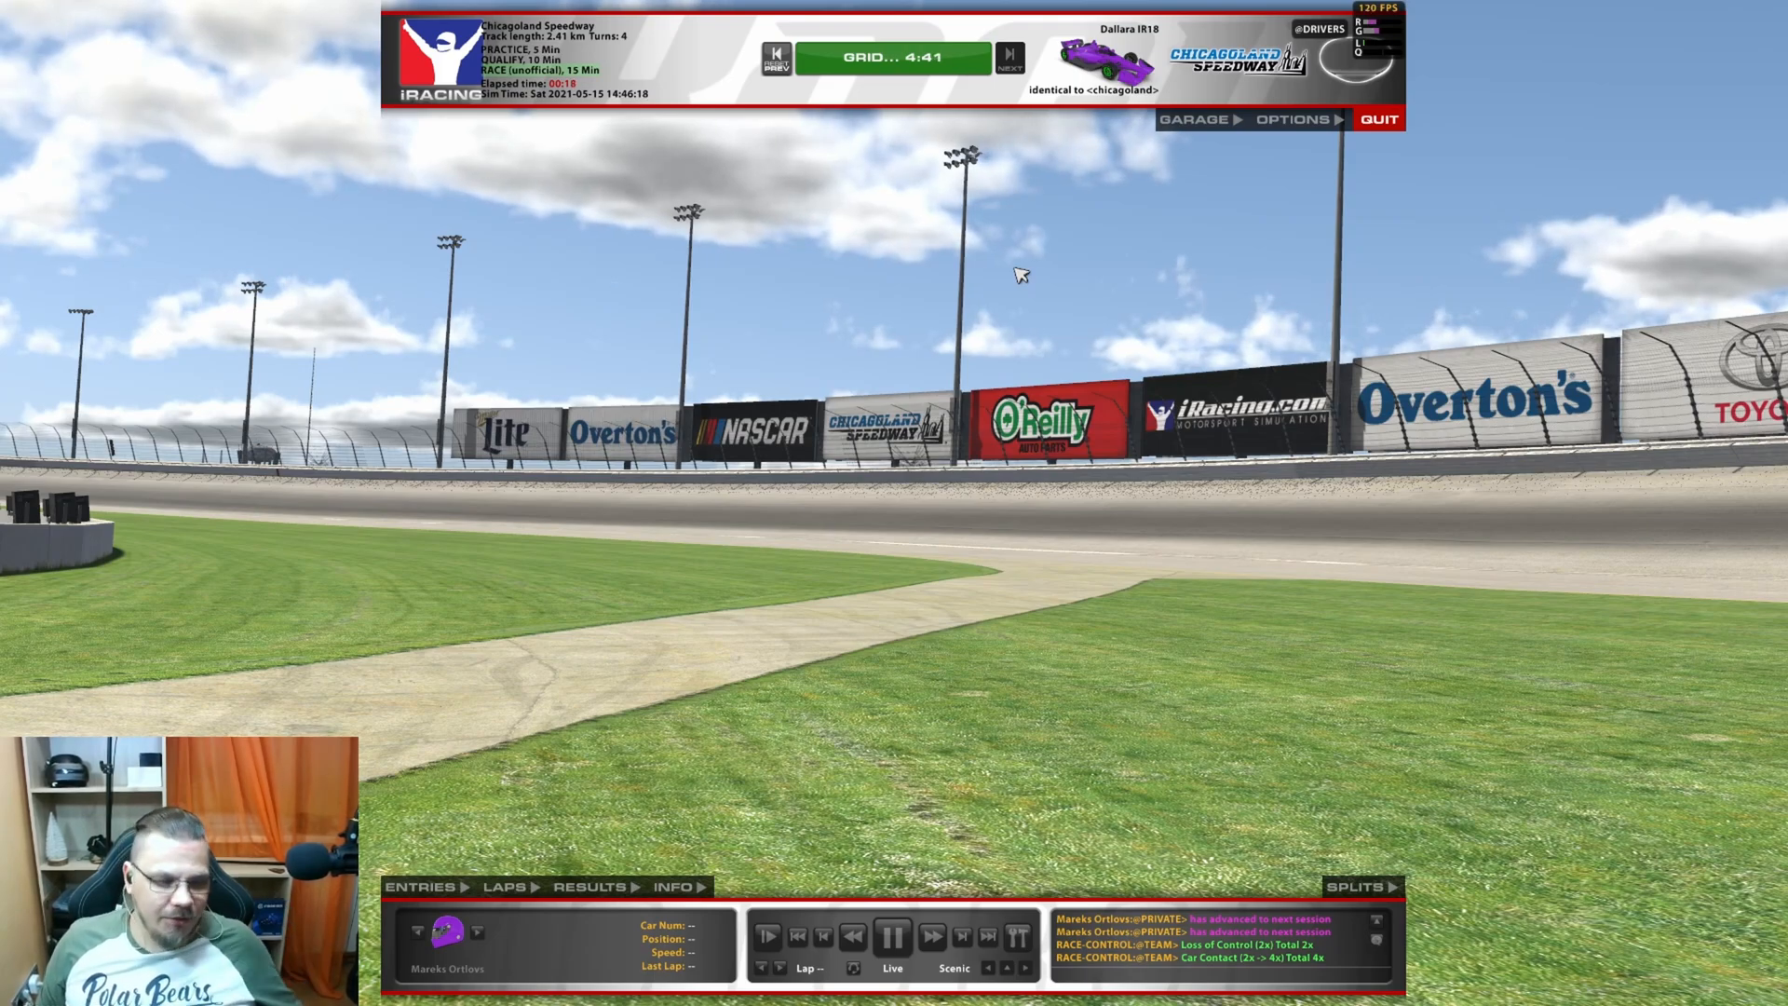
mouse_move(1193, 230)
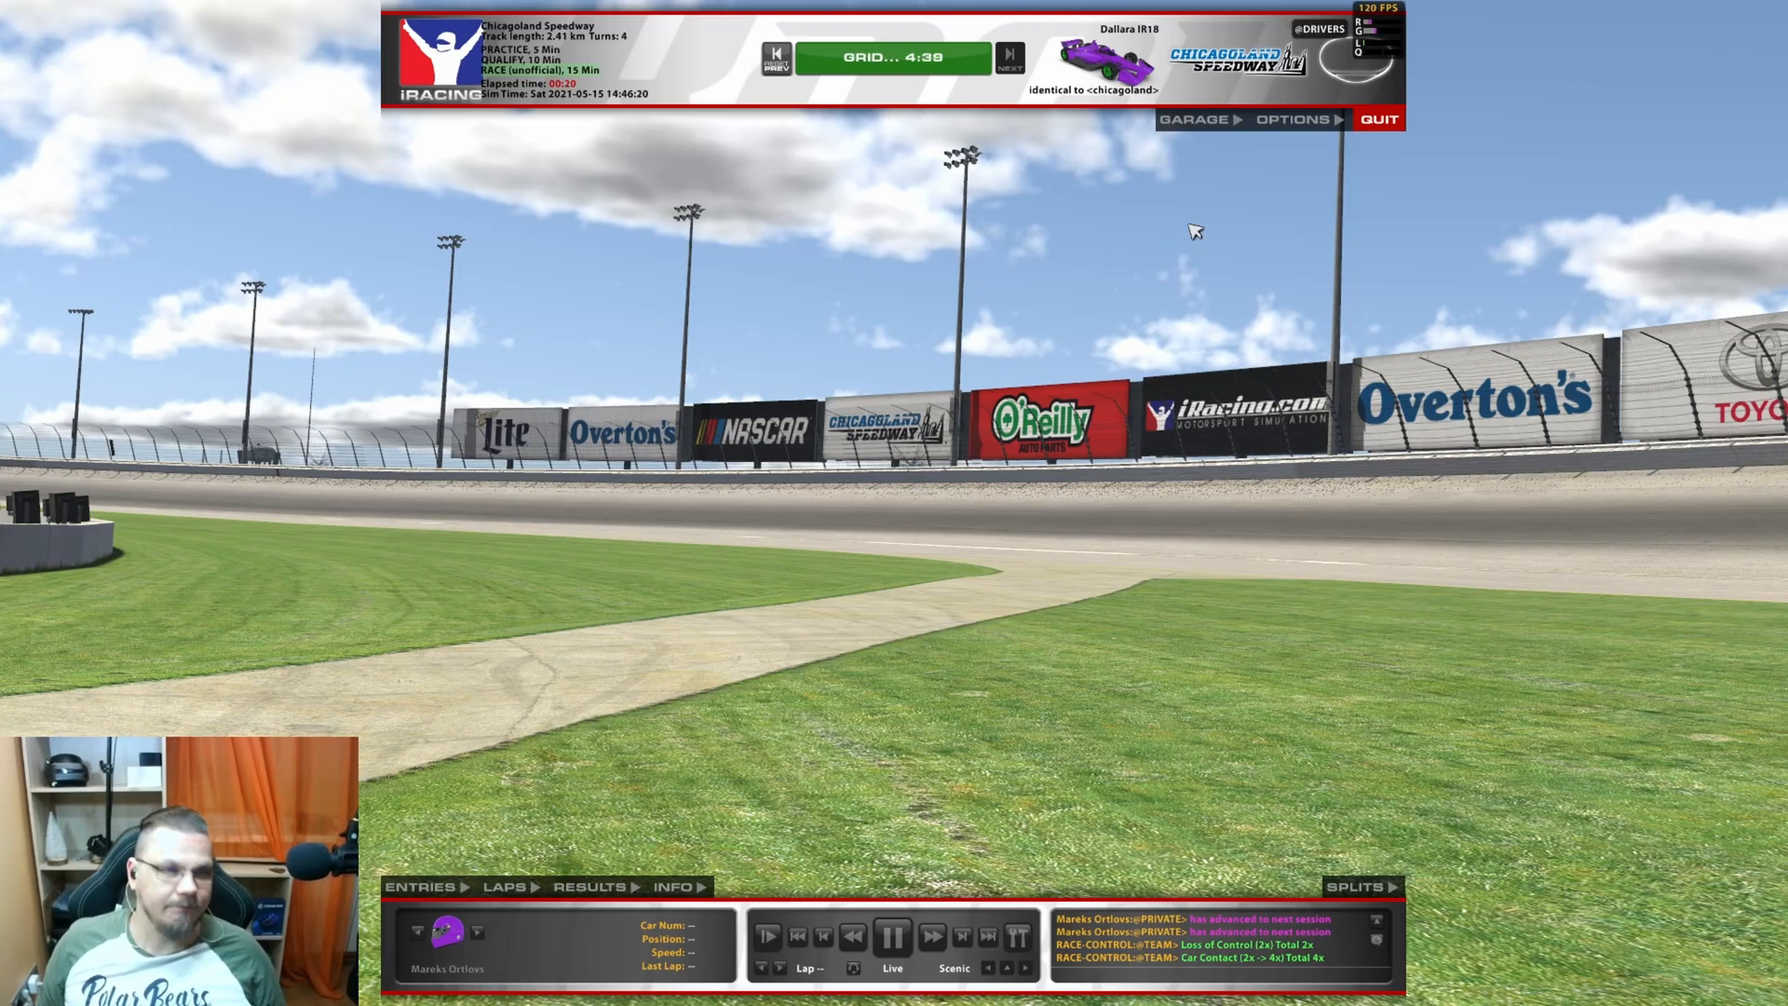